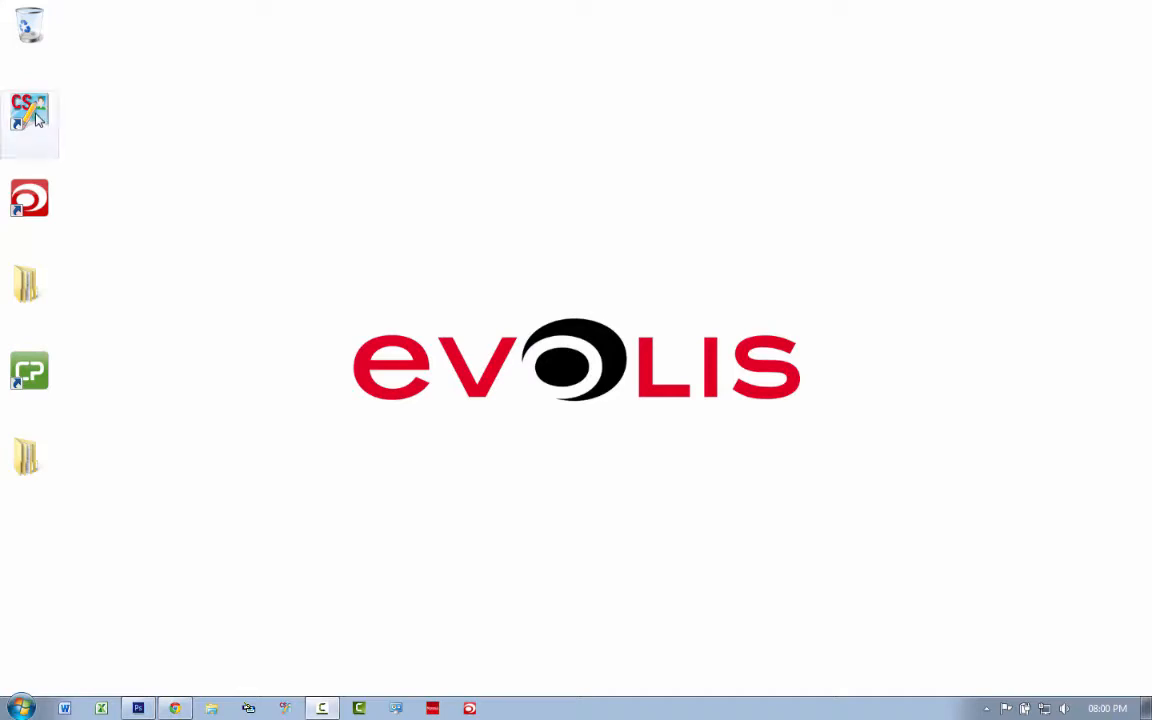
{"action": "mouse_move", "coordinate": [560, 368]}
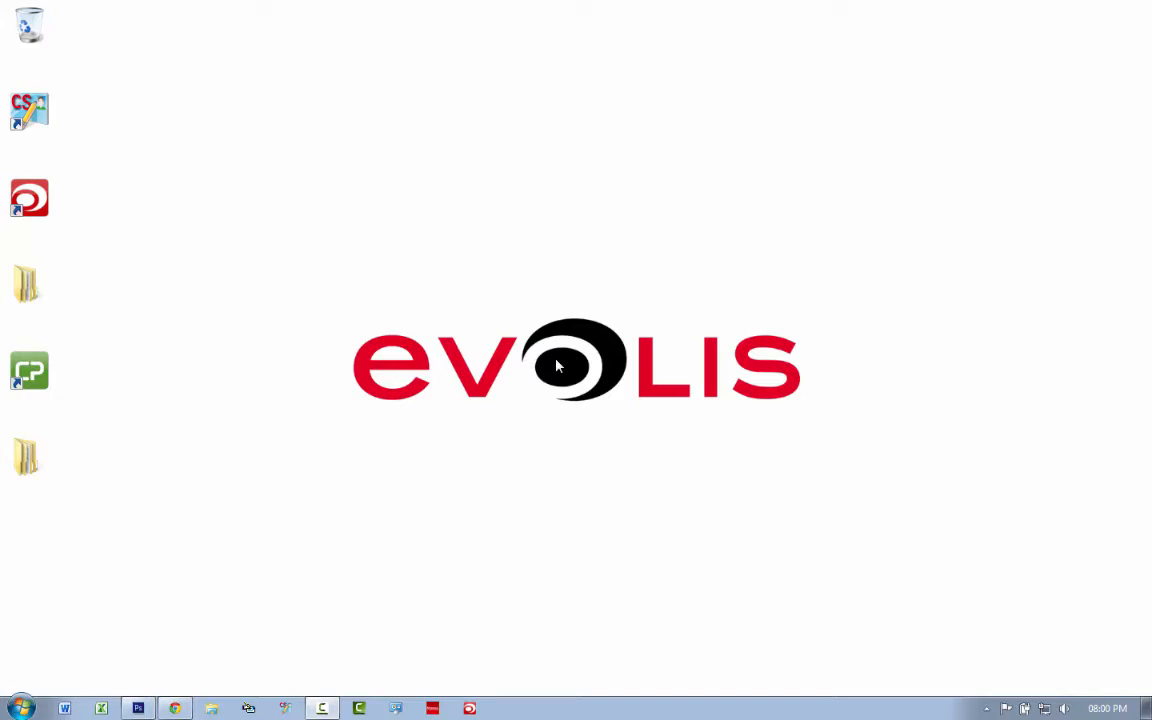
Start a new document named Card Design 1 at 1016 by 648 px with resolution 300.
{"action": "left_click", "coordinate": [30, 110]}
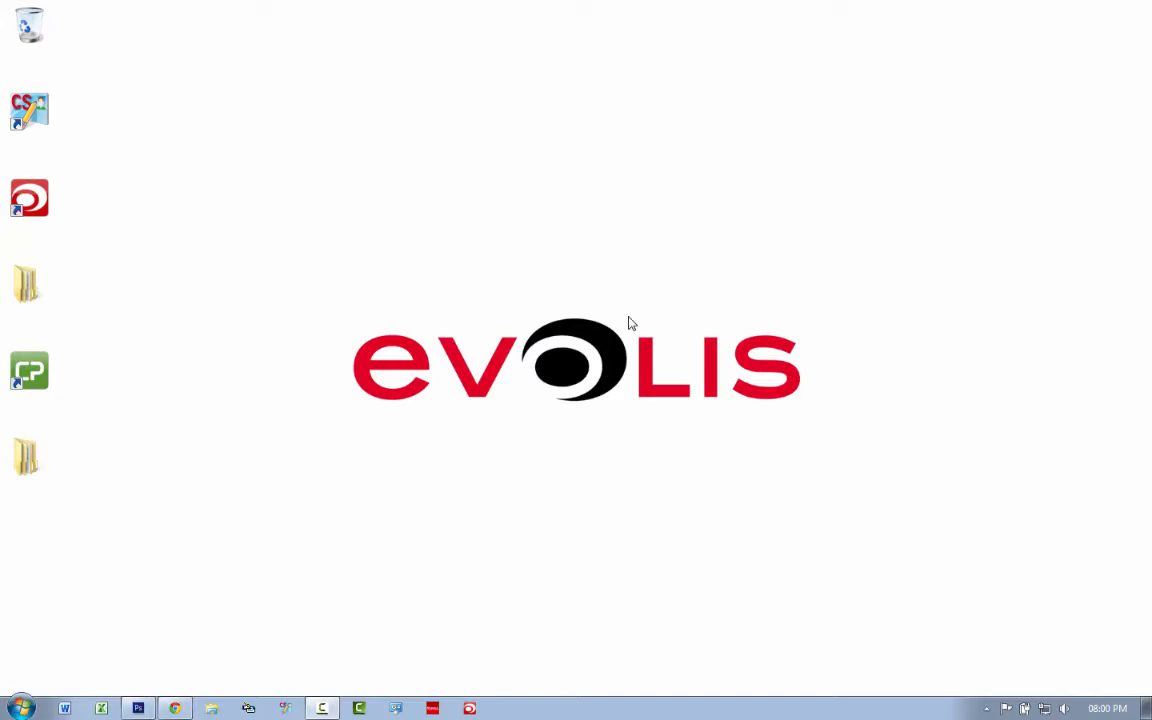
{"action": "mouse_move", "coordinate": [192, 544]}
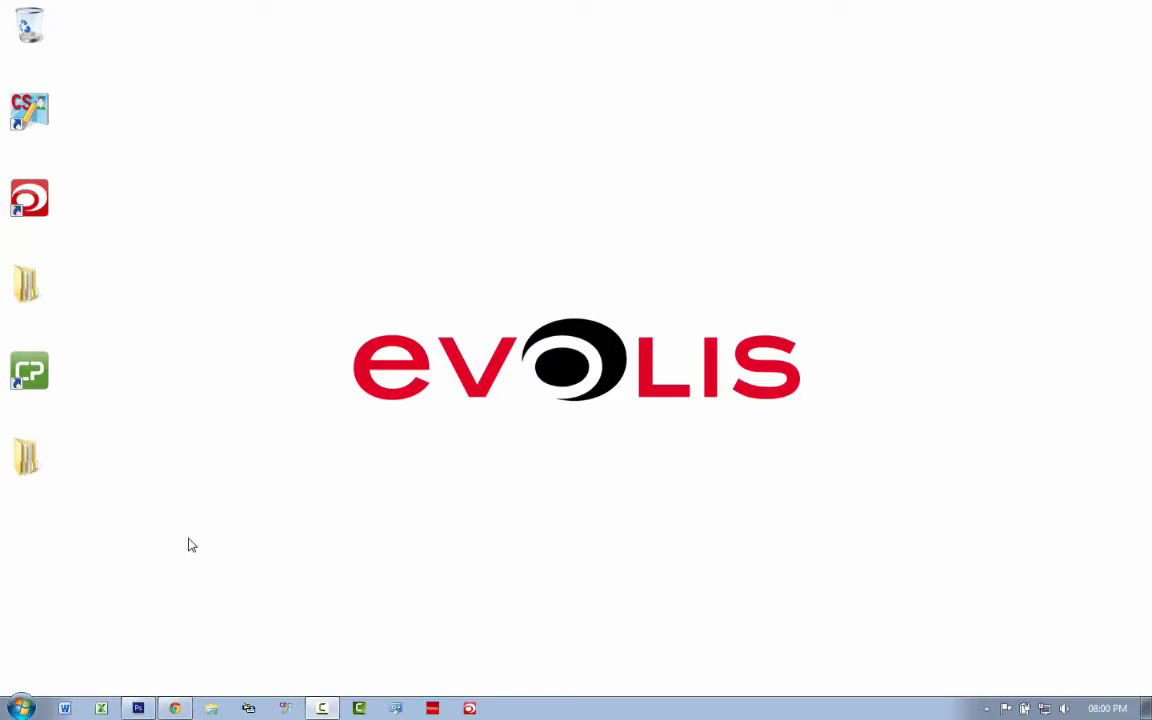
{"action": "left_click", "coordinate": [136, 708]}
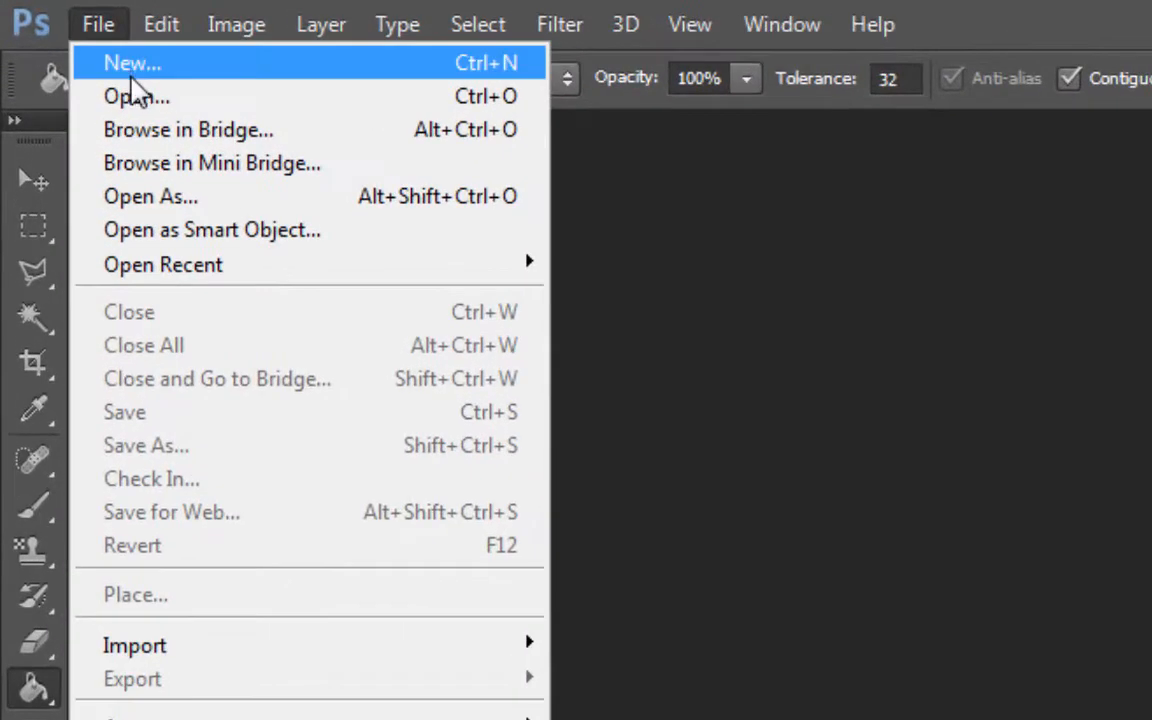
{"action": "left_click", "coordinate": [132, 62]}
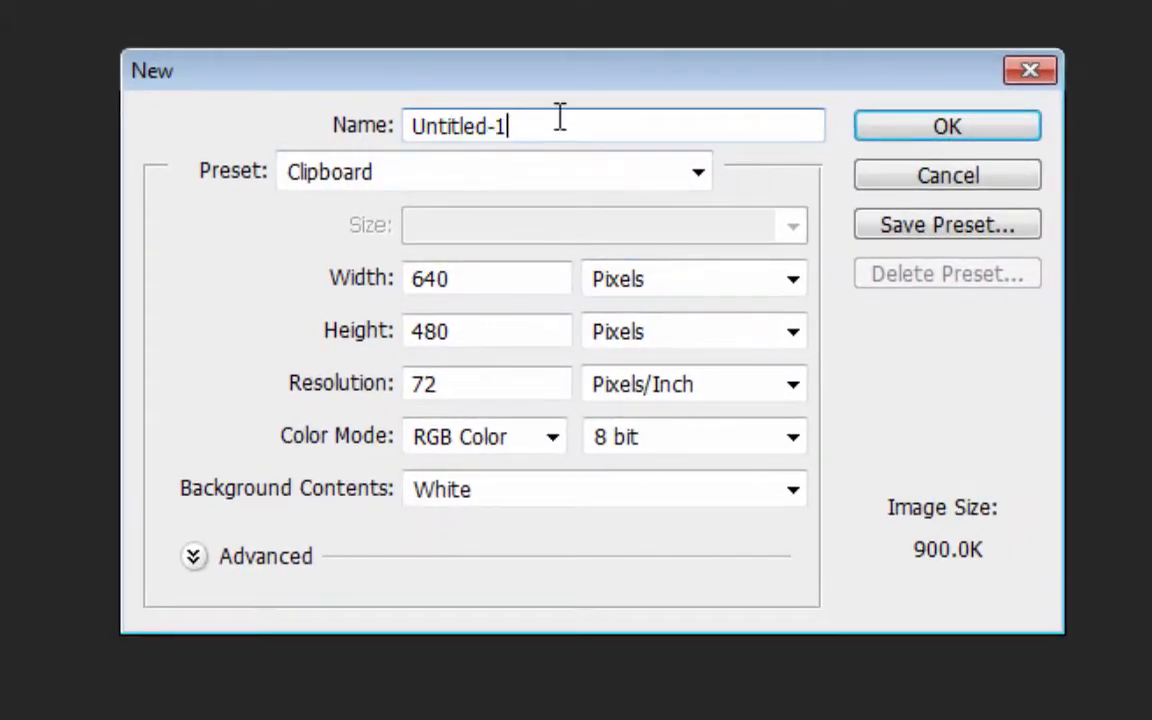
{"action": "type", "text": "Ca"}
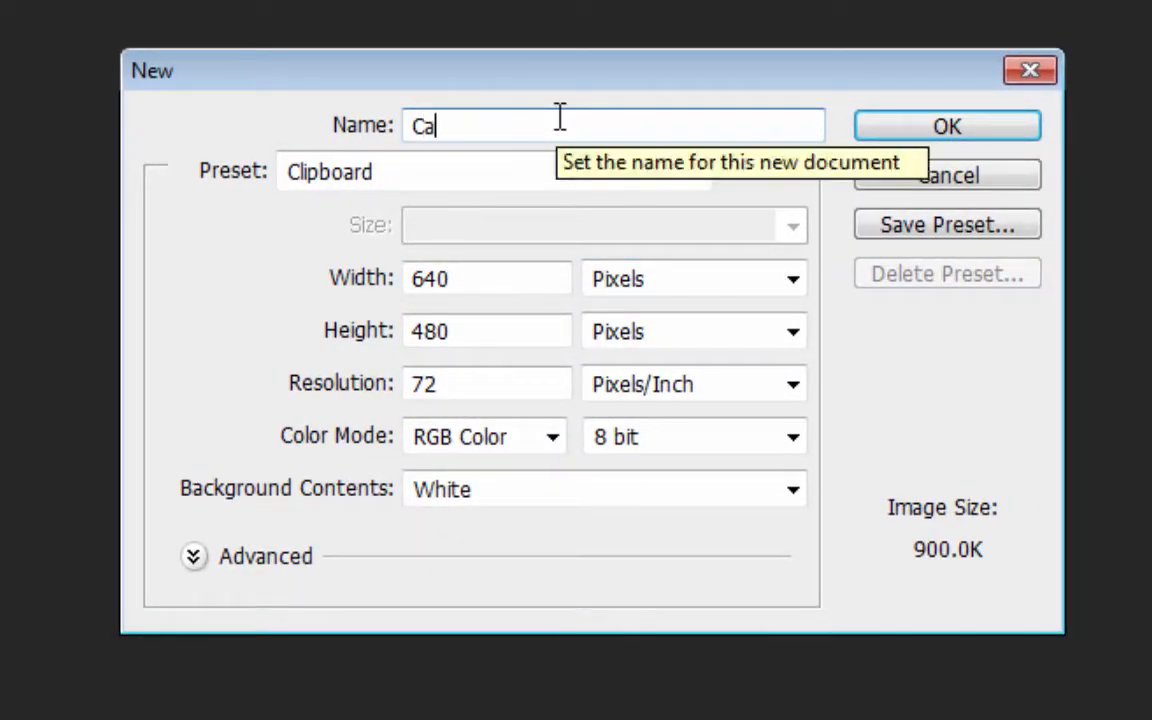
{"action": "type", "text": "rd Design 1"}
{"action": "left_click", "coordinate": [486, 330]}
{"action": "type", "text": "6"}
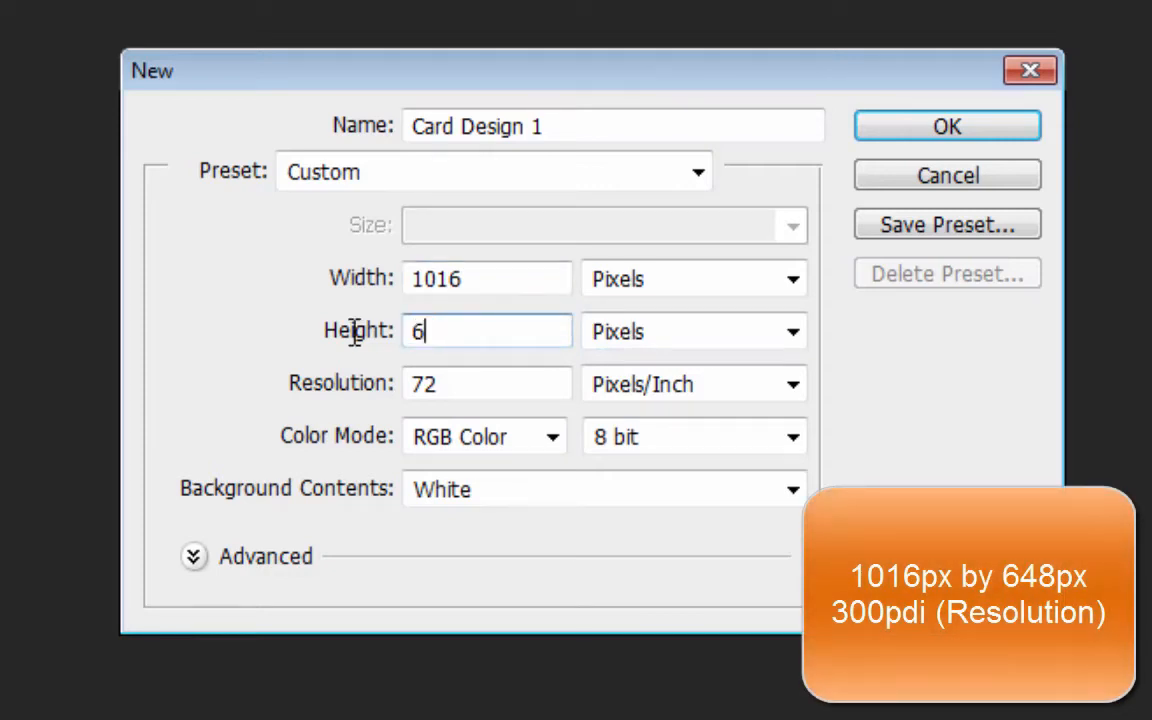
{"action": "left_click", "coordinate": [488, 384]}
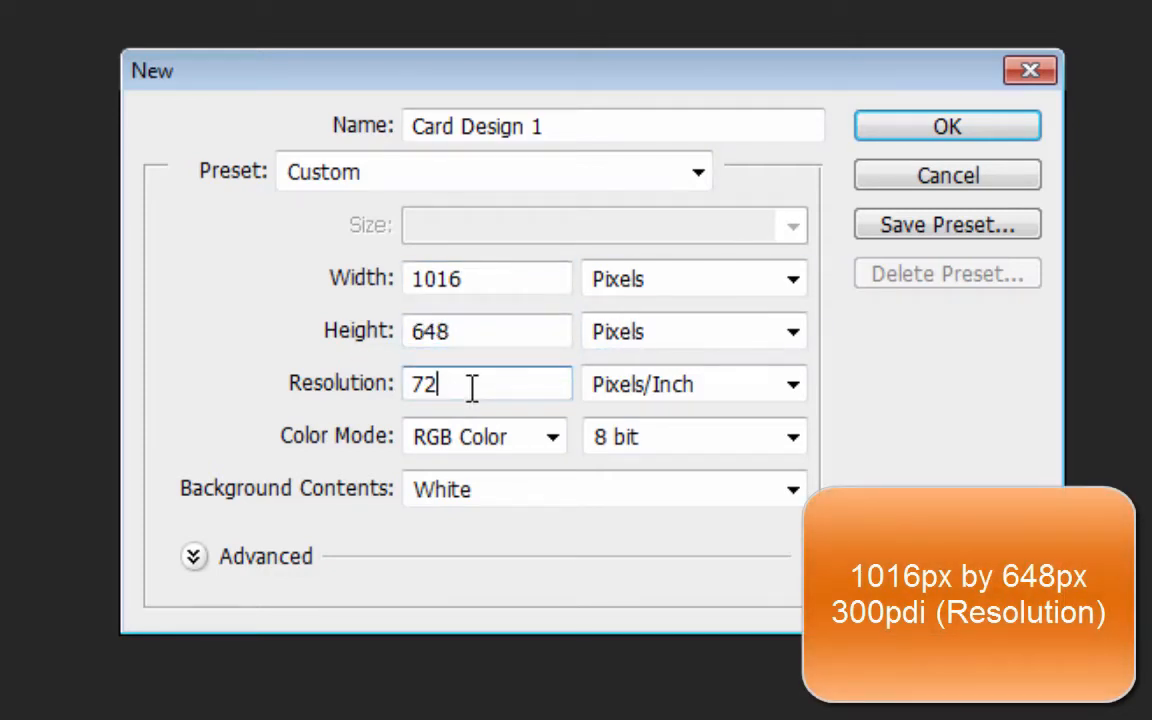
{"action": "type", "text": "300"}
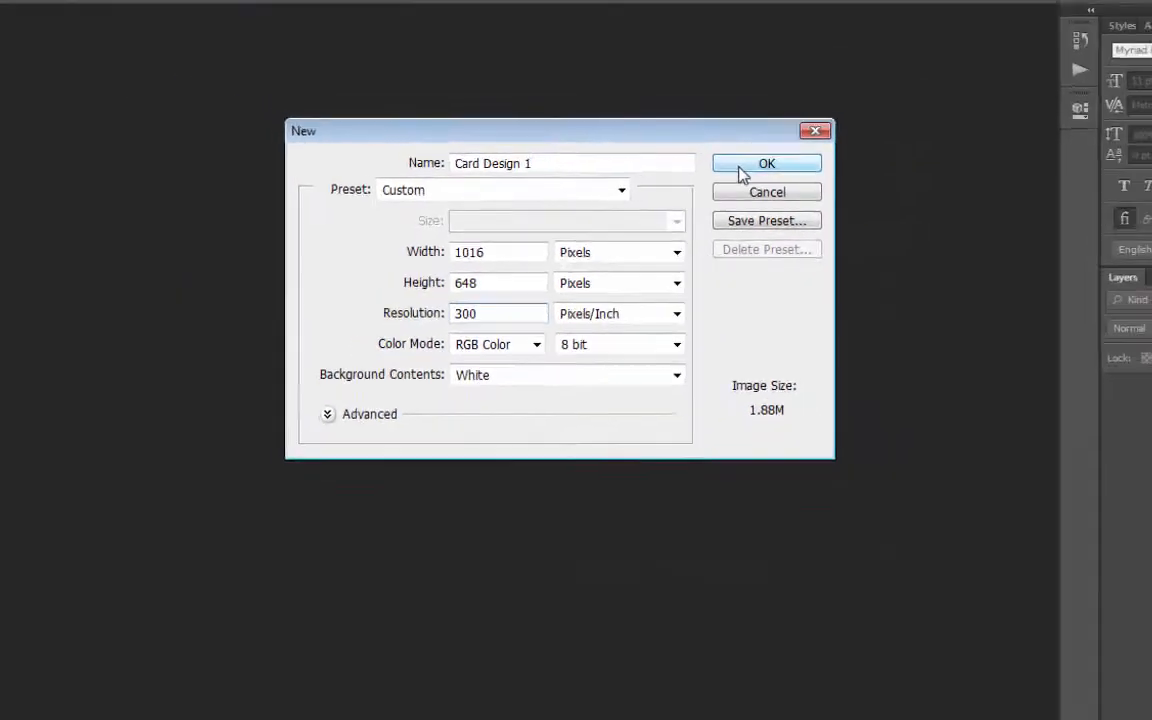
Create the card-sized document, then open the blank card template in the card designer.
{"action": "left_click", "coordinate": [766, 164]}
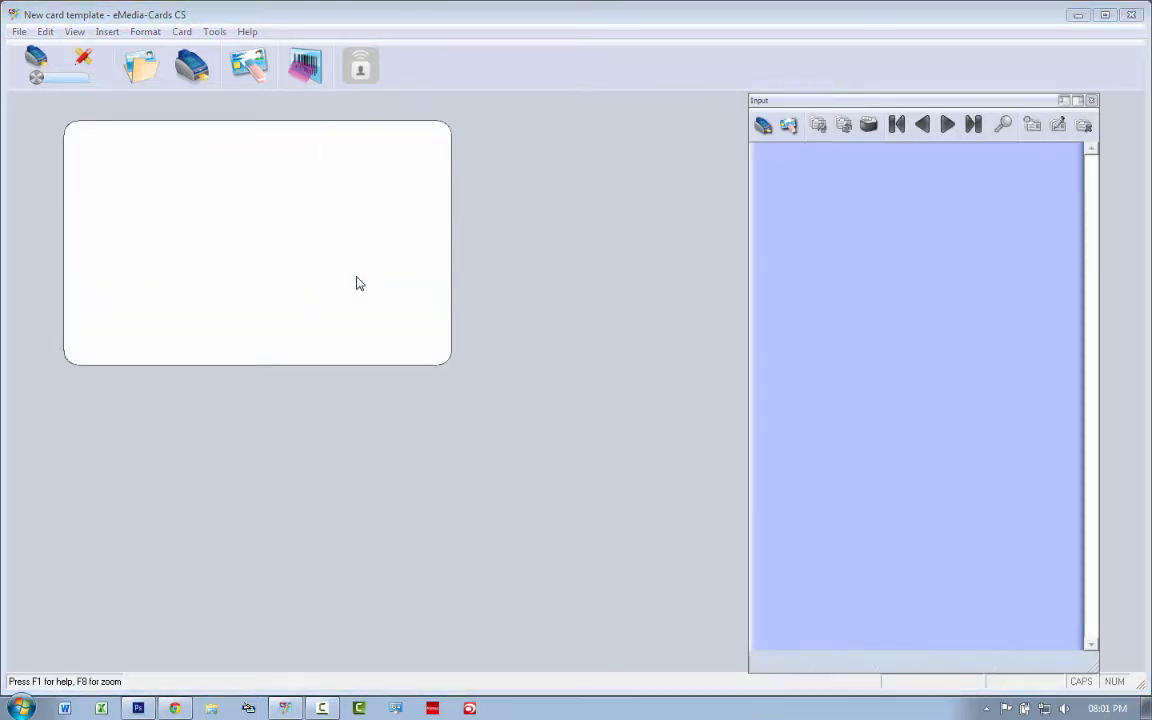
{"action": "mouse_move", "coordinate": [744, 378]}
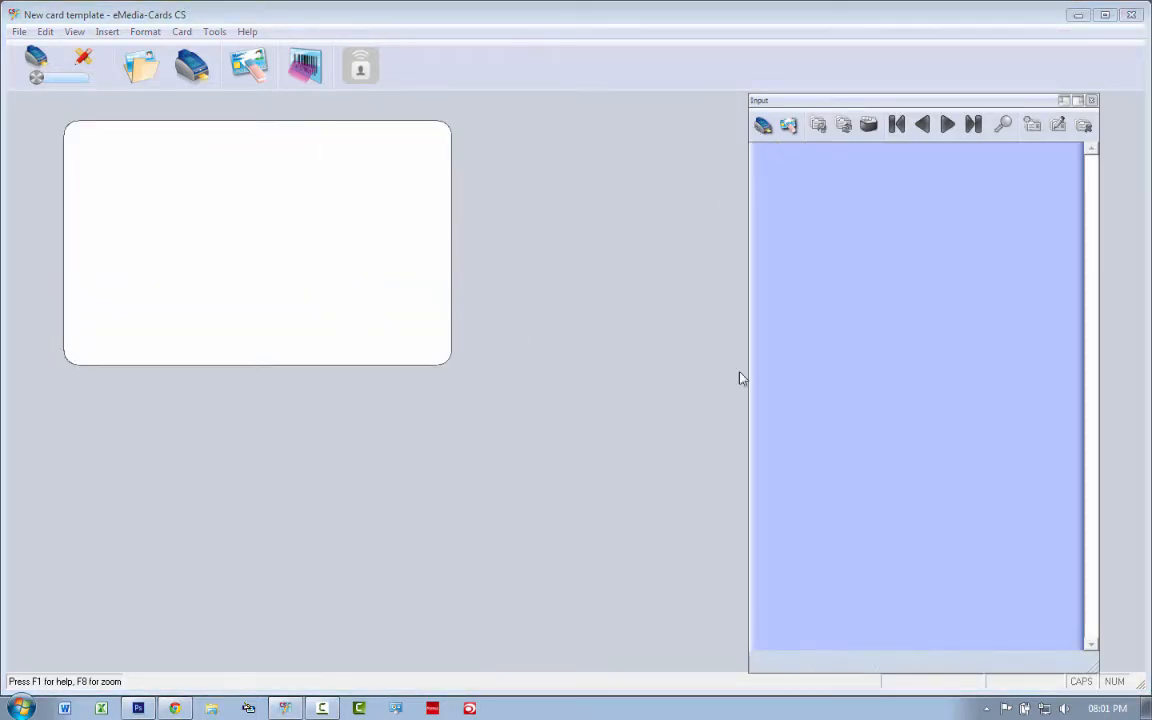
{"action": "mouse_move", "coordinate": [612, 276]}
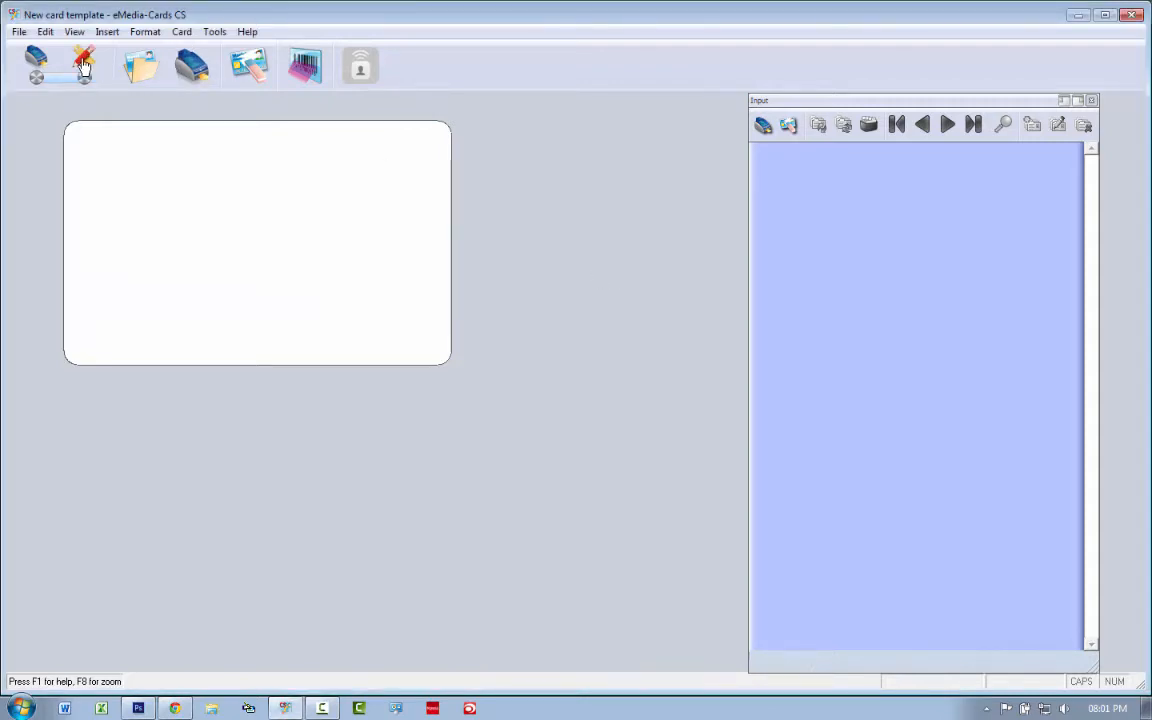
{"action": "left_click", "coordinate": [84, 64]}
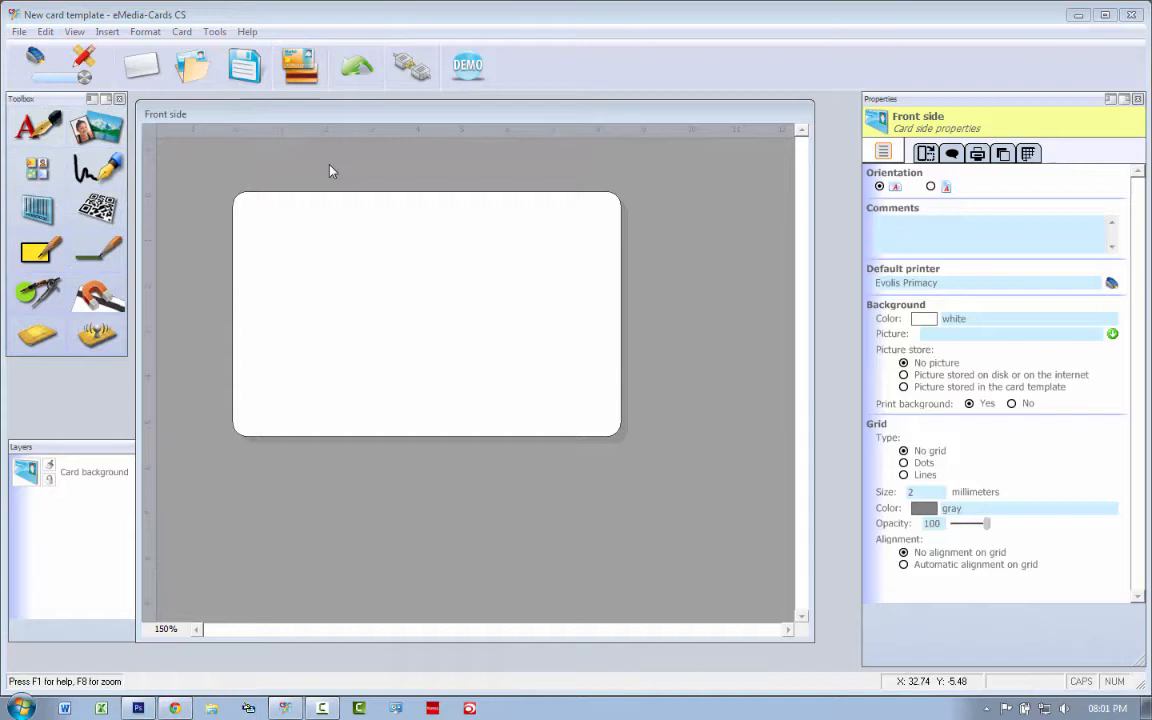
{"action": "mouse_move", "coordinate": [392, 316]}
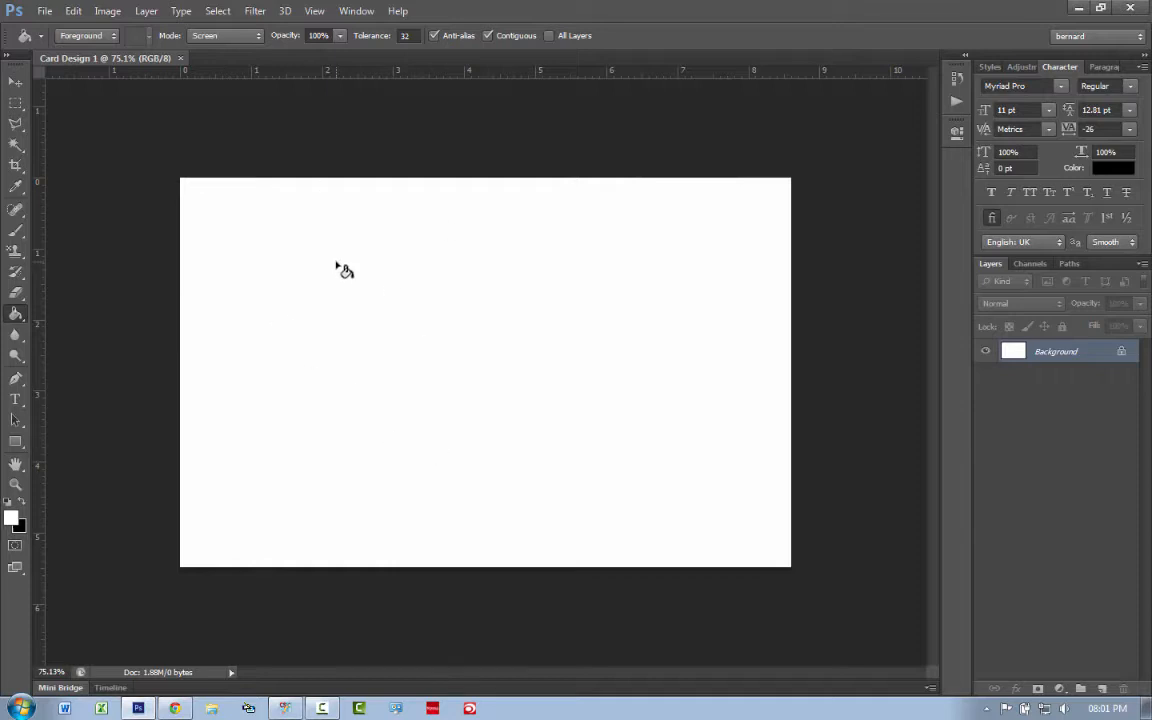
{"action": "mouse_move", "coordinate": [314, 258]}
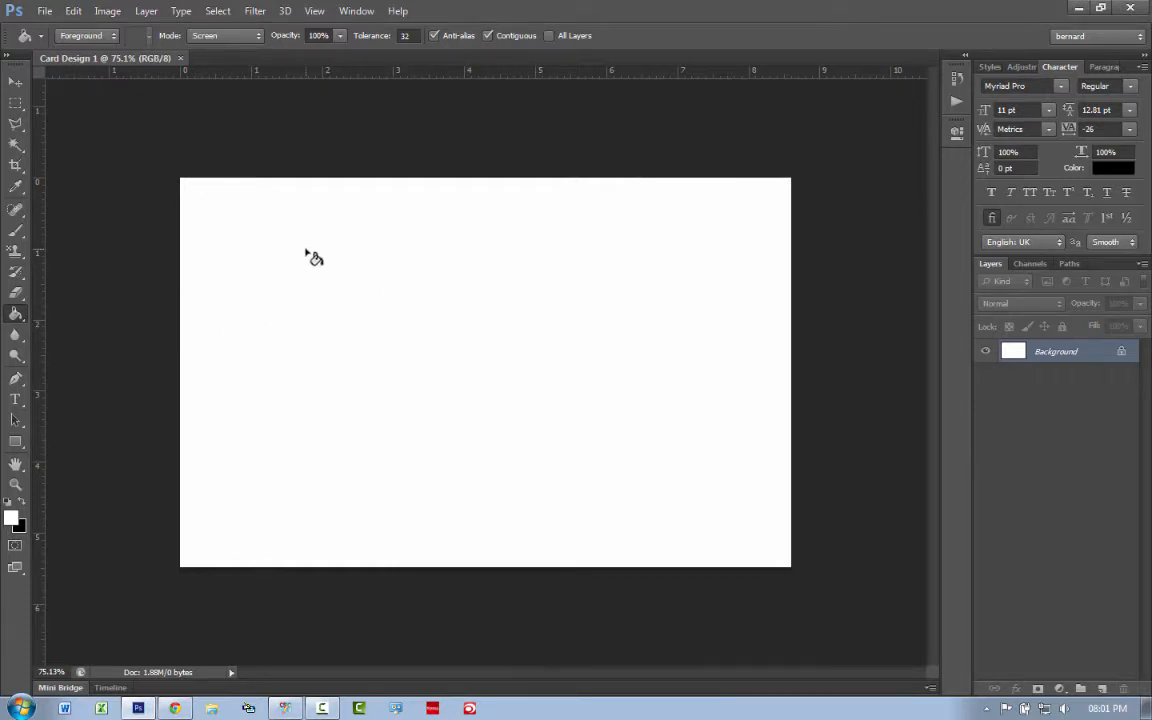
{"action": "mouse_move", "coordinate": [536, 316]}
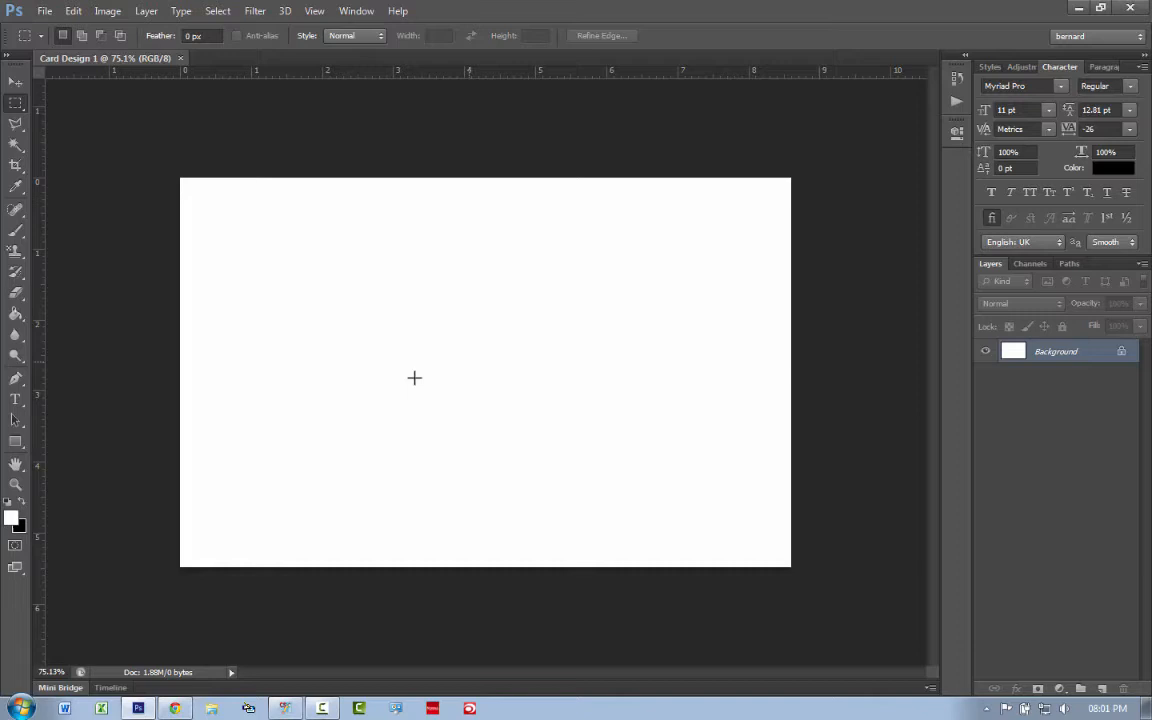
{"action": "mouse_move", "coordinate": [160, 166]}
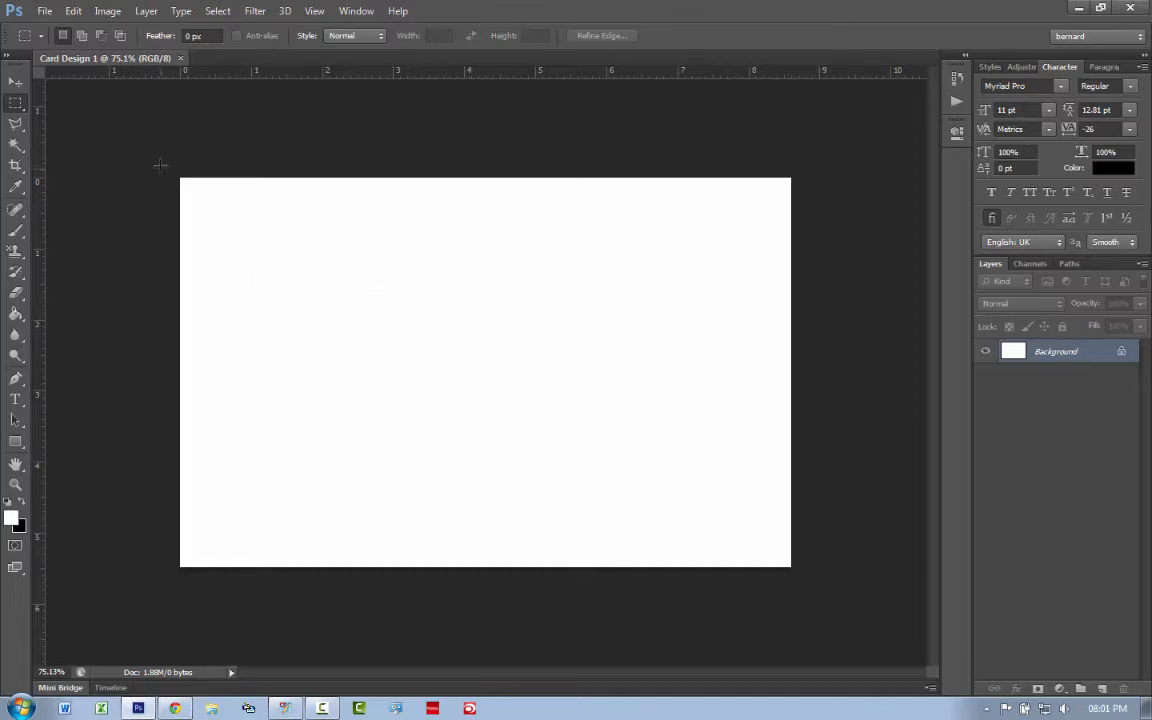
{"action": "mouse_move", "coordinate": [816, 414]}
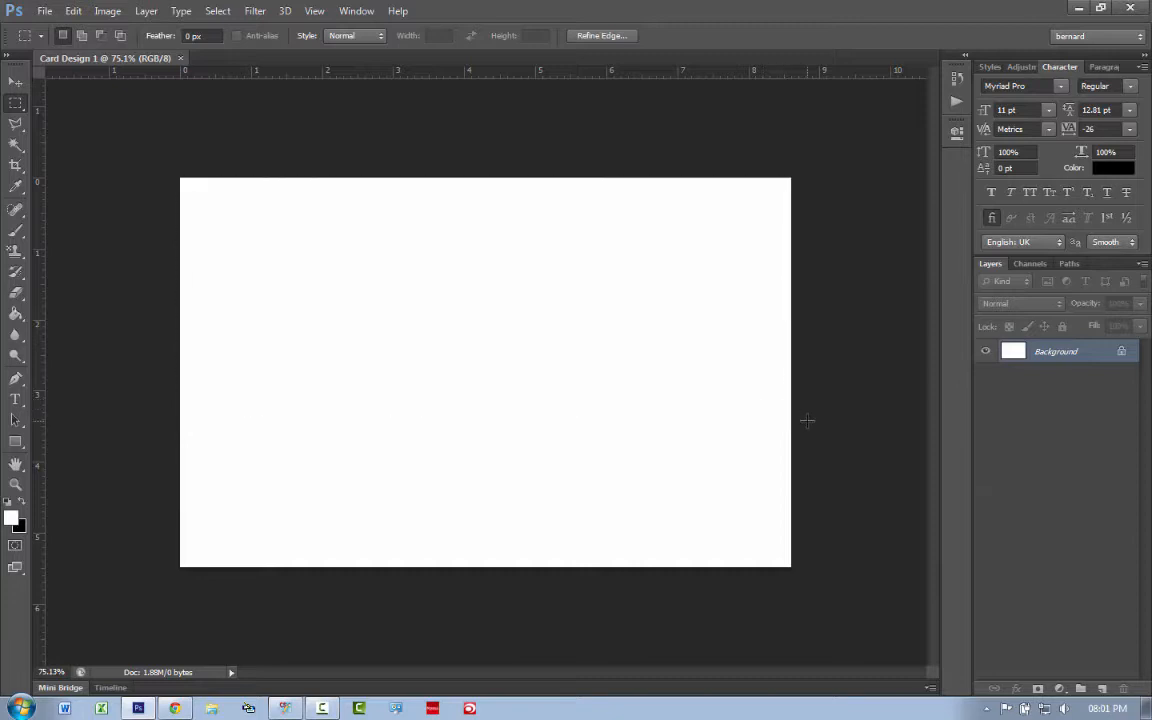
{"action": "mouse_move", "coordinate": [138, 160]}
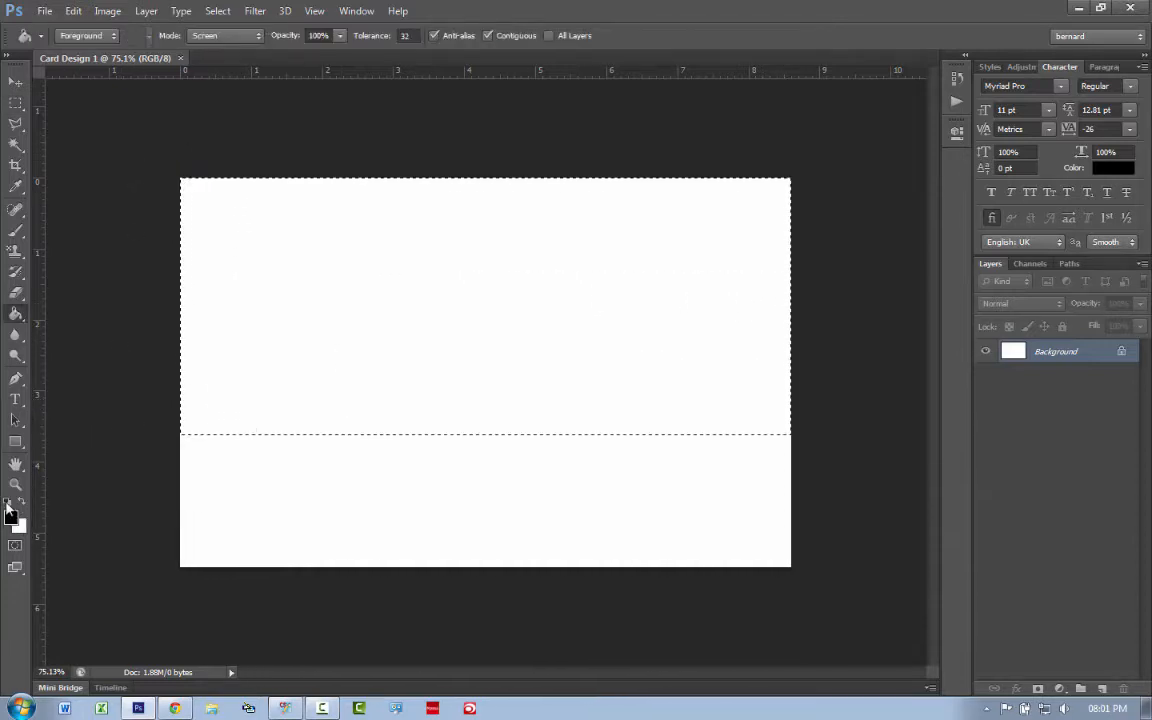
Select the upper portion of the Card Design 1 canvas with the marquee.
{"action": "left_click", "coordinate": [484, 304]}
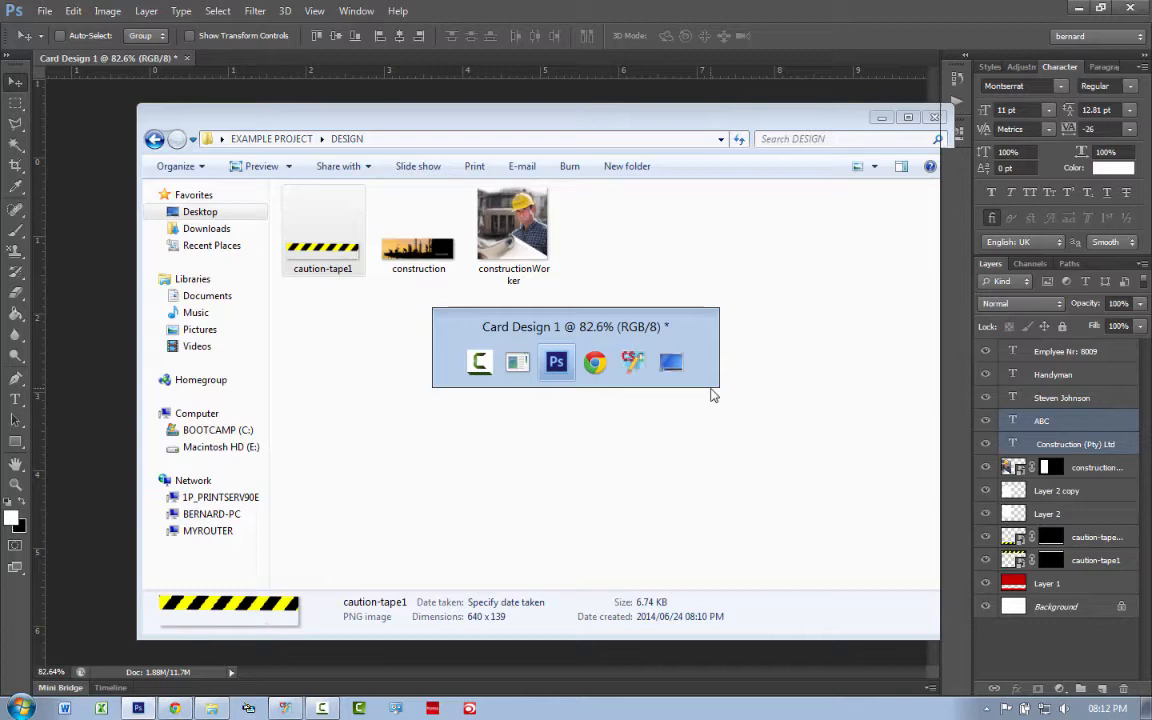
Return to the Card Design 1 document to lay out the ABC Construction card text.
{"action": "left_click", "coordinate": [204, 36]}
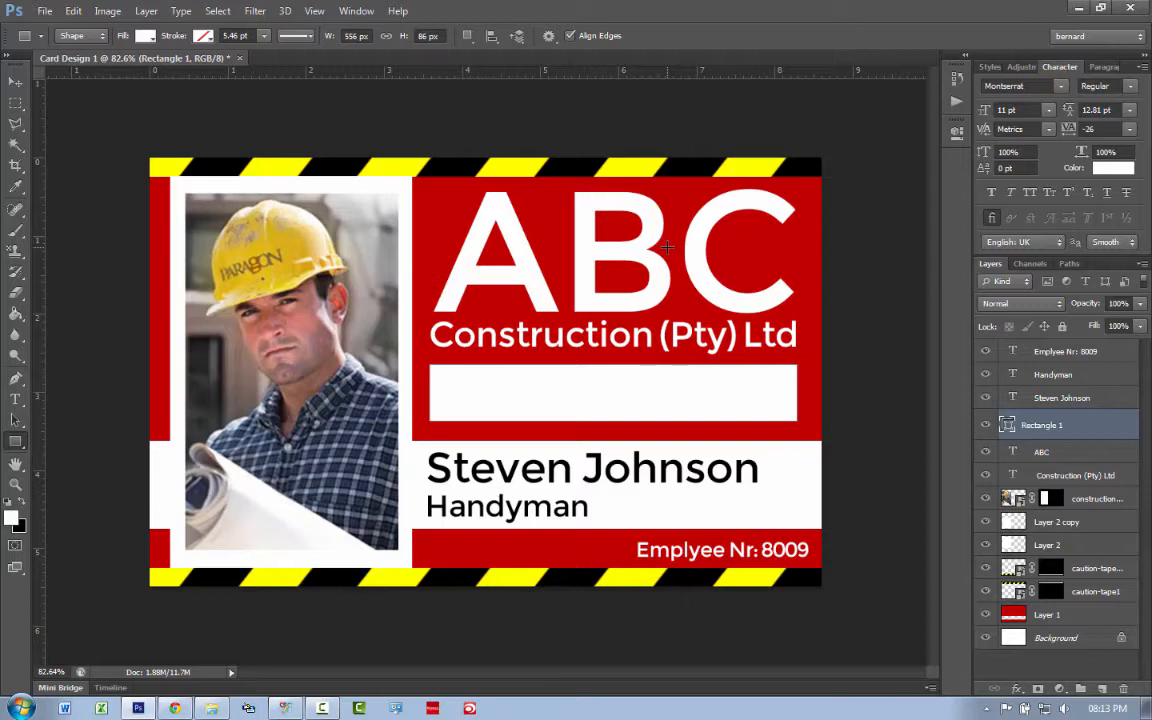
{"action": "mouse_move", "coordinate": [596, 420]}
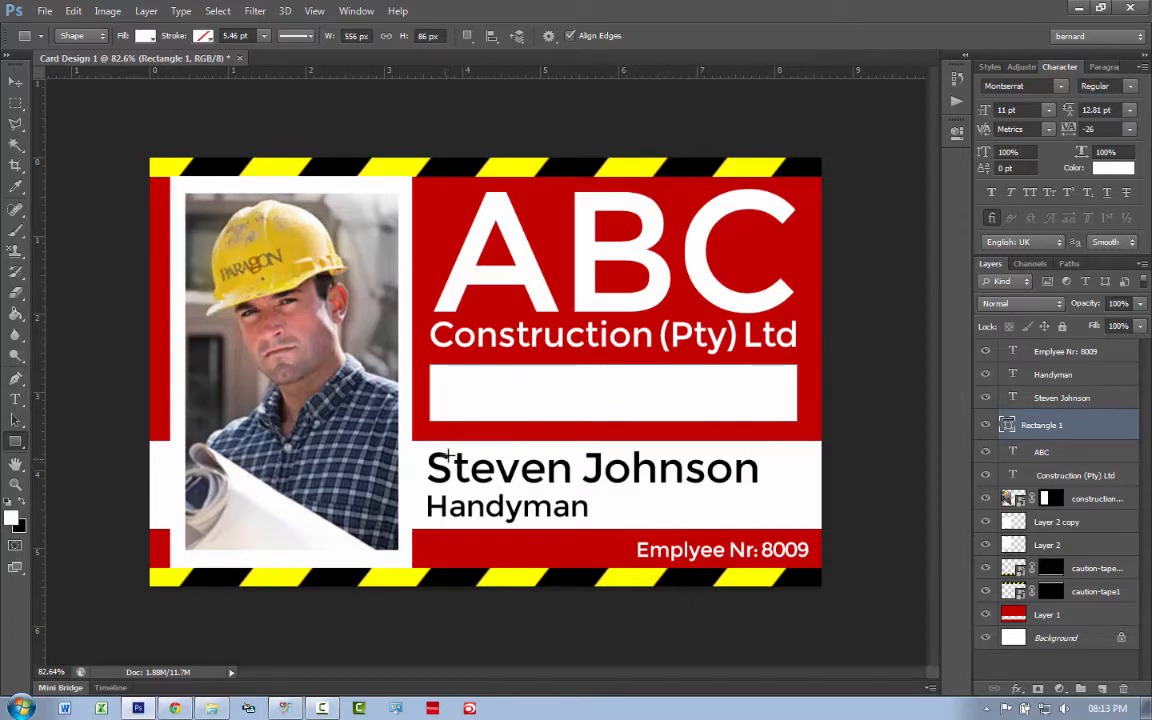
{"action": "mouse_move", "coordinate": [524, 520]}
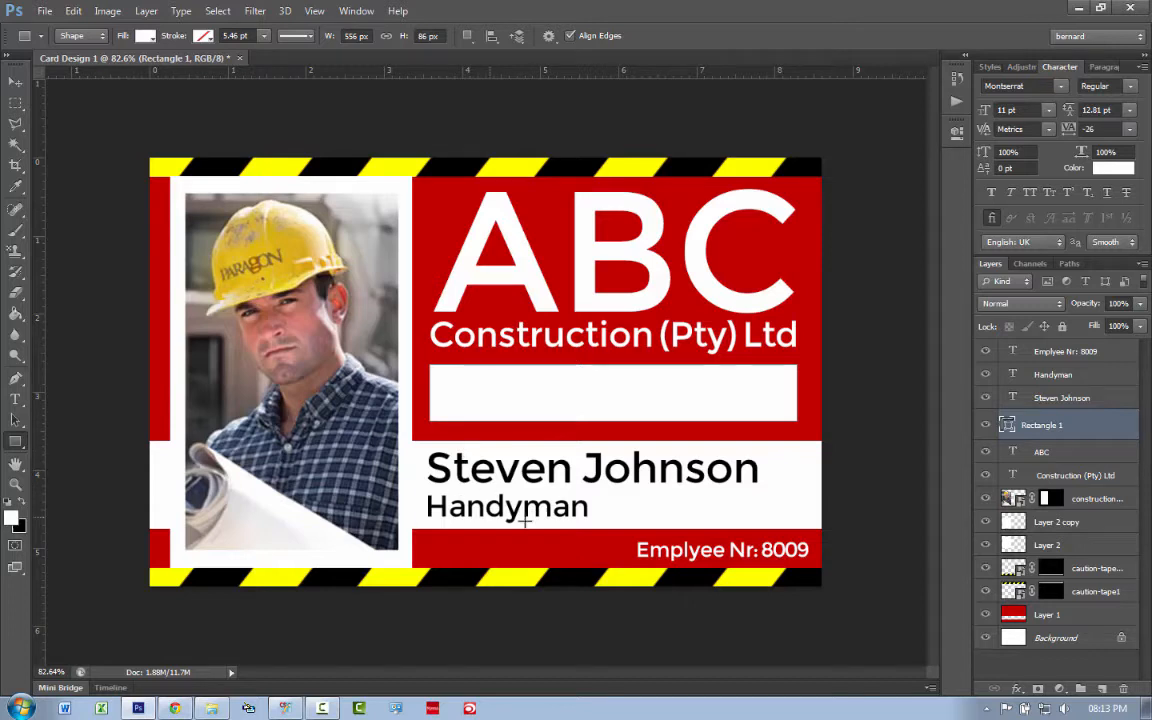
{"action": "mouse_move", "coordinate": [800, 564]}
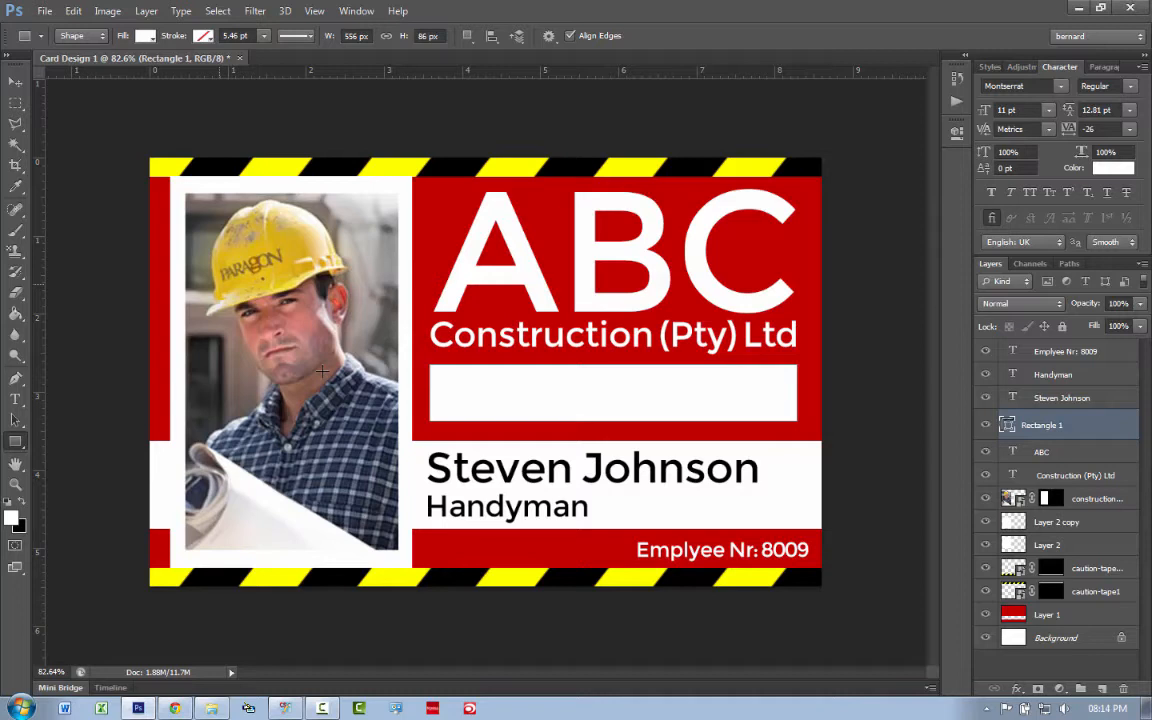
{"action": "mouse_move", "coordinate": [408, 292]}
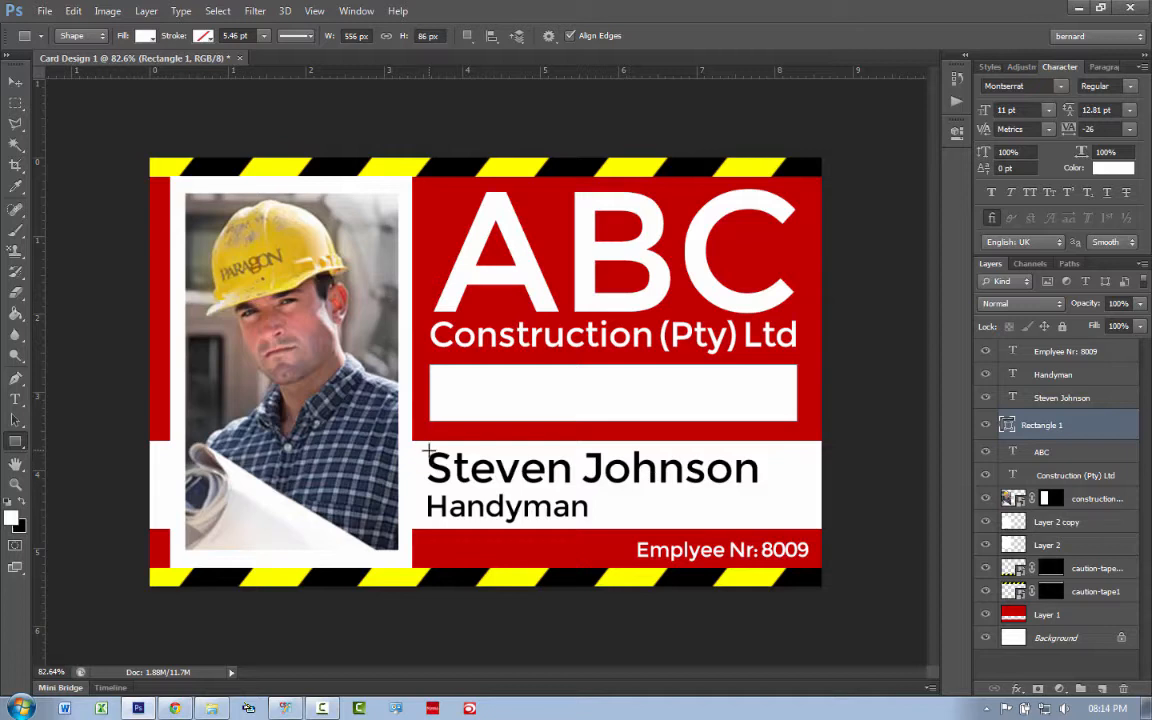
{"action": "mouse_move", "coordinate": [480, 460]}
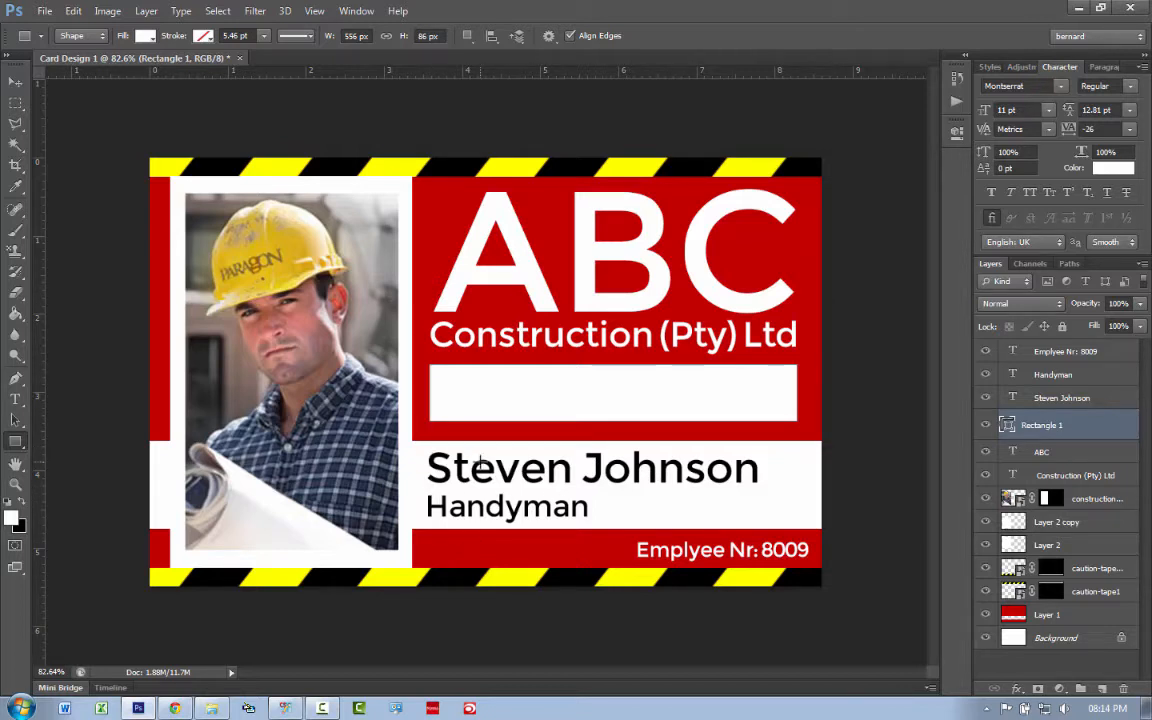
Hide the Employee Nr, Handyman and Steven Johnson text layers.
{"action": "left_click", "coordinate": [986, 352]}
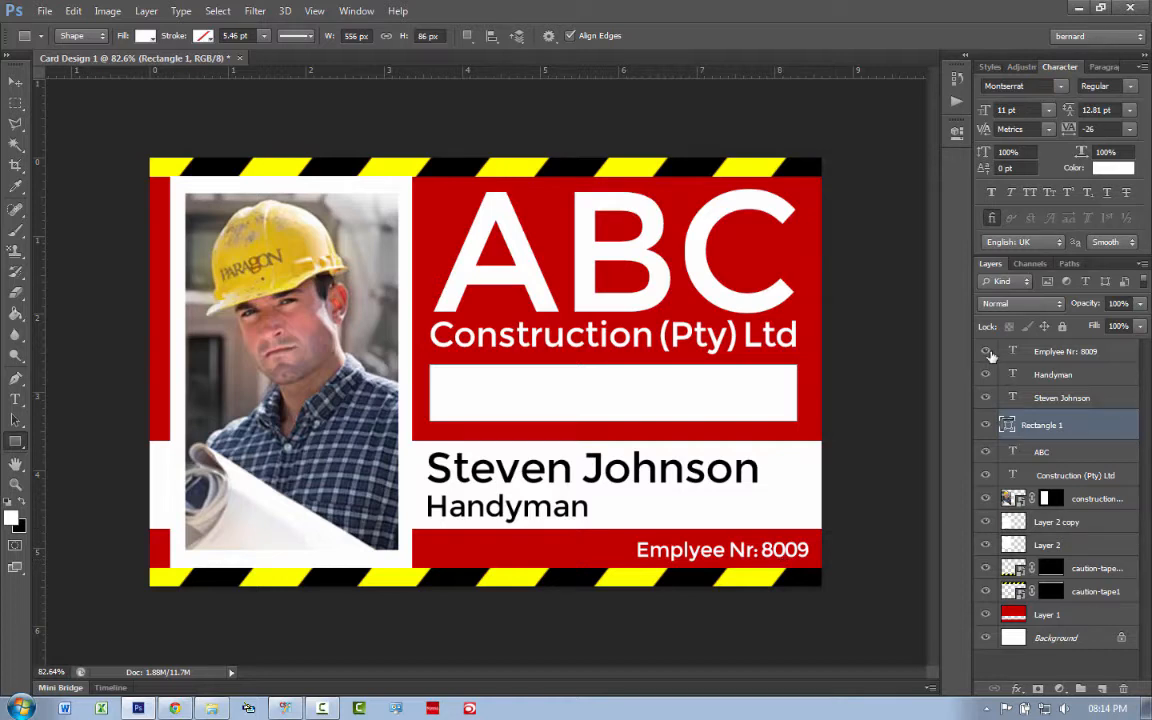
{"action": "left_click", "coordinate": [986, 352]}
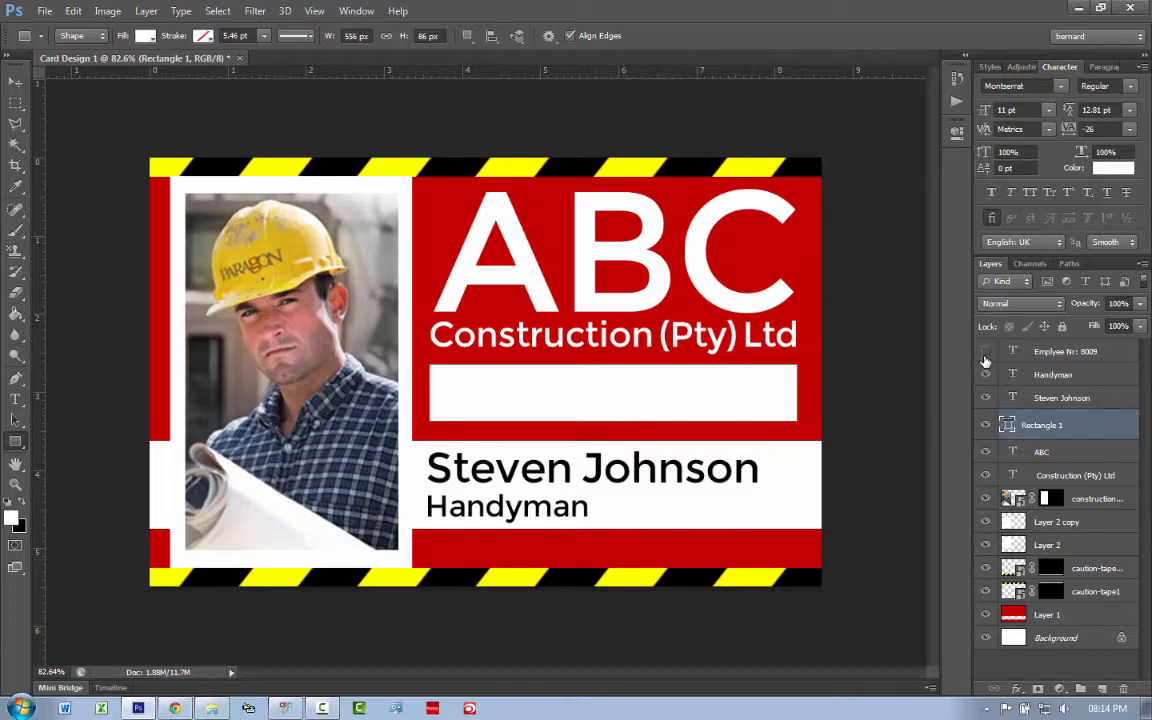
{"action": "left_click", "coordinate": [984, 374]}
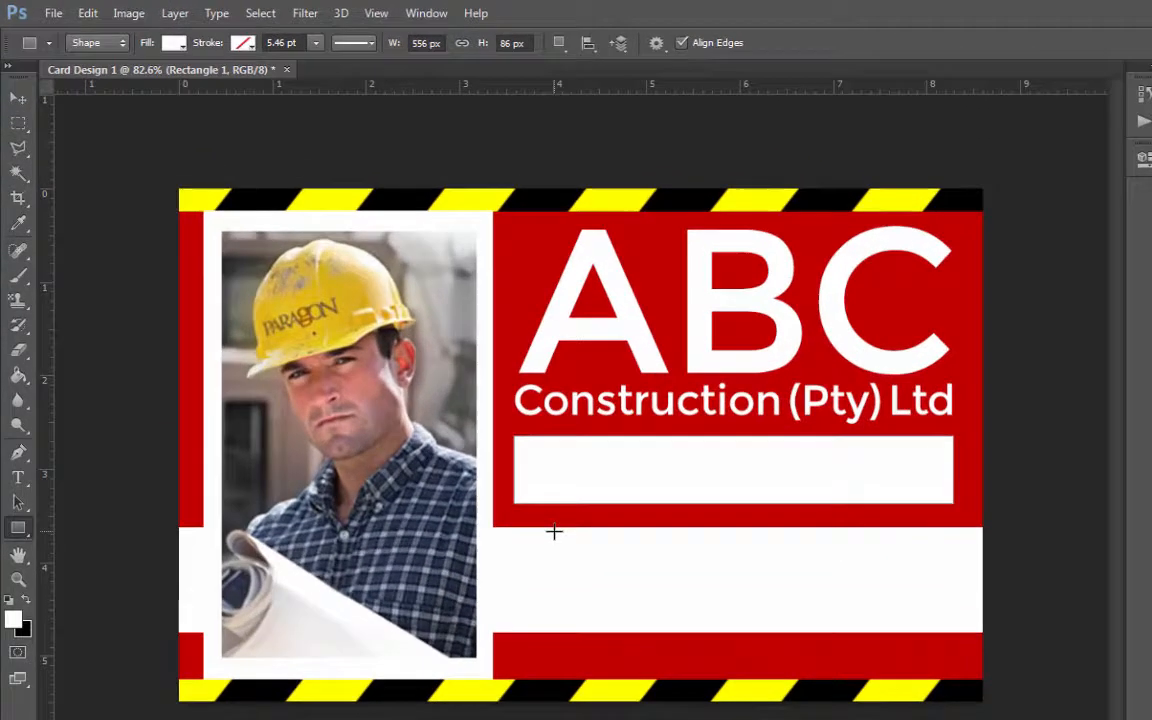
Save the design as Card Design 1.psd in Desktop > EXAMPLE PROJECT > DESIGN.
{"action": "left_click", "coordinate": [52, 12]}
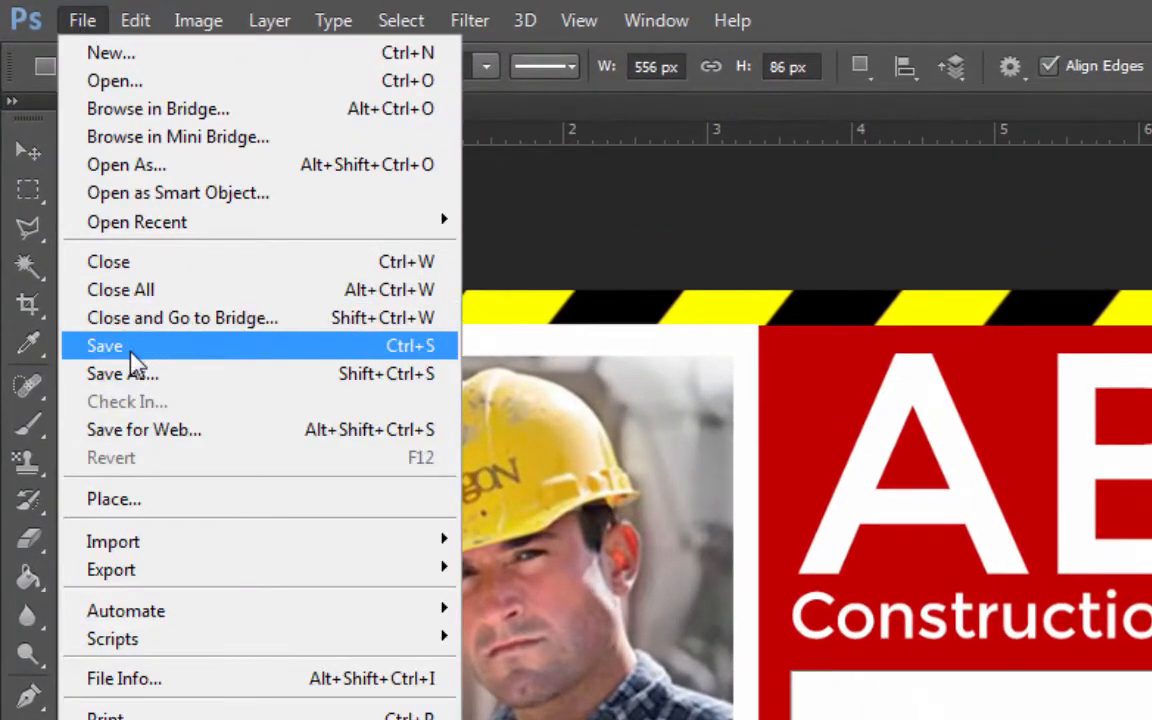
{"action": "left_click", "coordinate": [122, 374]}
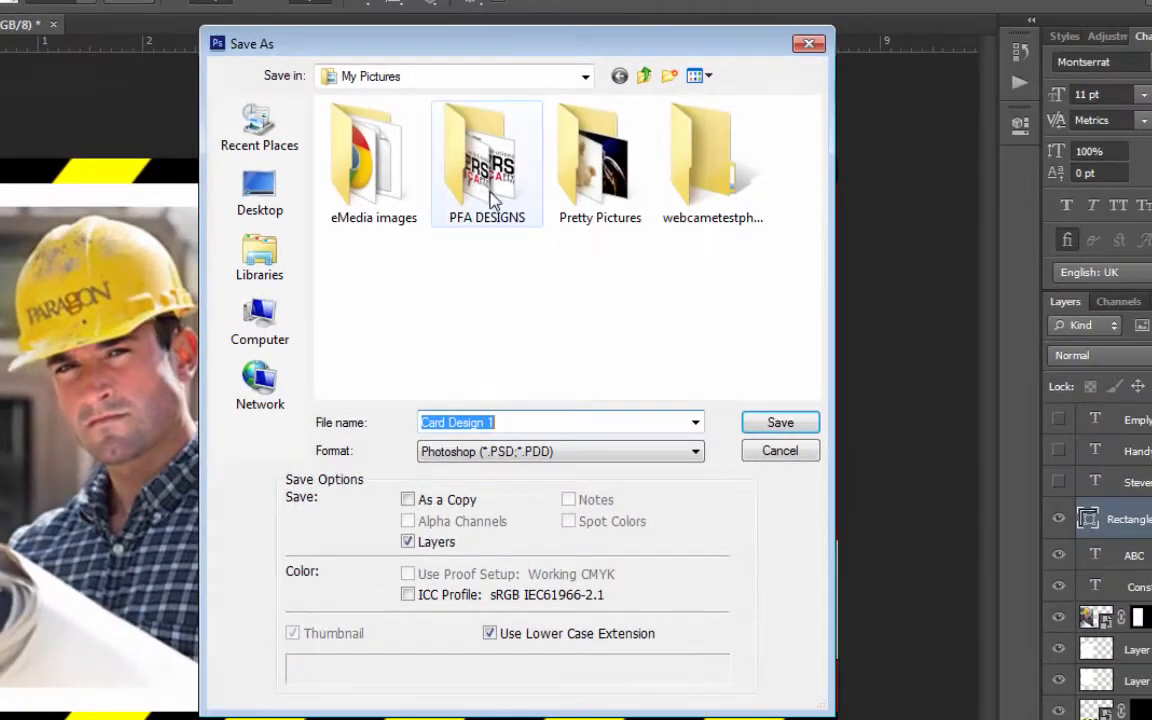
{"action": "left_click", "coordinate": [260, 190]}
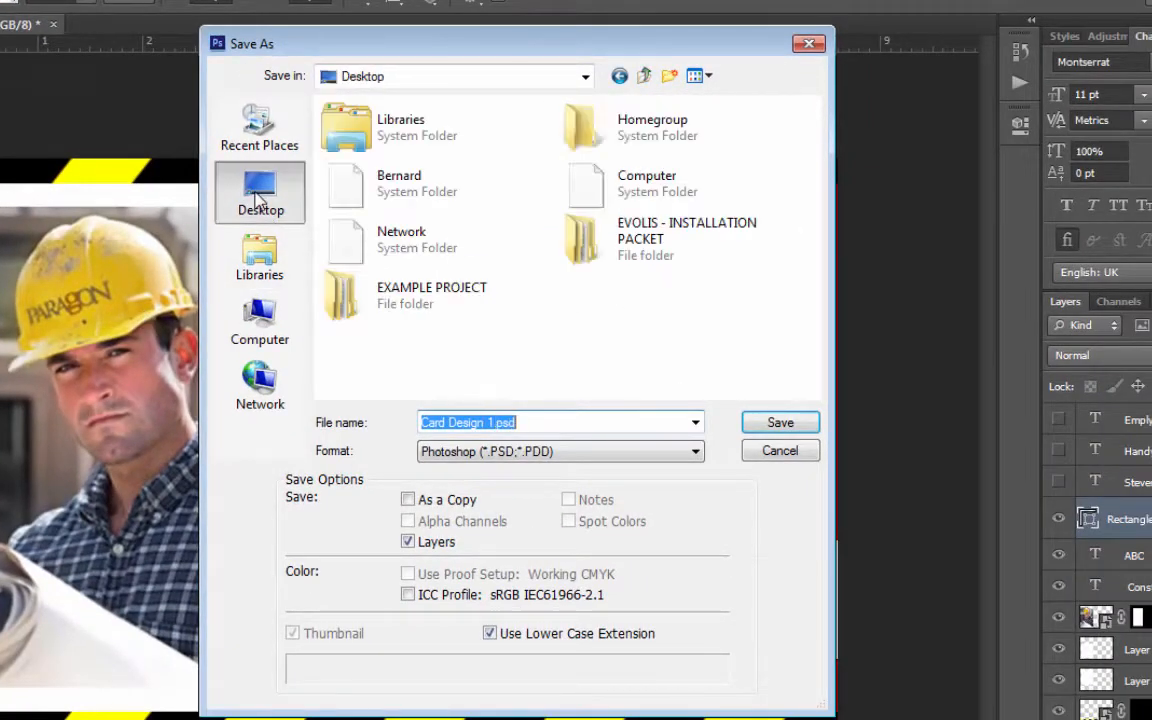
{"action": "double_click", "coordinate": [432, 294]}
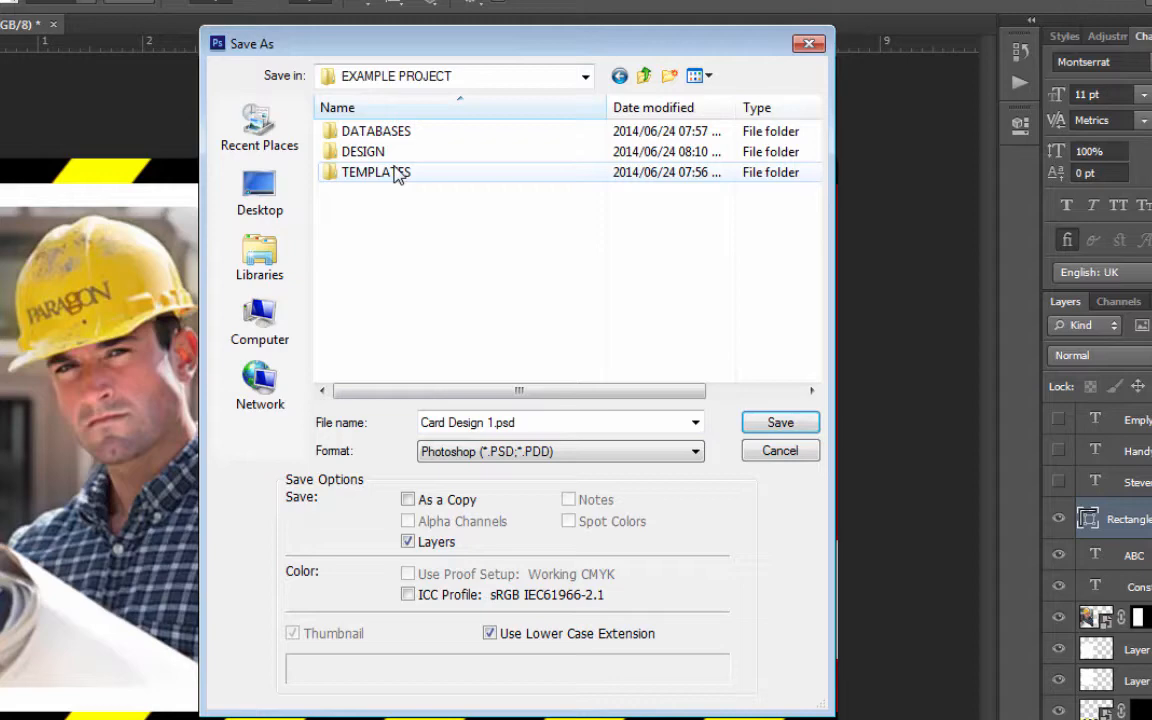
{"action": "double_click", "coordinate": [362, 152]}
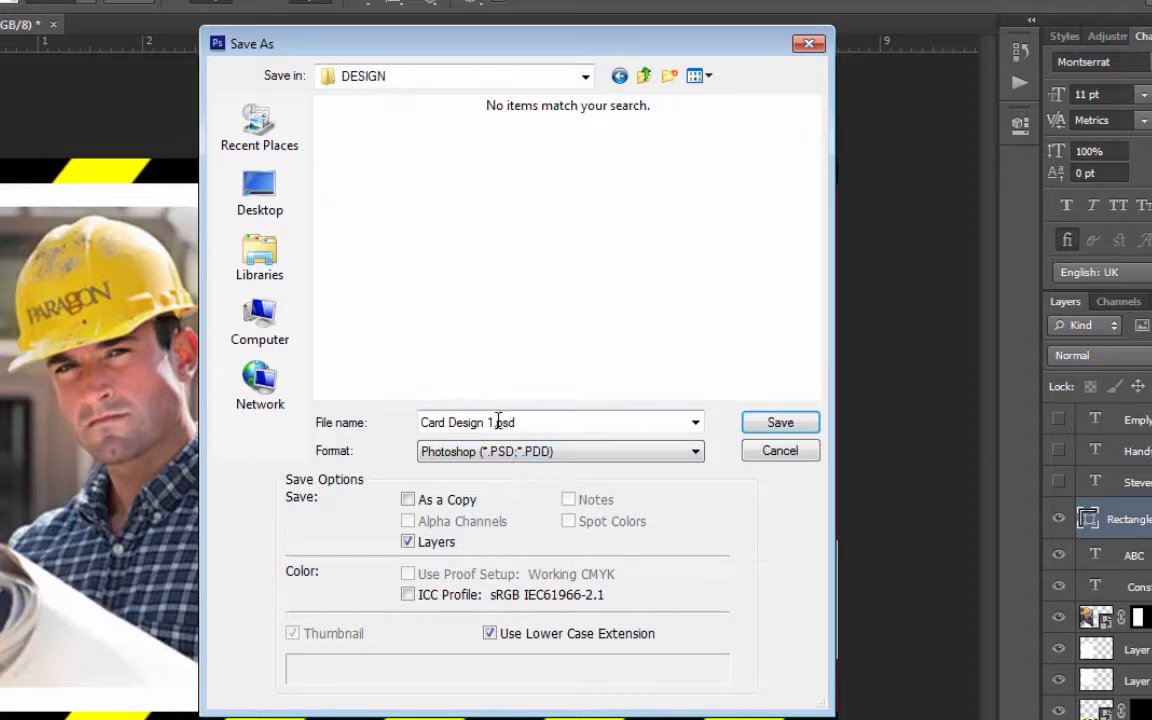
{"action": "left_click", "coordinate": [780, 422]}
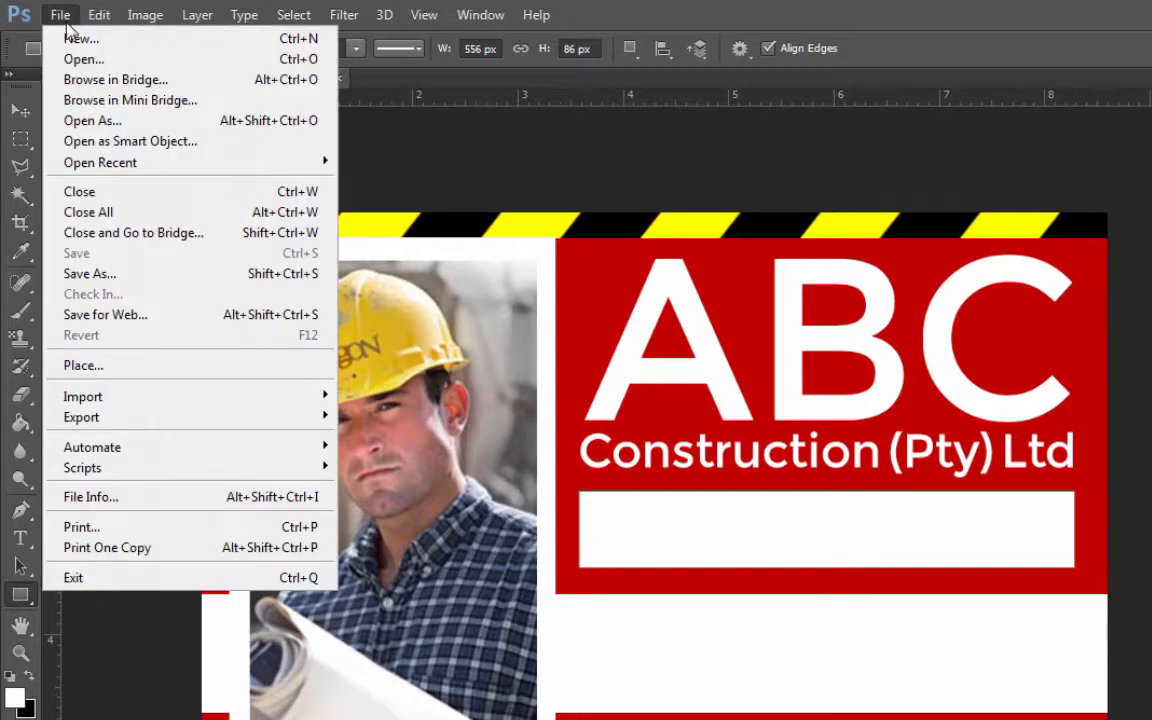
Save a JPEG copy of Card Design 1 at Maximum quality and switch to the card designer.
{"action": "left_click", "coordinate": [88, 272]}
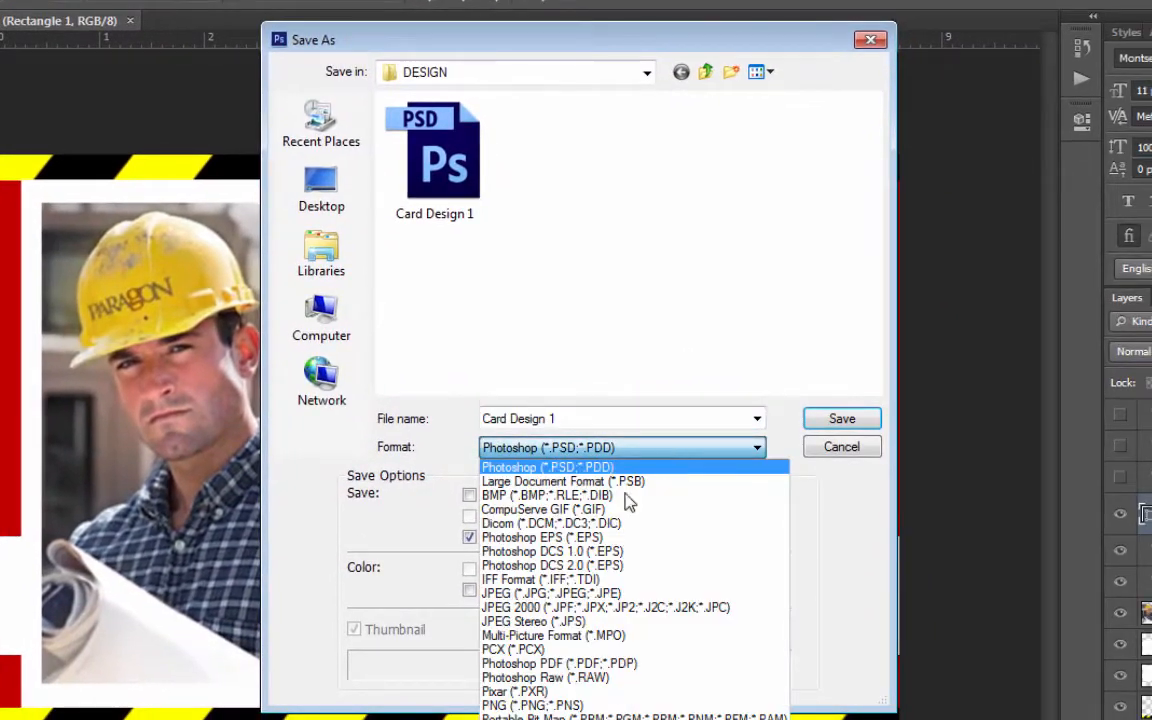
{"action": "left_click", "coordinate": [552, 592]}
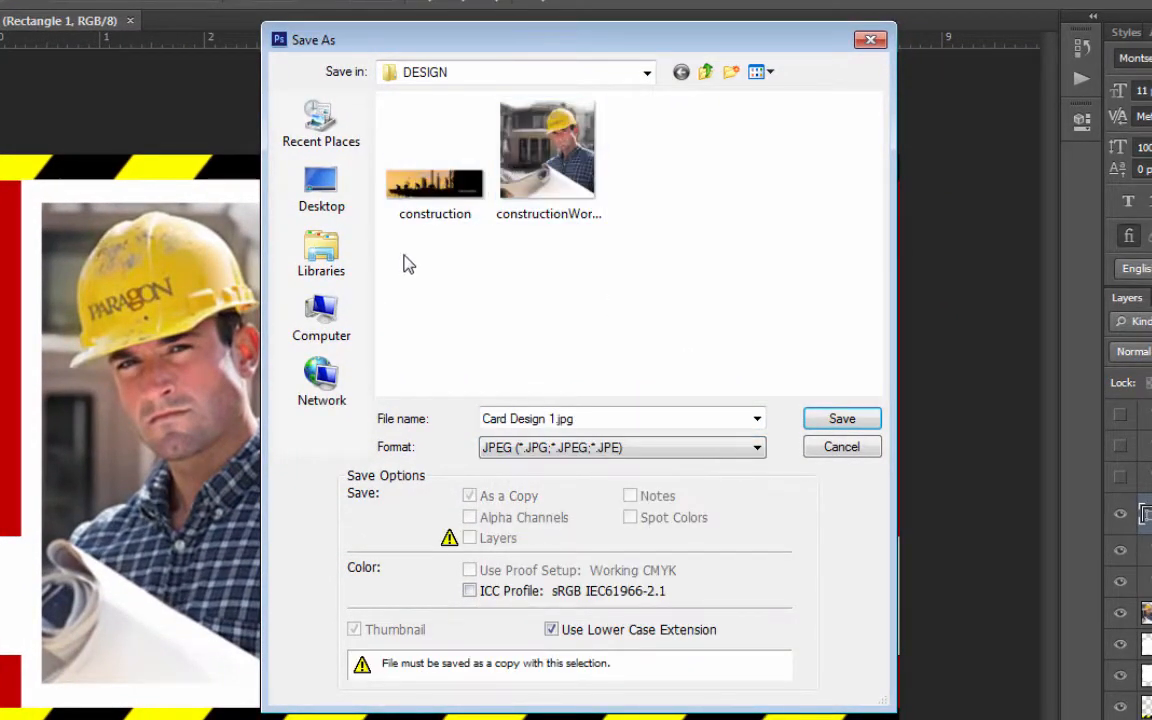
{"action": "mouse_move", "coordinate": [696, 422]}
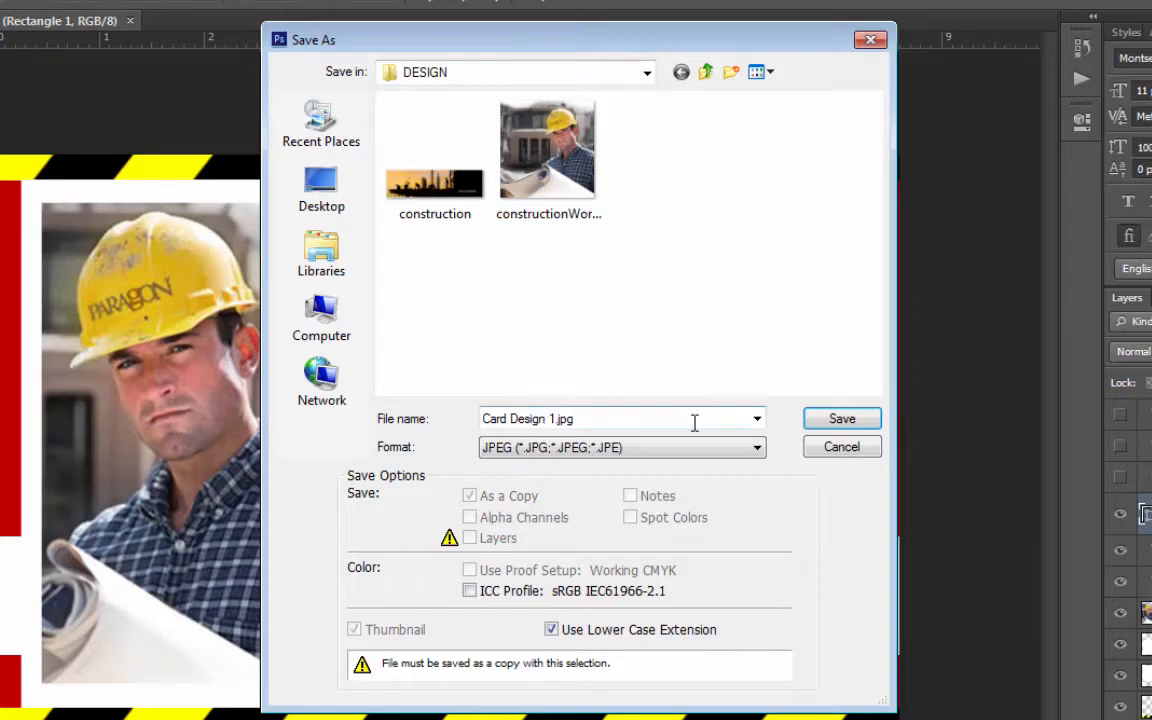
{"action": "left_click", "coordinate": [840, 418]}
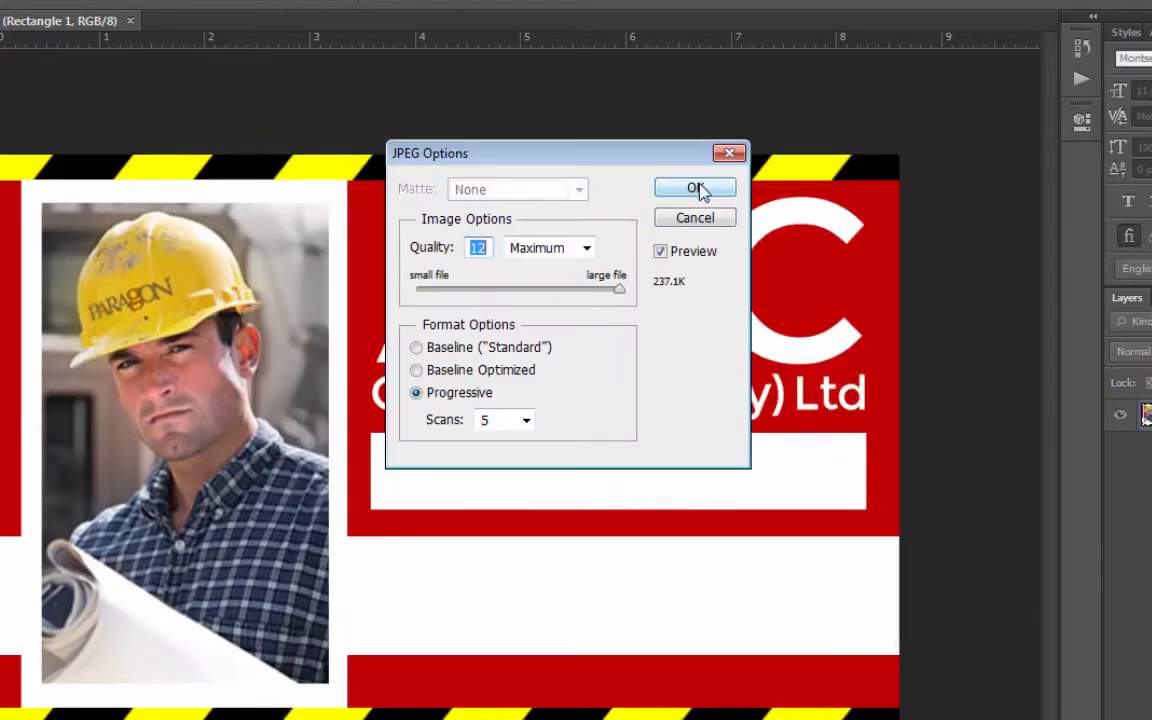
{"action": "left_click", "coordinate": [694, 188]}
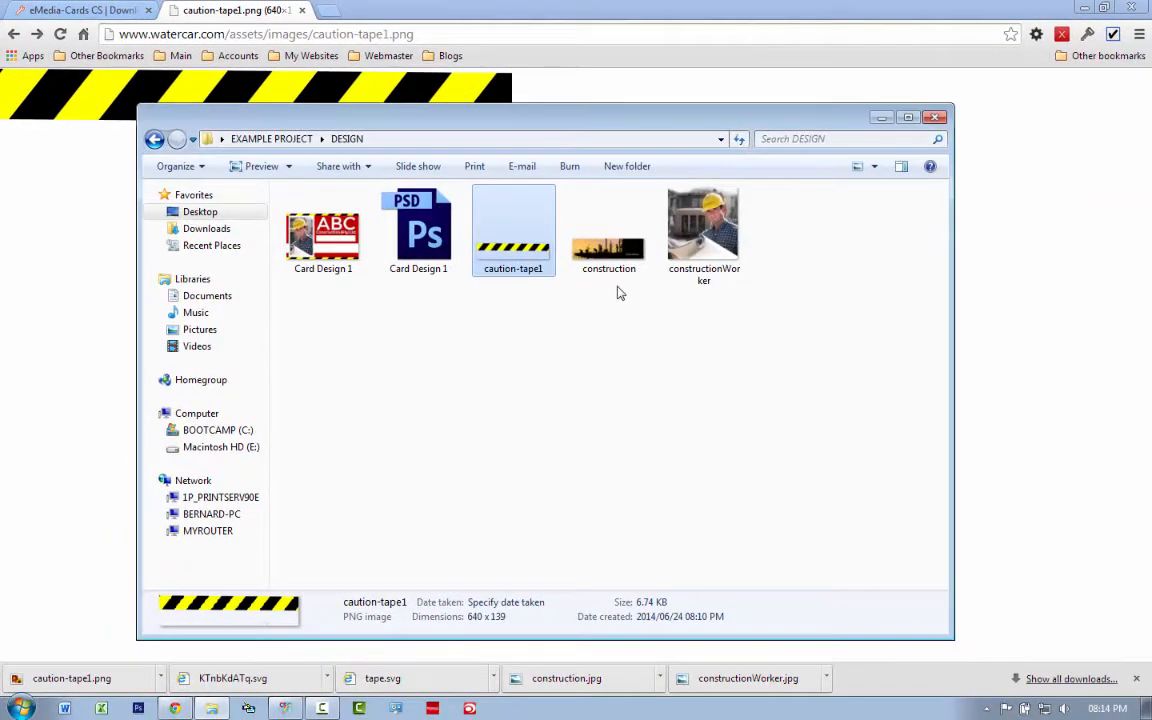
{"action": "left_click", "coordinate": [324, 230]}
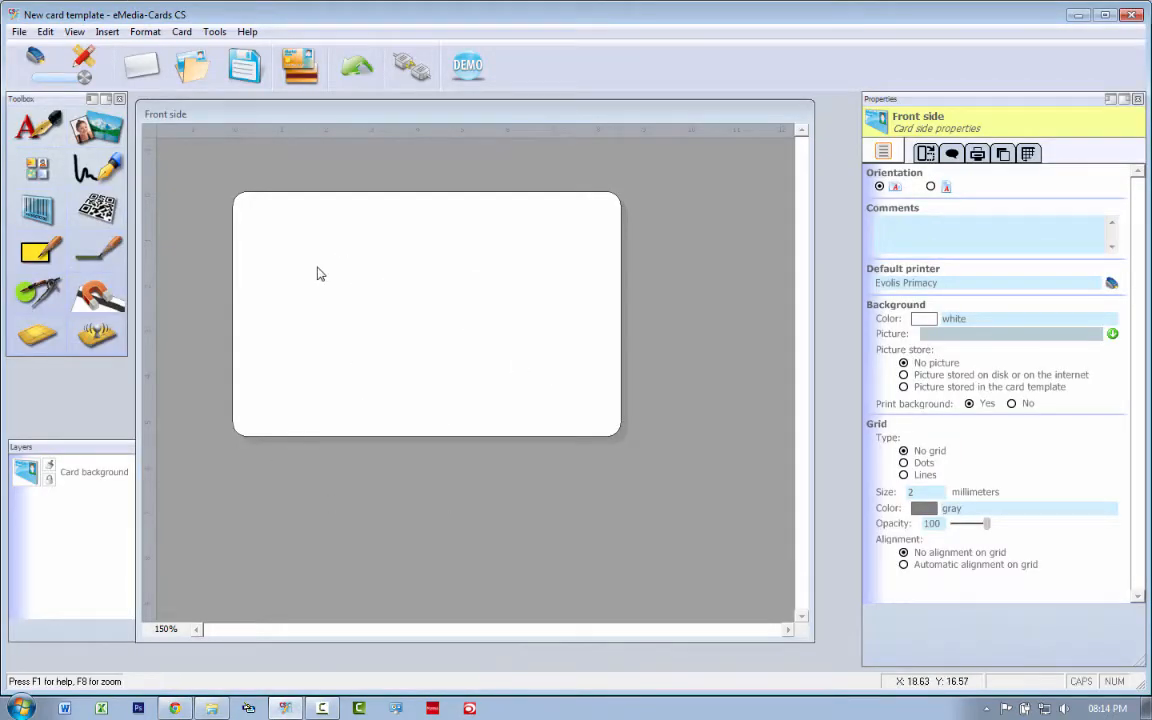
{"action": "mouse_move", "coordinate": [372, 350]}
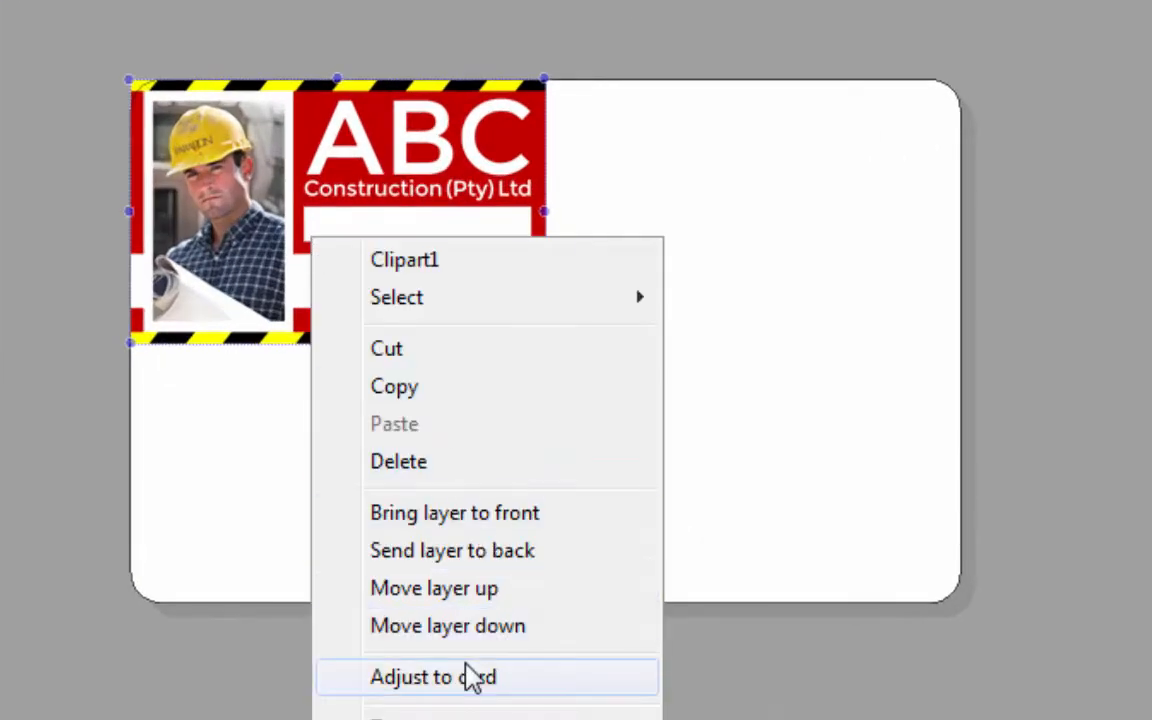
Adjust the Card Design 1 background image to fill the whole card.
{"action": "left_click", "coordinate": [432, 676]}
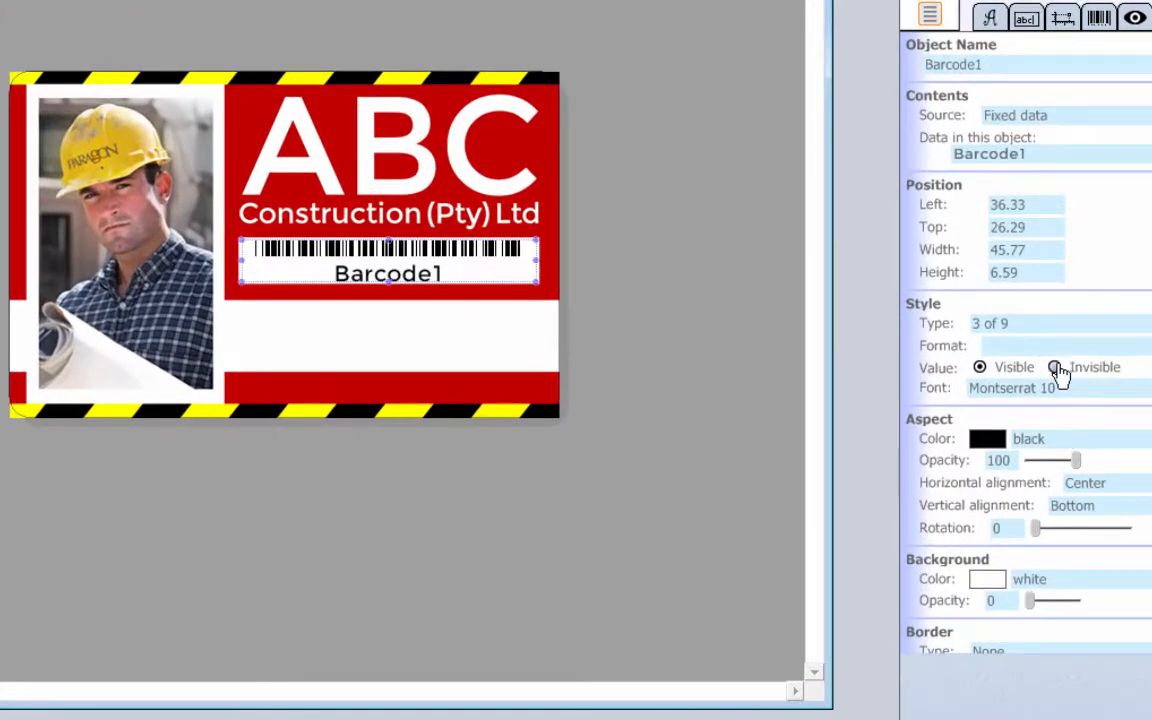
Set the barcode's value text to Invisible and begin adding a text object.
{"action": "left_click", "coordinate": [1052, 368]}
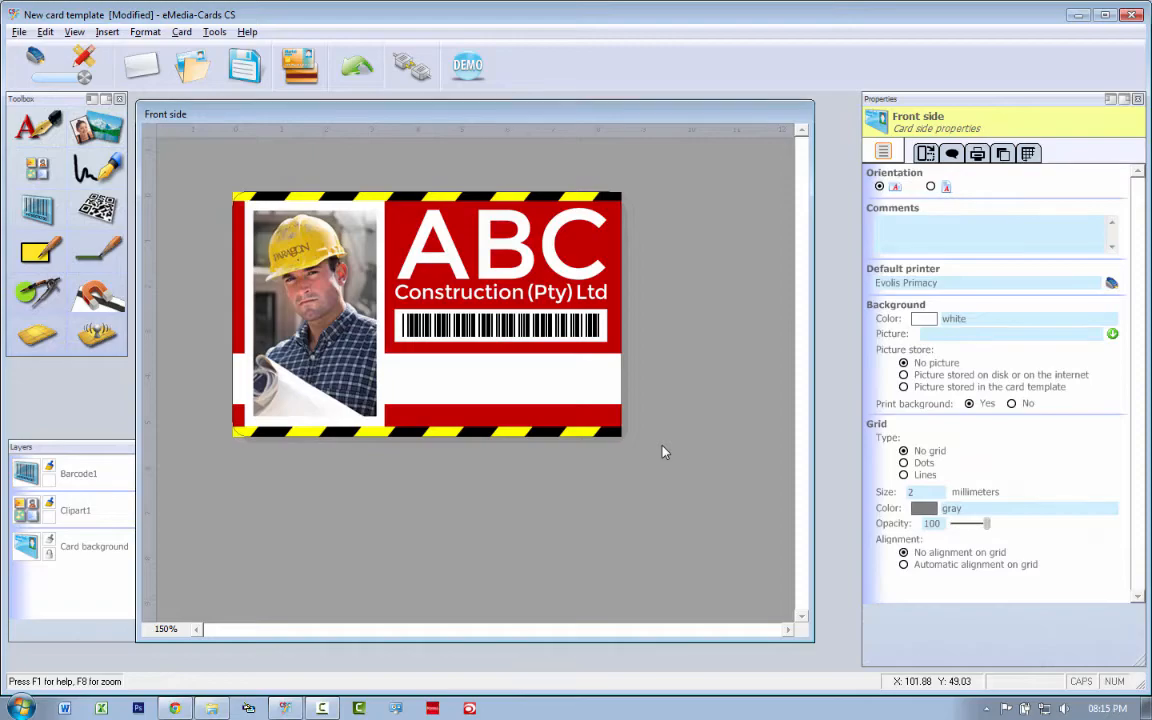
{"action": "left_click", "coordinate": [260, 210]}
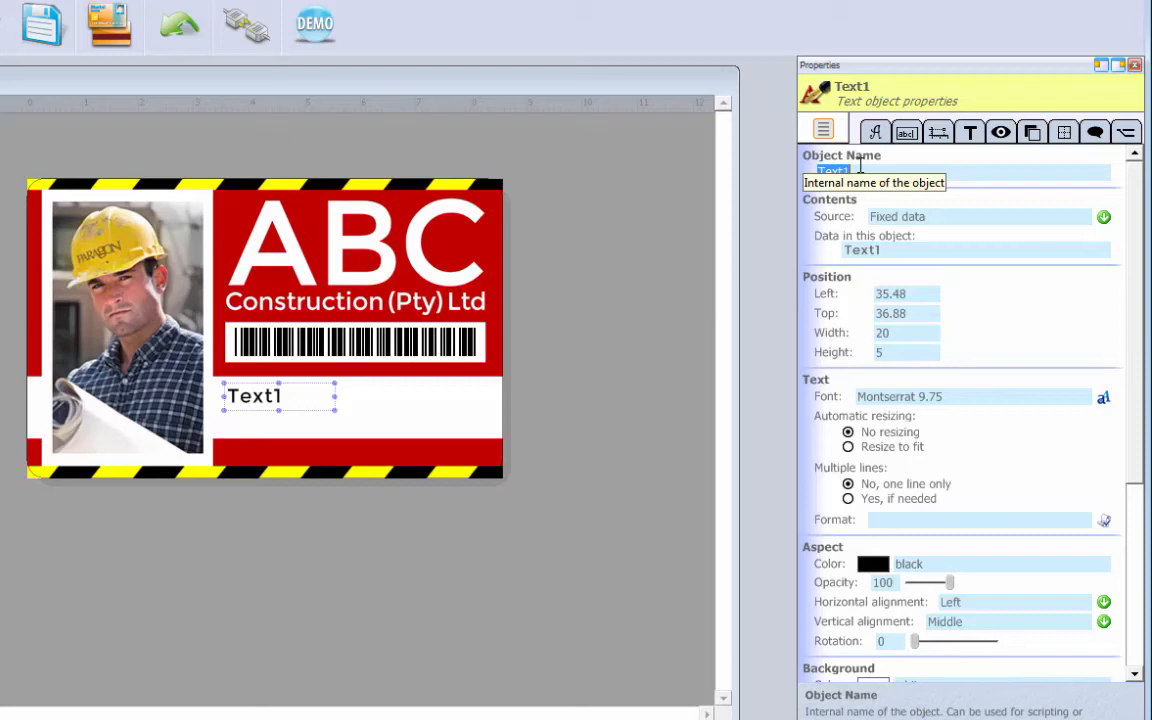
Name the text object name and set its content source to Database field.
{"action": "type", "text": "nam"}
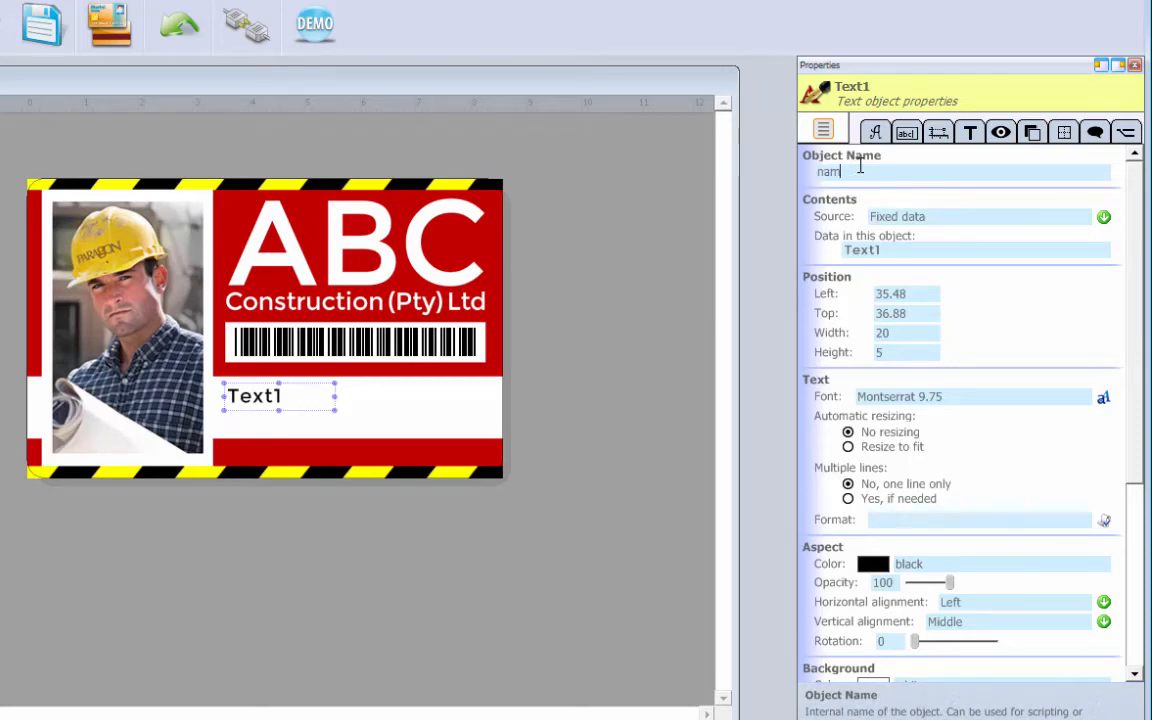
{"action": "left_click", "coordinate": [1104, 216]}
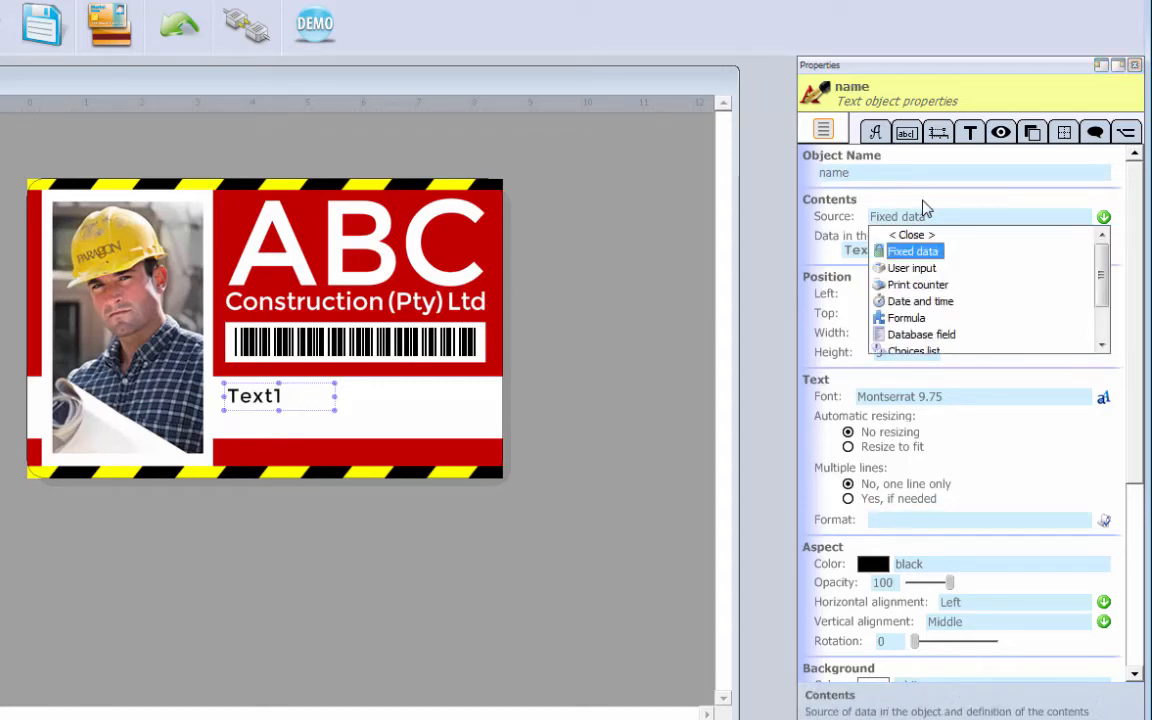
{"action": "left_click", "coordinate": [912, 252]}
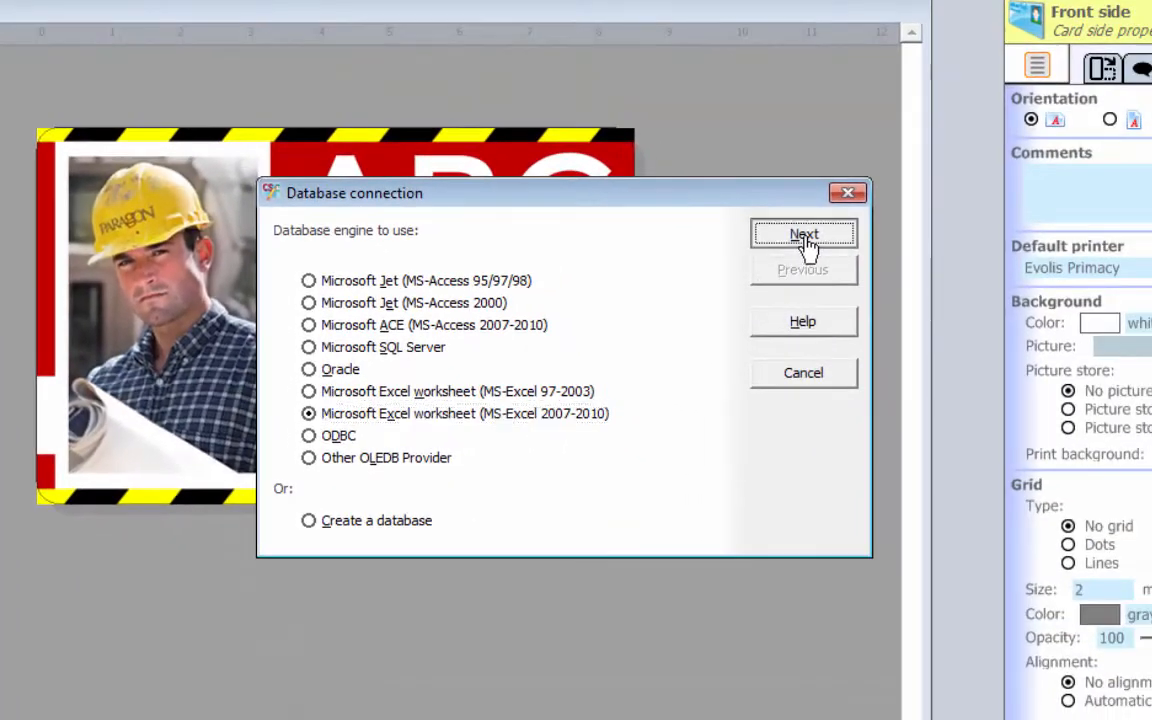
Continue with the Excel worksheet engine and persondb1 file, choosing Sheet1$ as the records table.
{"action": "left_click", "coordinate": [804, 234]}
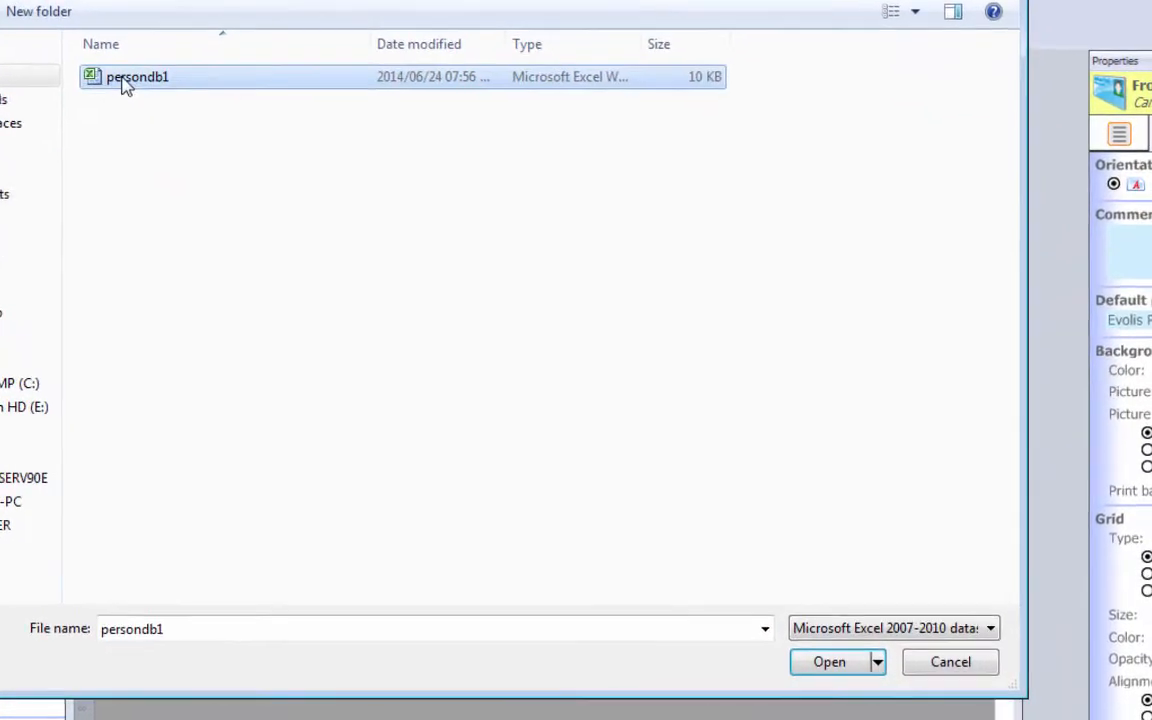
{"action": "left_click", "coordinate": [828, 660]}
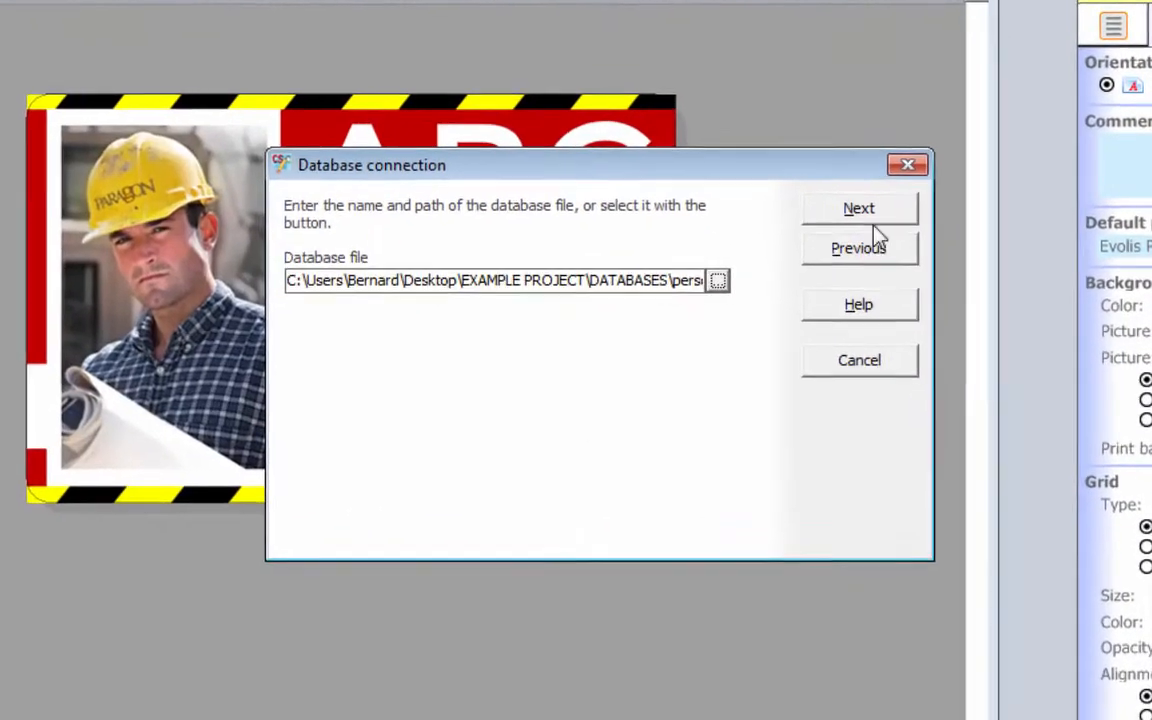
{"action": "left_click", "coordinate": [858, 208]}
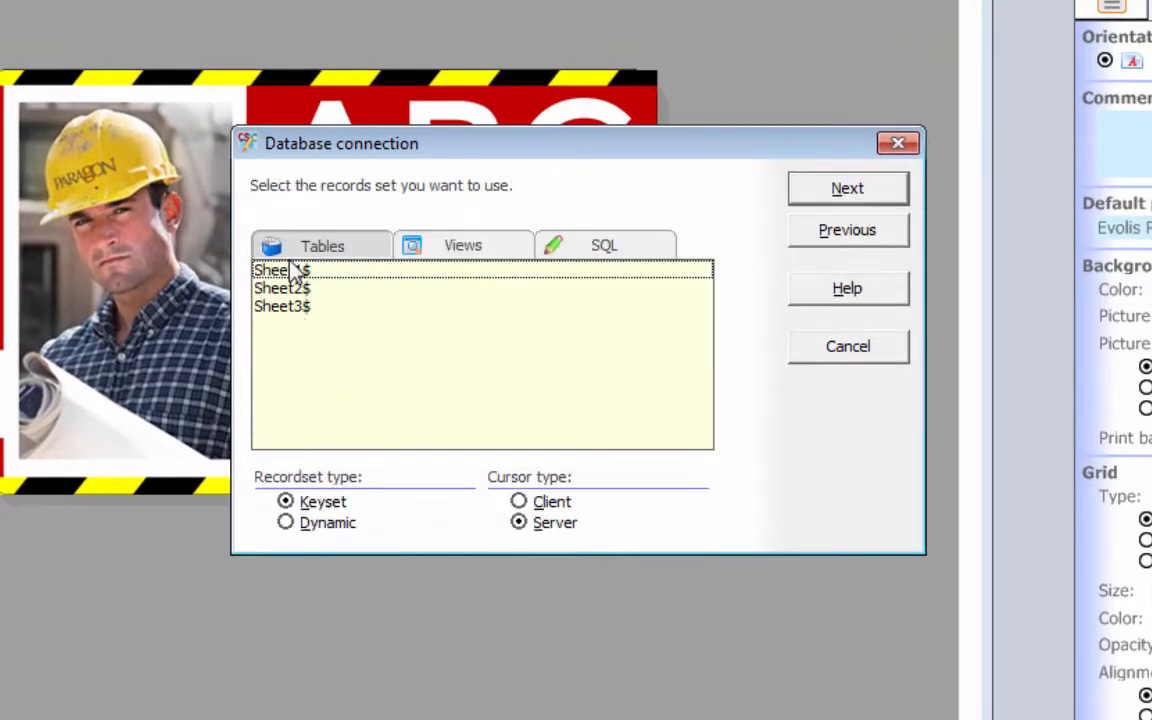
{"action": "left_click", "coordinate": [848, 188]}
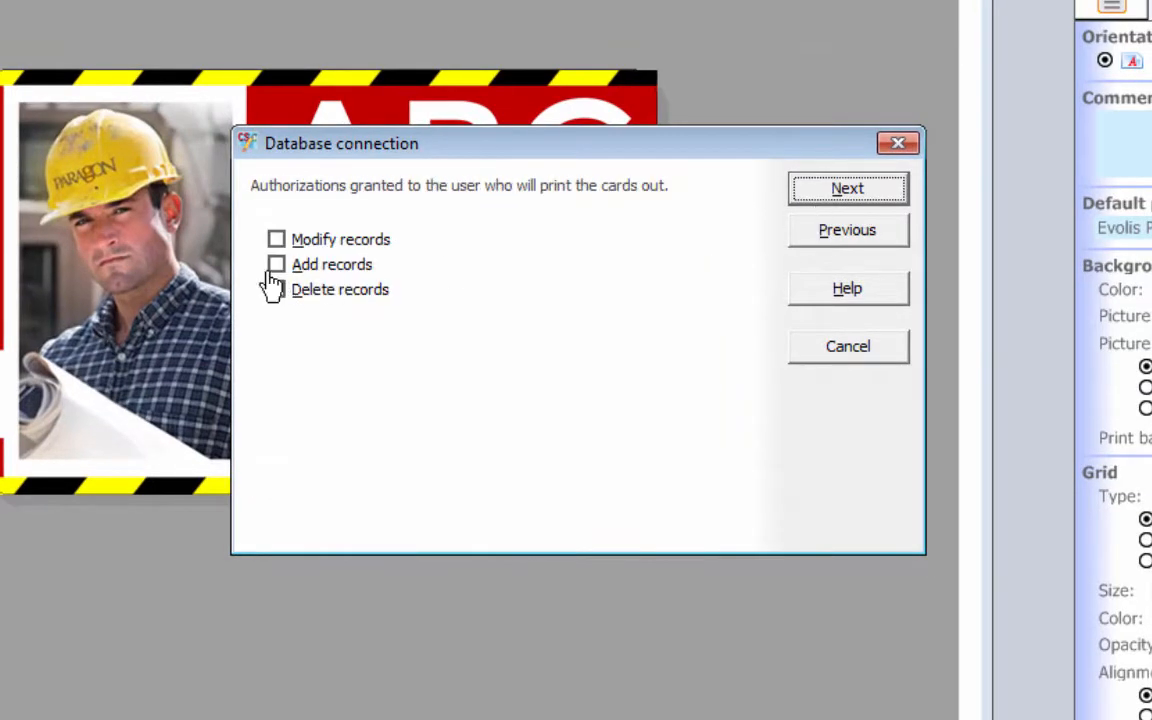
Allow operators to modify and add records, keep the five person fields shown, and finish the wizard.
{"action": "left_click", "coordinate": [276, 240]}
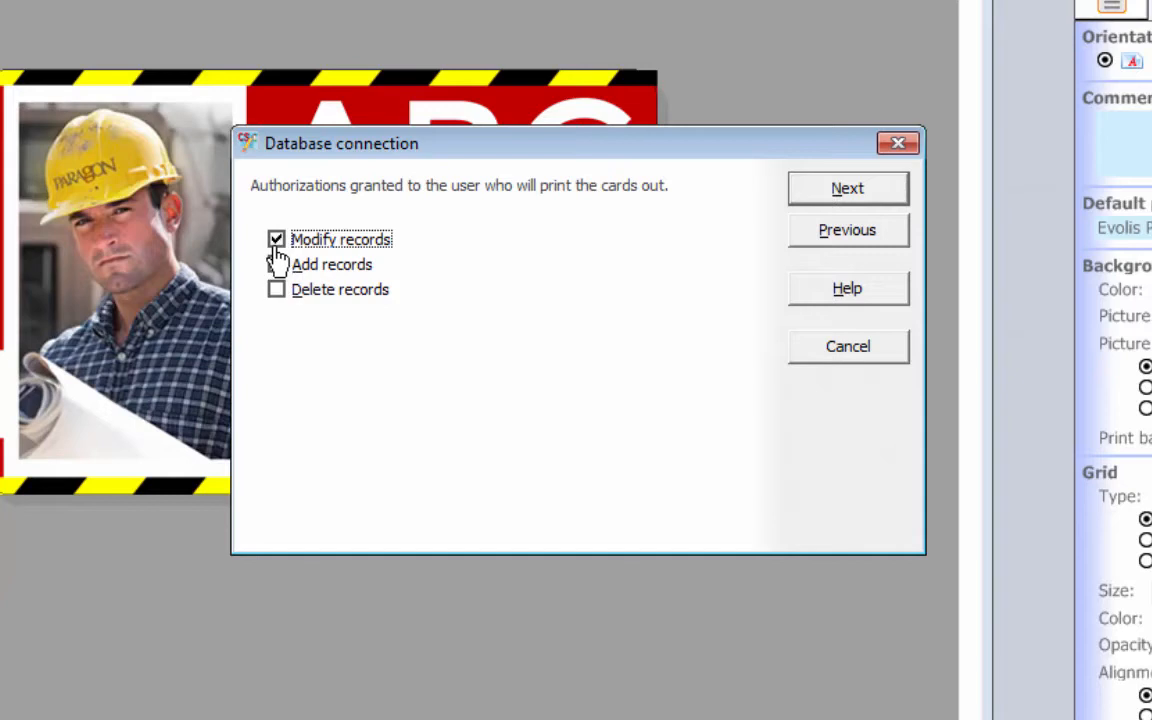
{"action": "left_click", "coordinate": [276, 264]}
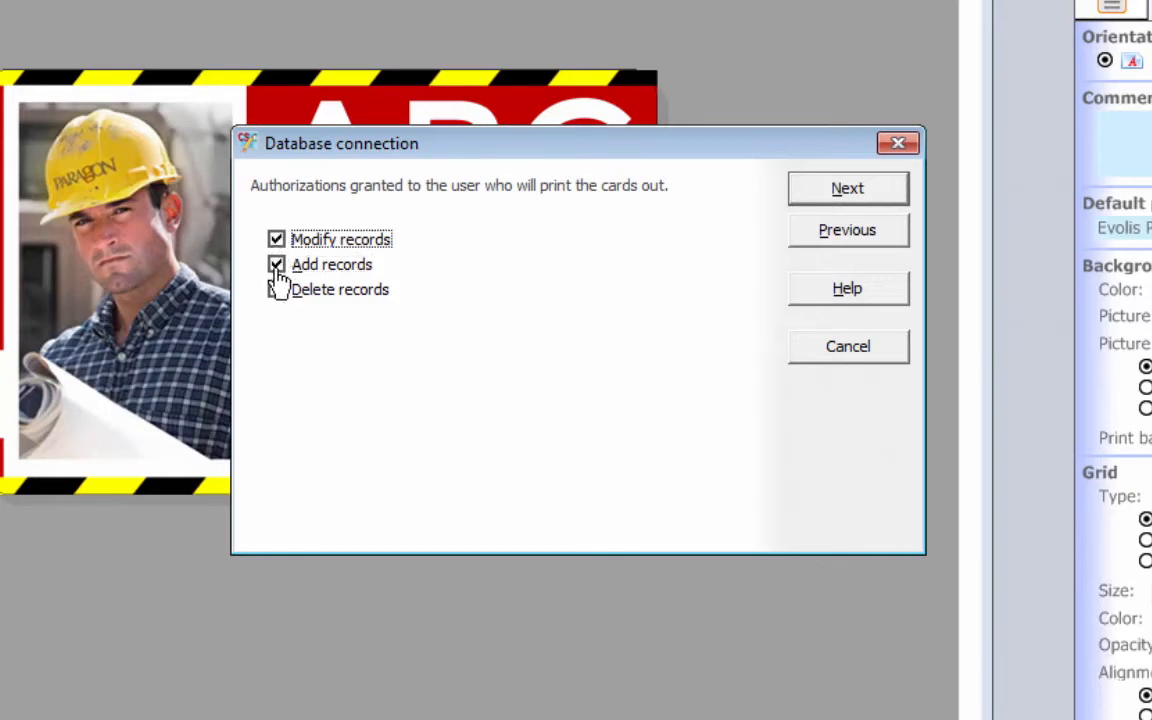
{"action": "left_click", "coordinate": [848, 188]}
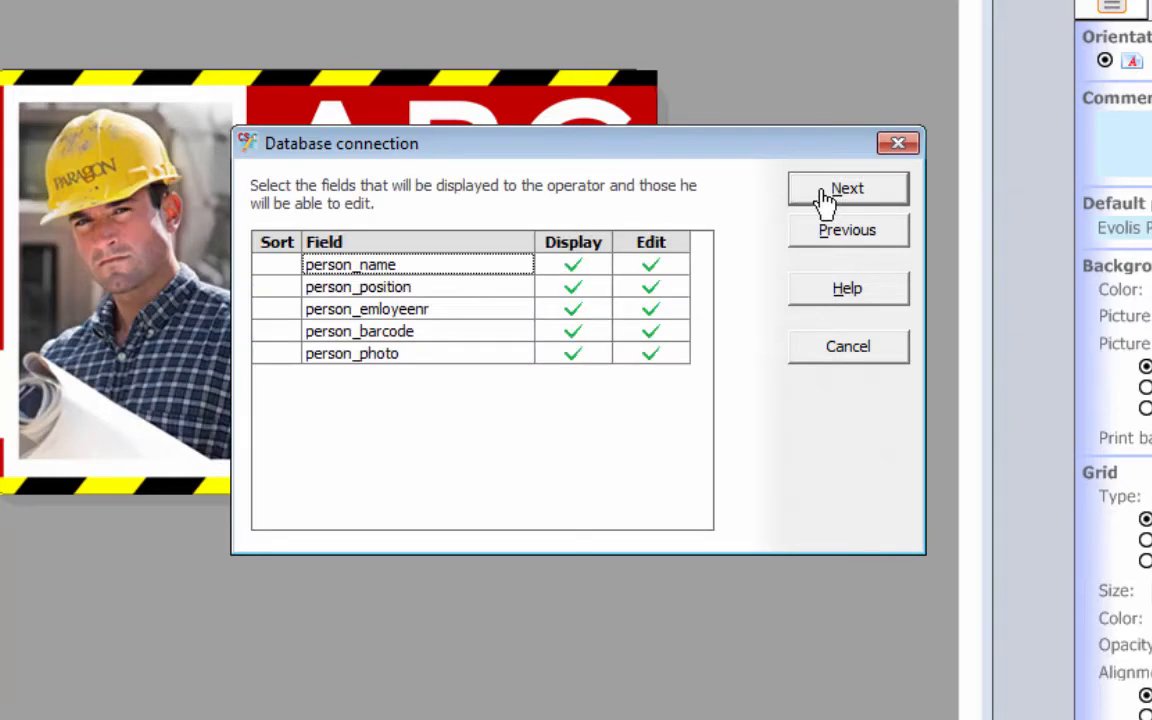
{"action": "left_click", "coordinate": [848, 188]}
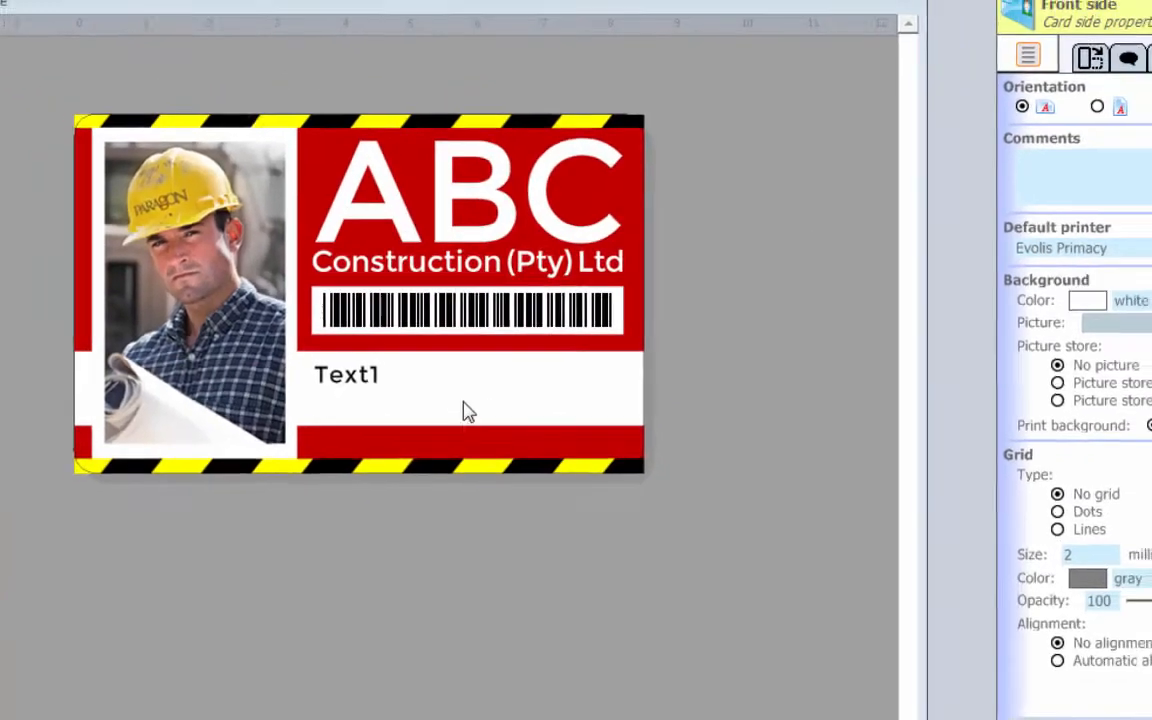
Feed the Text1 label from the person_name database field and widen its box.
{"action": "left_click", "coordinate": [346, 374]}
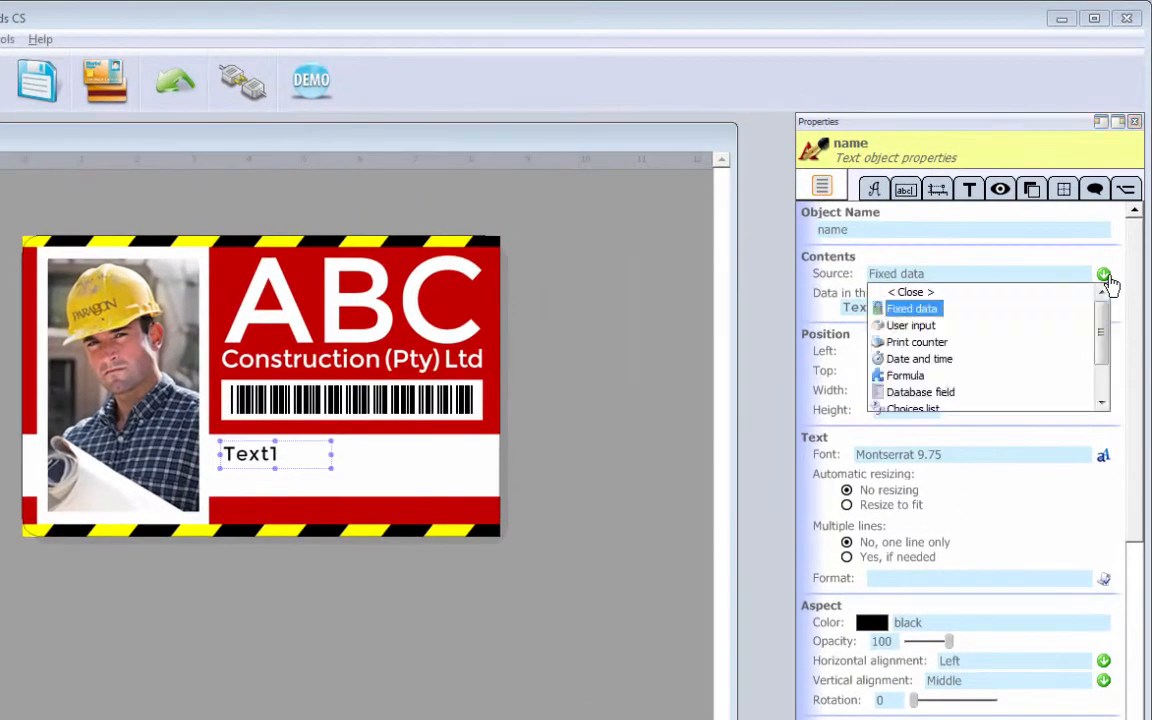
{"action": "left_click", "coordinate": [920, 390]}
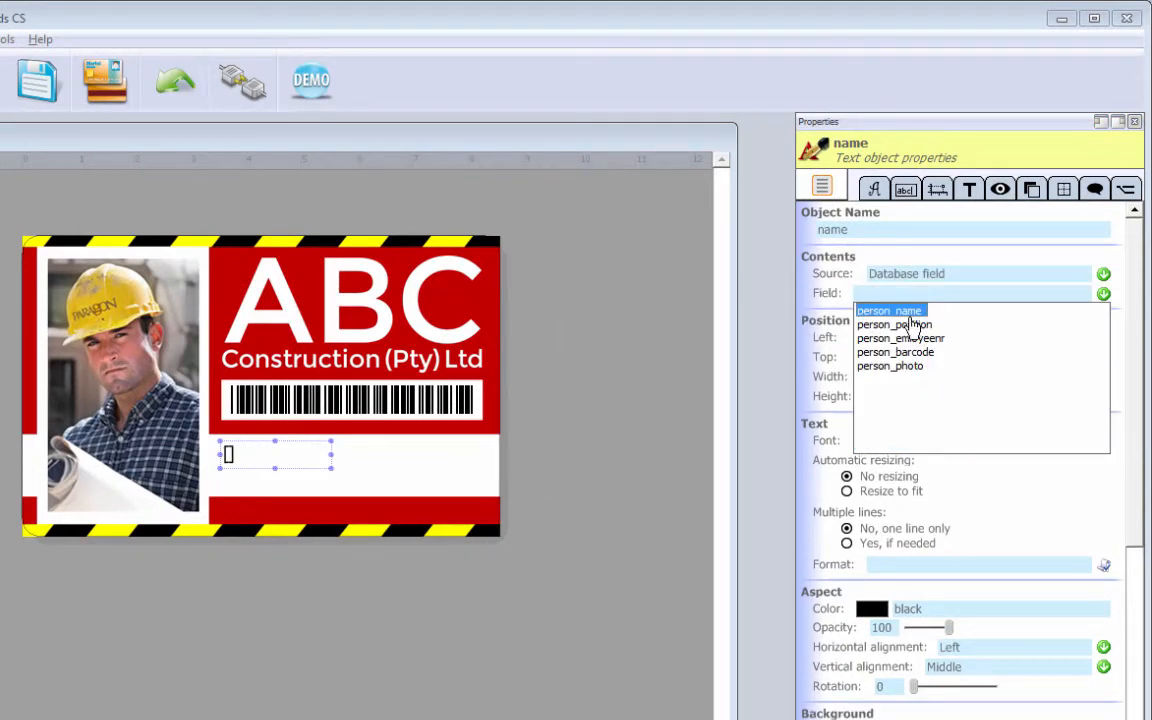
{"action": "left_click", "coordinate": [888, 310]}
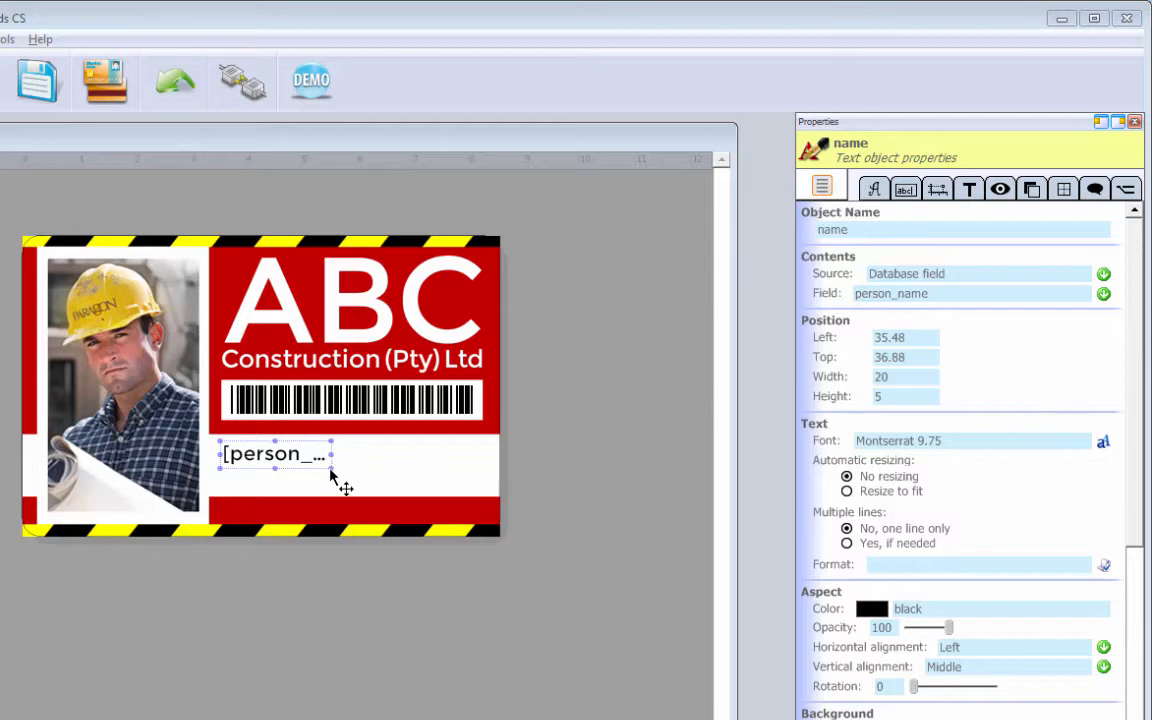
{"action": "left_click_drag", "start_coordinate": [334, 454], "coordinate": [436, 454]}
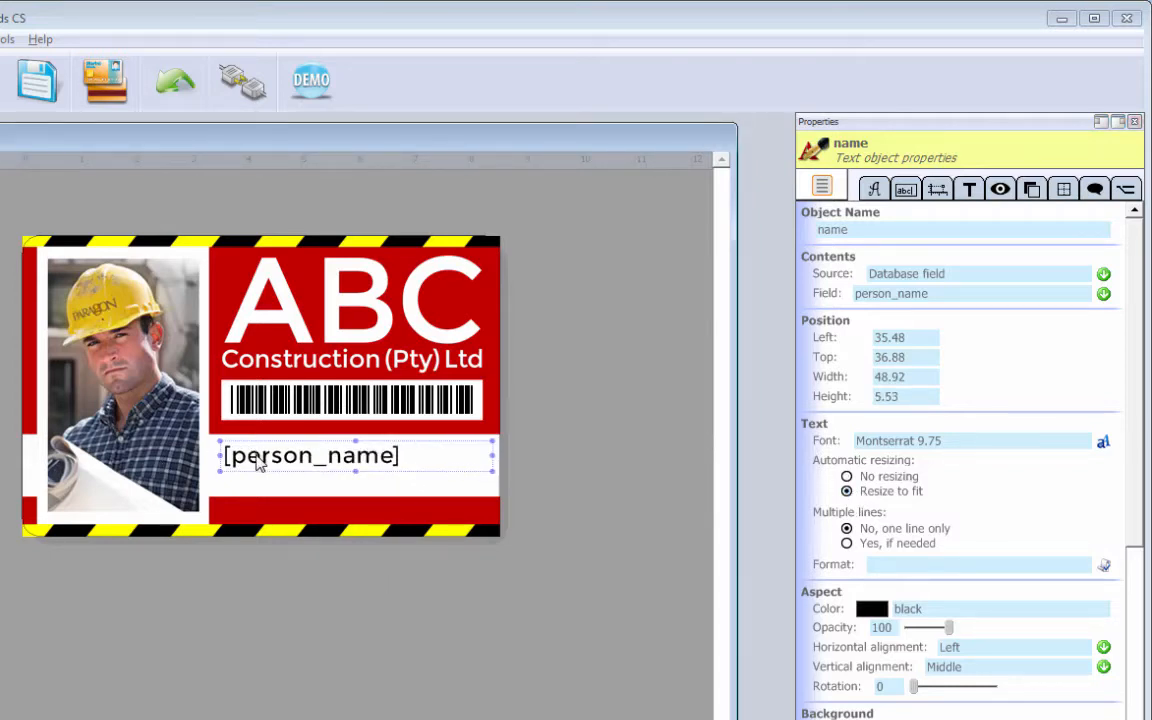
{"action": "mouse_move", "coordinate": [292, 504]}
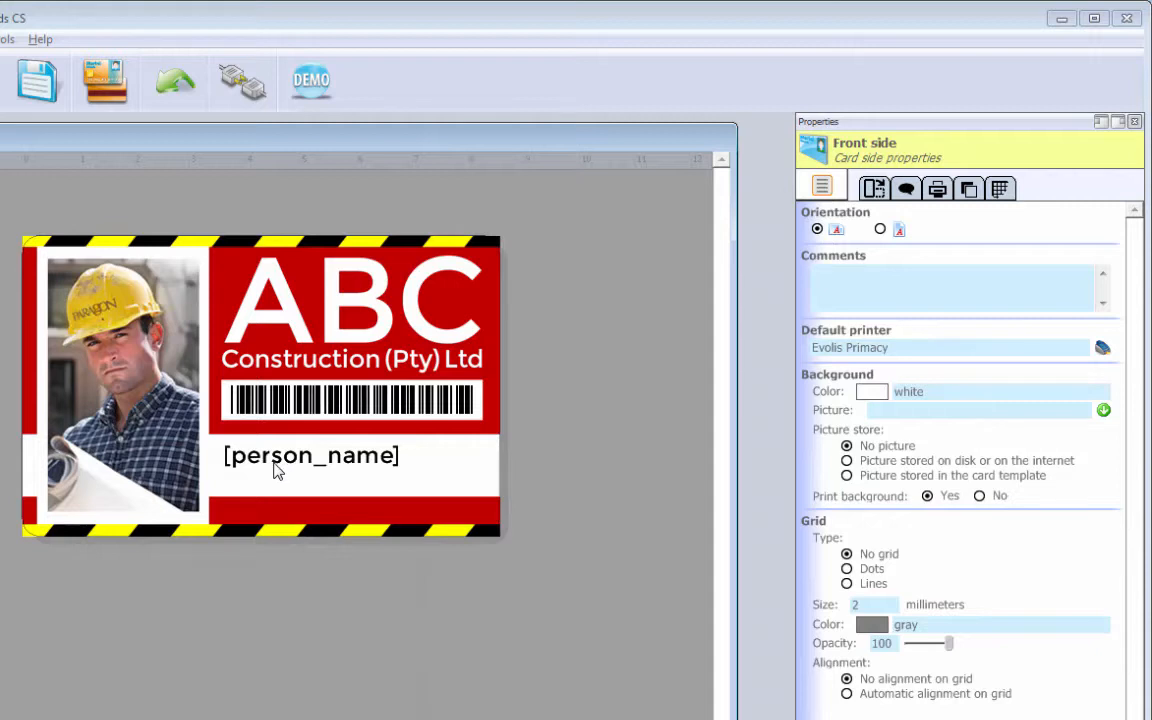
Link the duplicated label below the name to the person_position field.
{"action": "left_click", "coordinate": [310, 456]}
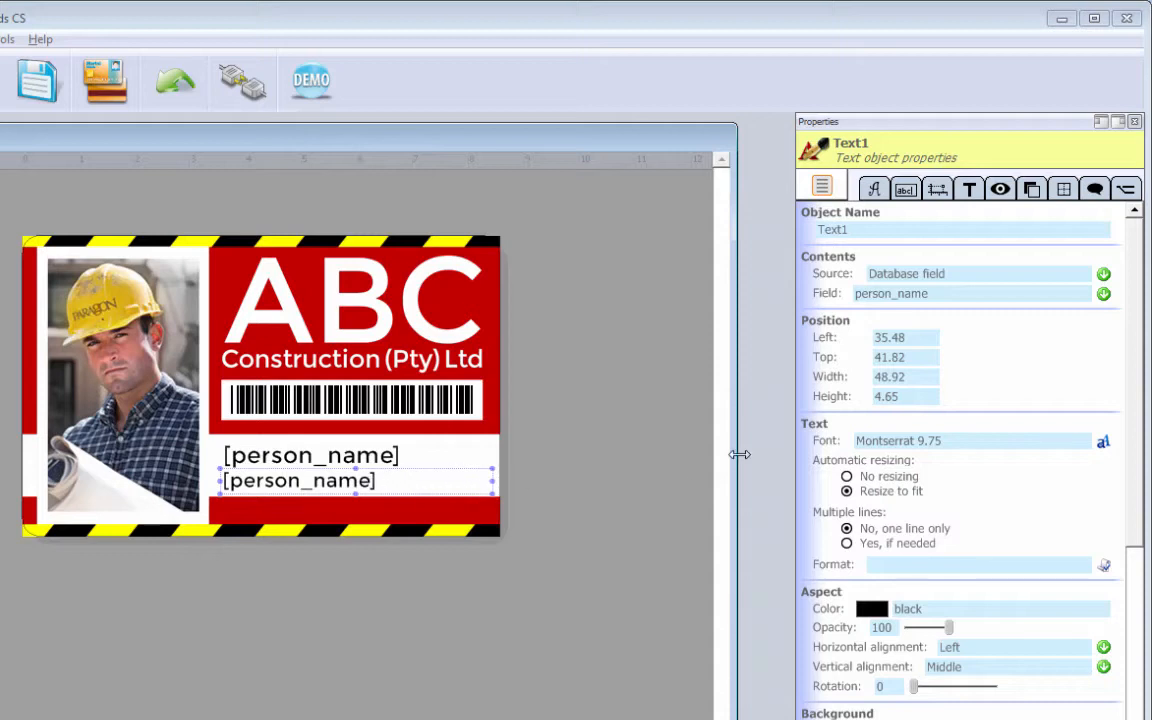
{"action": "left_click", "coordinate": [1104, 292]}
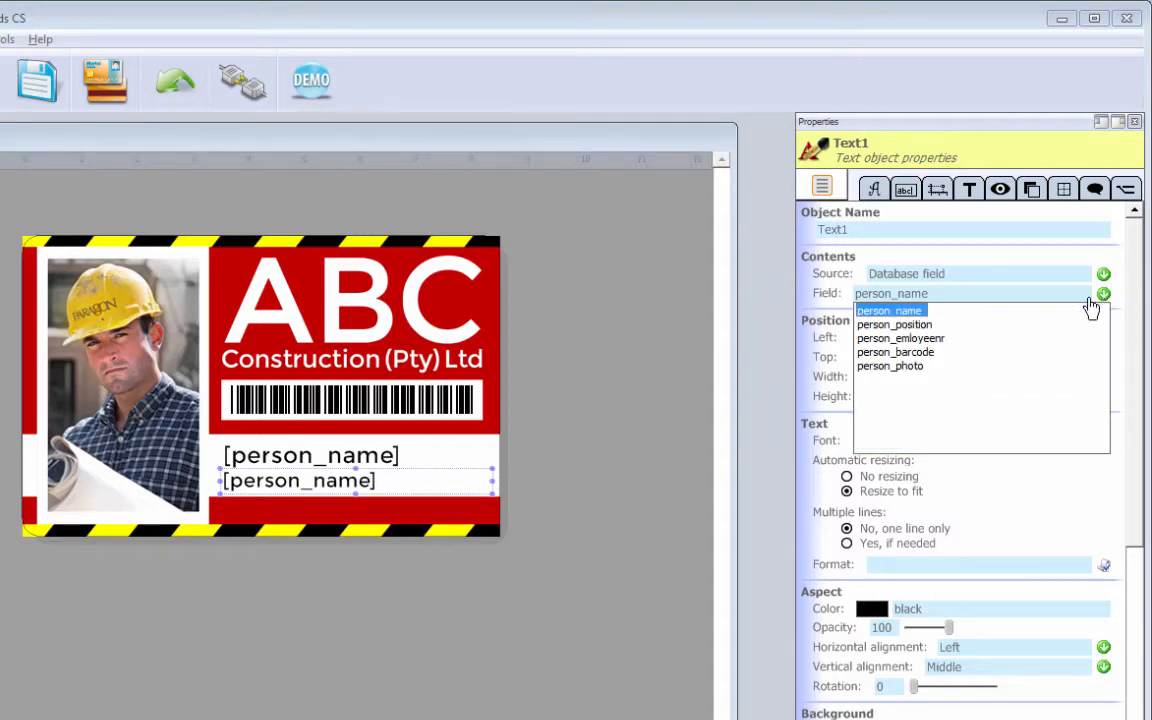
{"action": "left_click", "coordinate": [894, 324]}
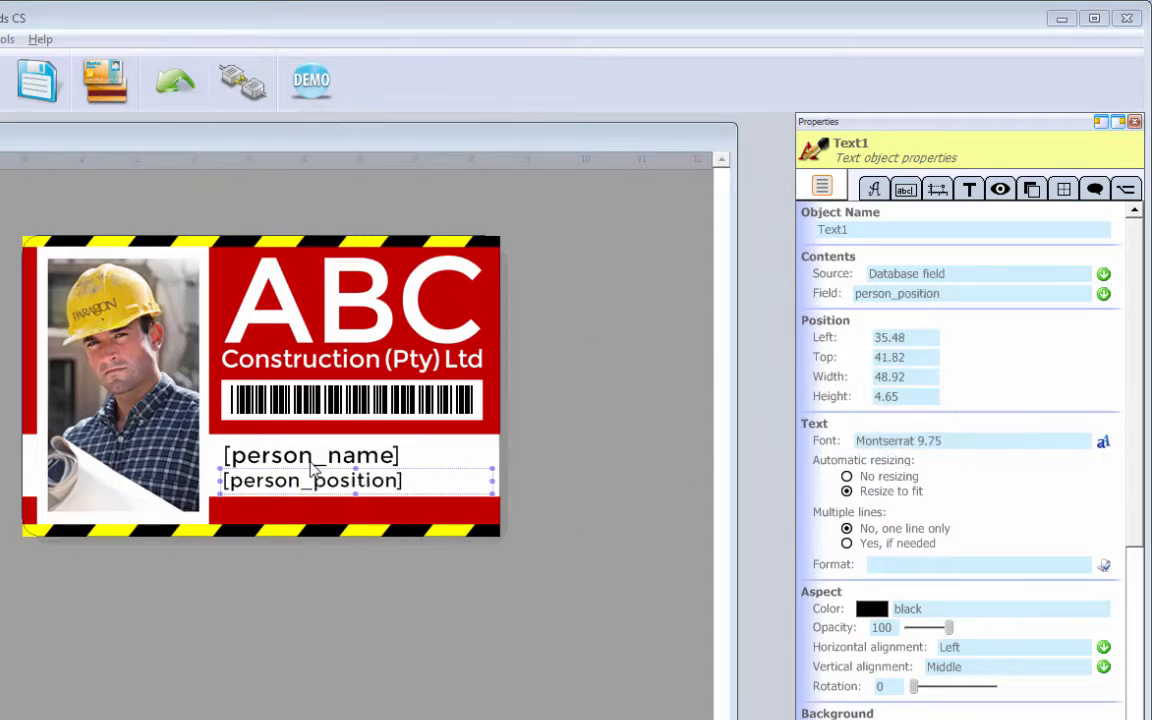
{"action": "mouse_move", "coordinate": [360, 500]}
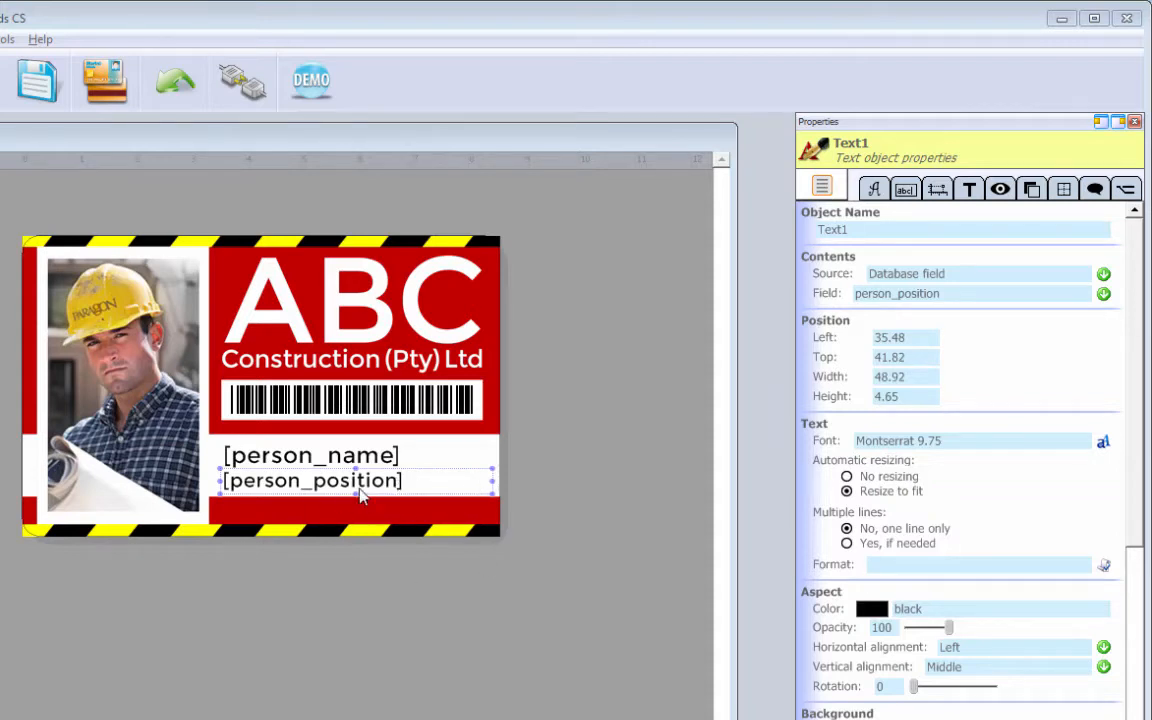
{"action": "mouse_move", "coordinate": [504, 488]}
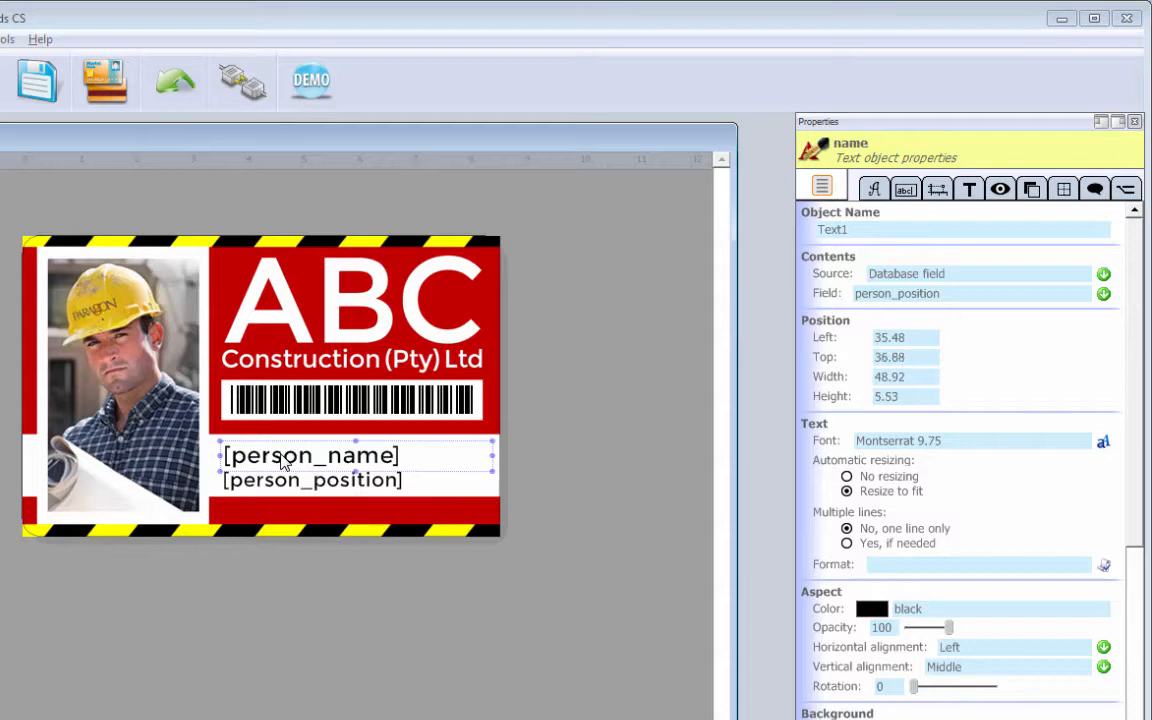
Shrink the position label slightly smaller than the name label.
{"action": "left_click", "coordinate": [310, 452]}
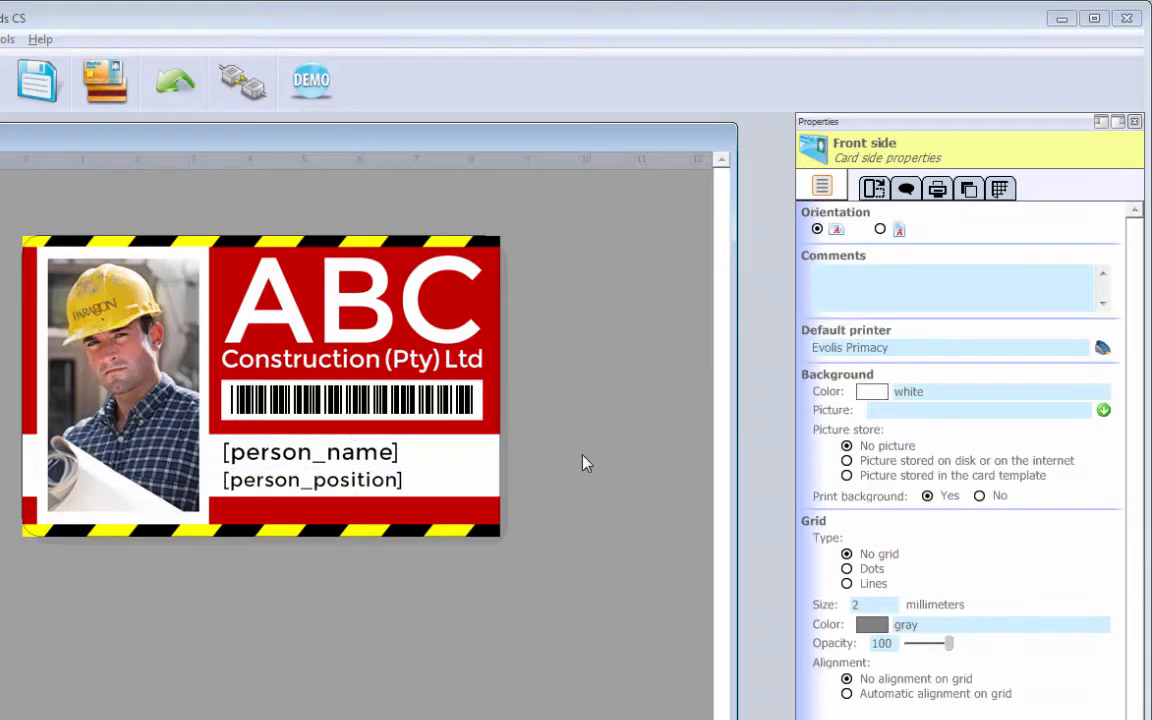
{"action": "left_click", "coordinate": [310, 480]}
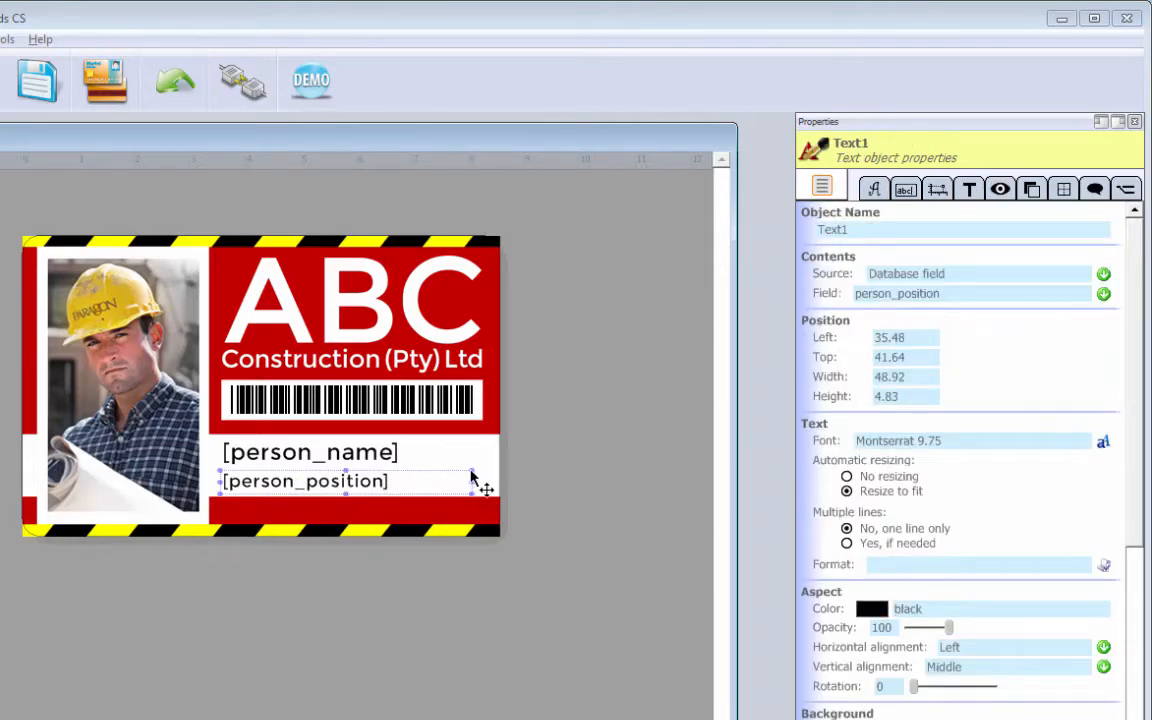
{"action": "left_click_drag", "start_coordinate": [484, 488], "coordinate": [280, 482]}
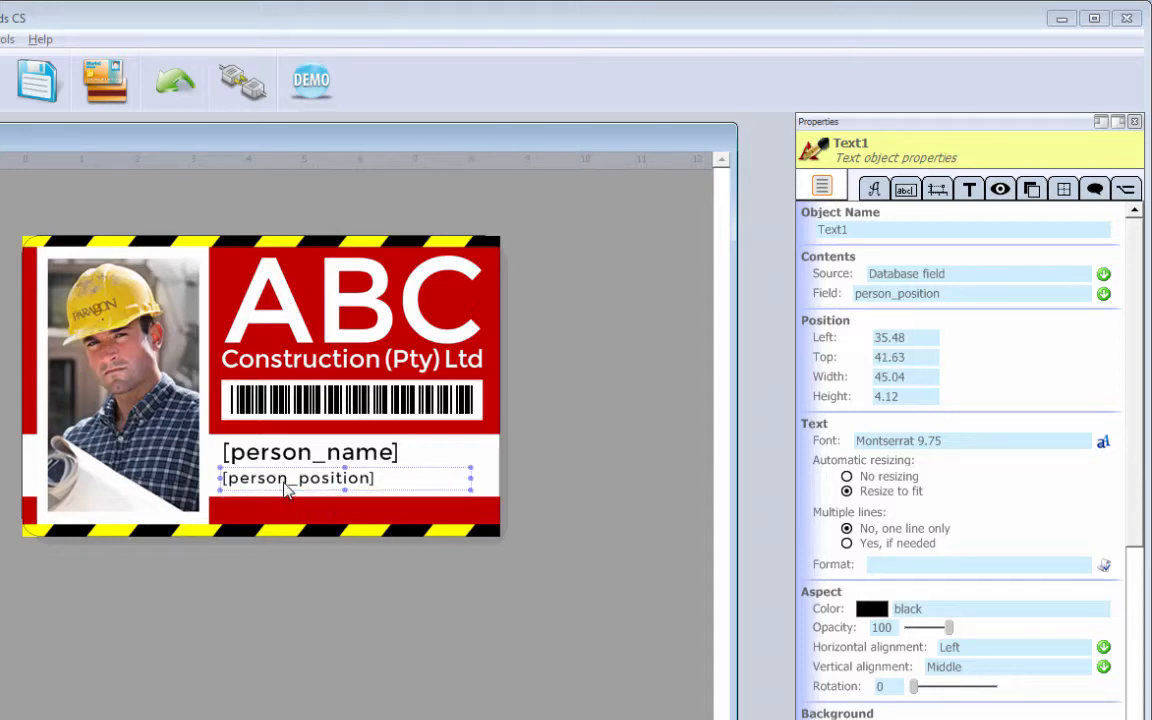
{"action": "mouse_move", "coordinate": [316, 502]}
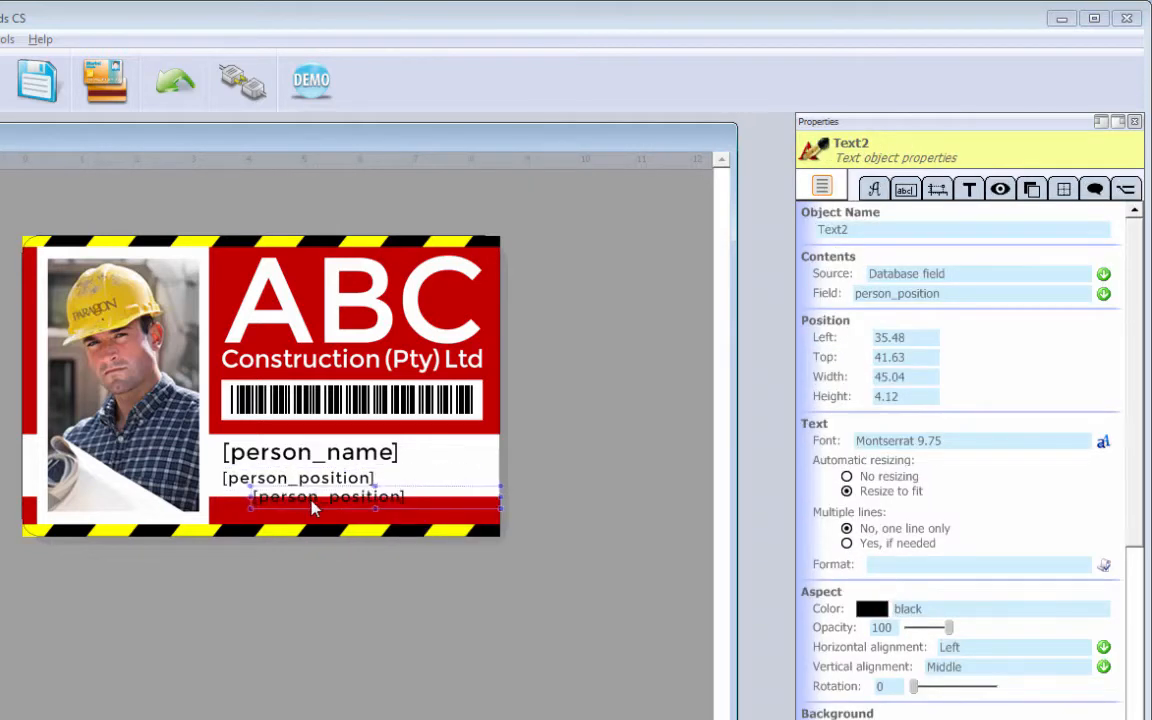
Move the copied label into the bottom red strip and make its text colour white.
{"action": "left_click_drag", "start_coordinate": [328, 496], "coordinate": [328, 510]}
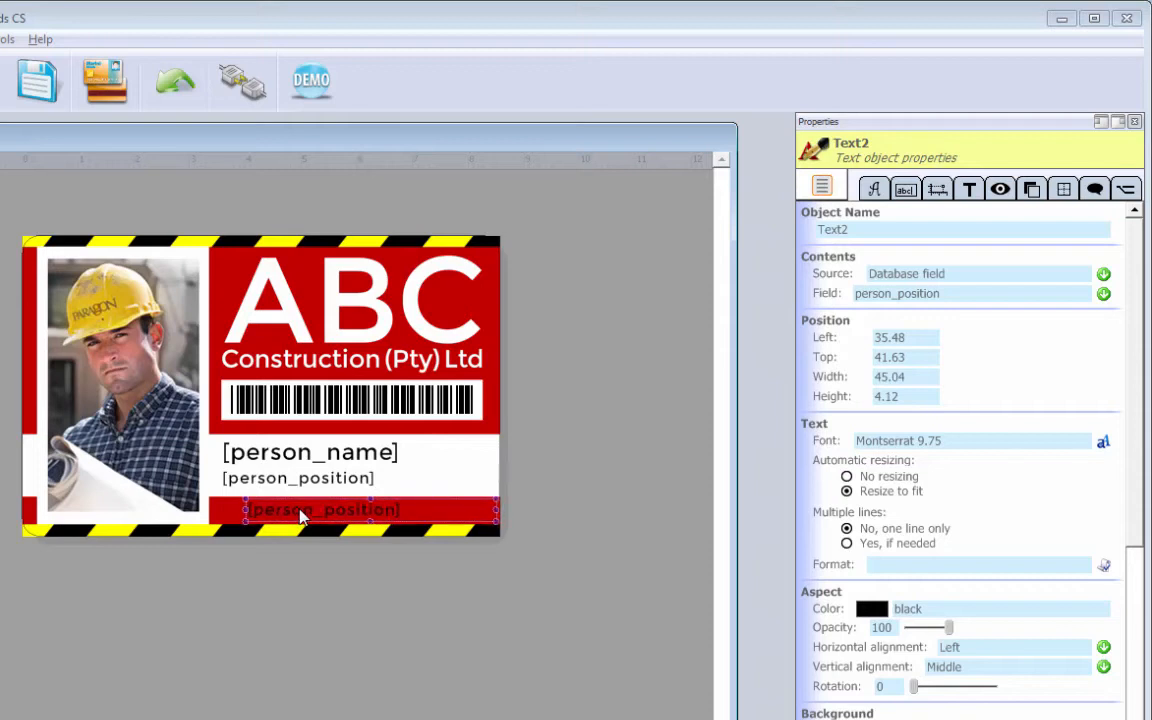
{"action": "left_click_drag", "start_coordinate": [300, 516], "coordinate": [304, 518]}
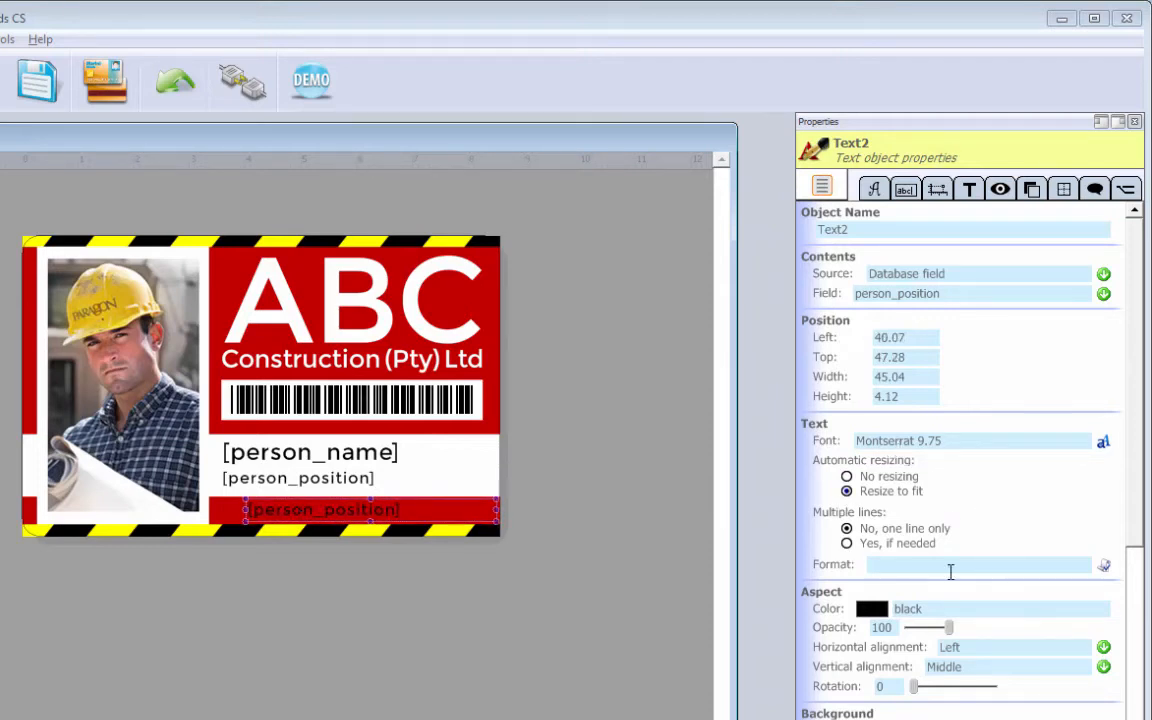
{"action": "scroll", "scroll_direction": "down", "scroll_amount": 3}
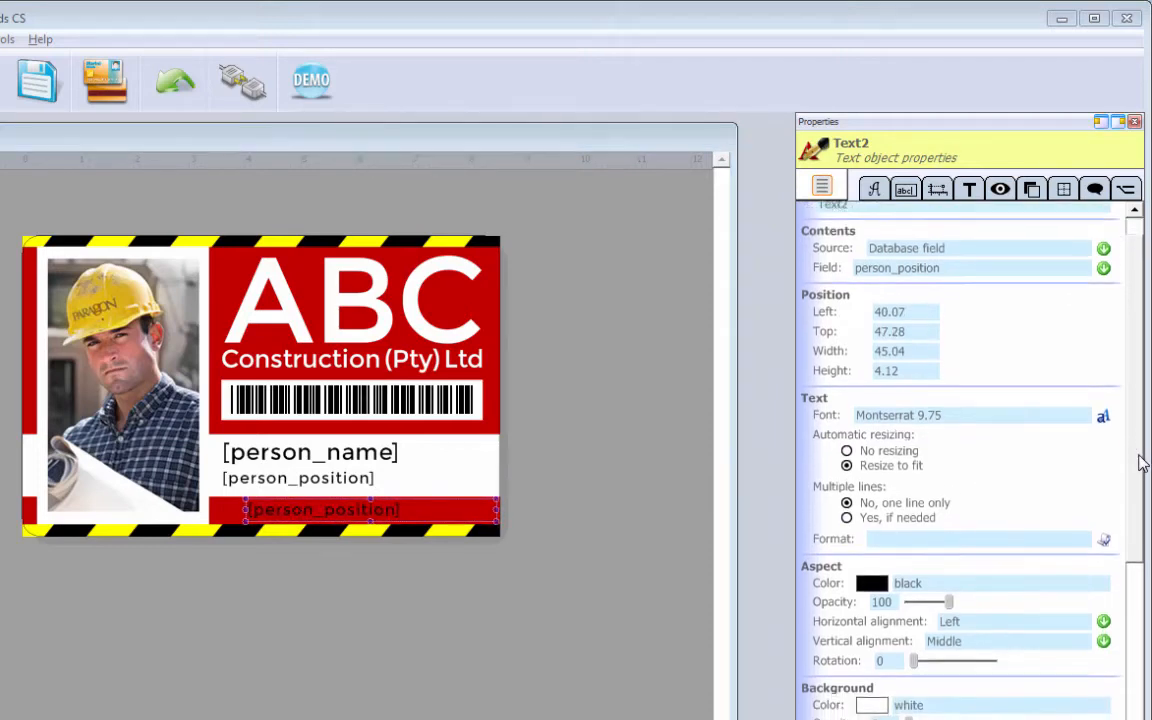
{"action": "scroll", "scroll_direction": "down", "scroll_amount": 3}
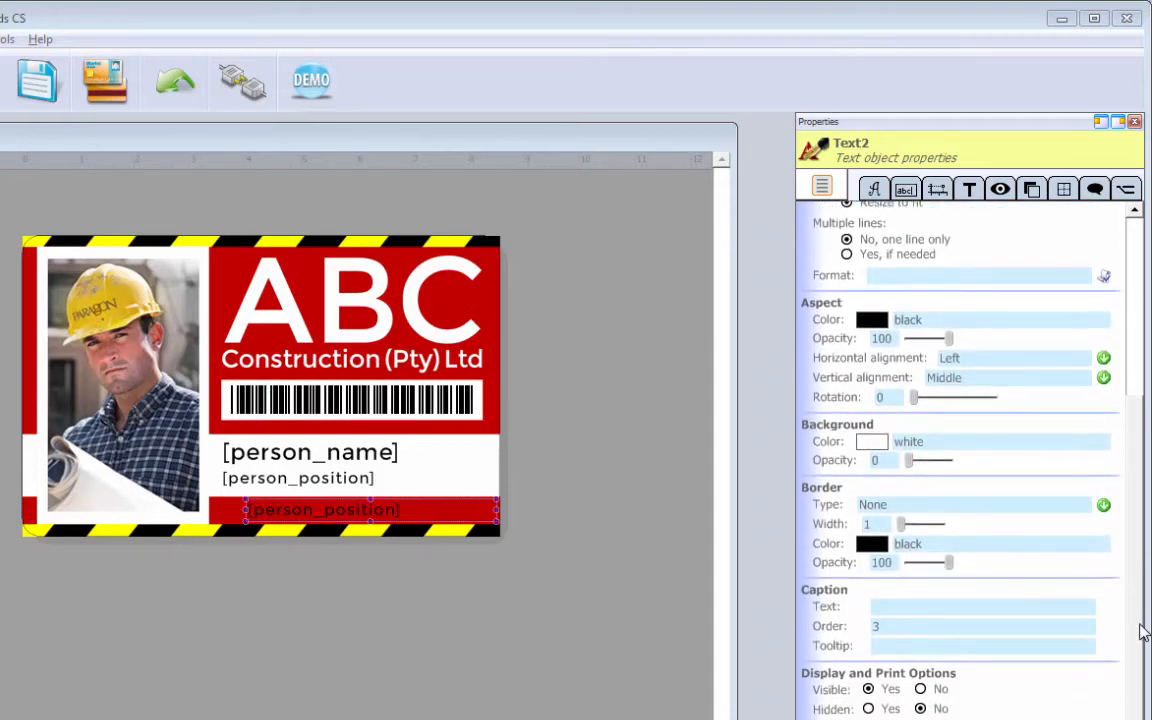
{"action": "mouse_move", "coordinate": [882, 380]}
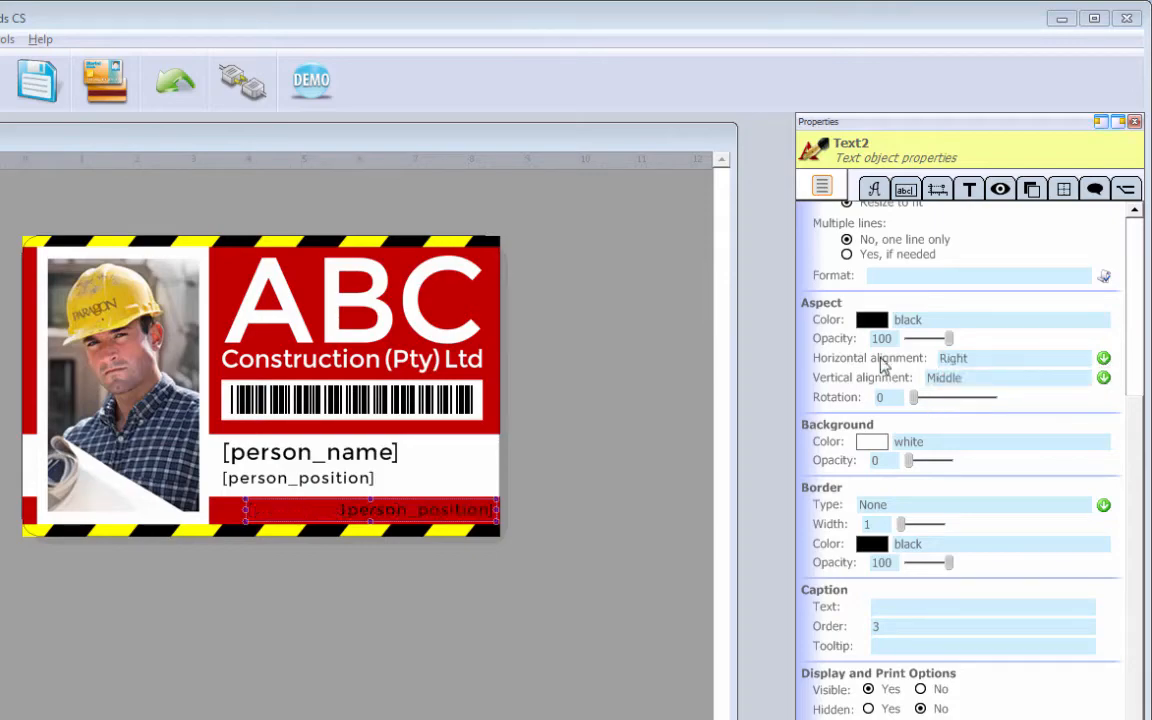
{"action": "left_click", "coordinate": [868, 320]}
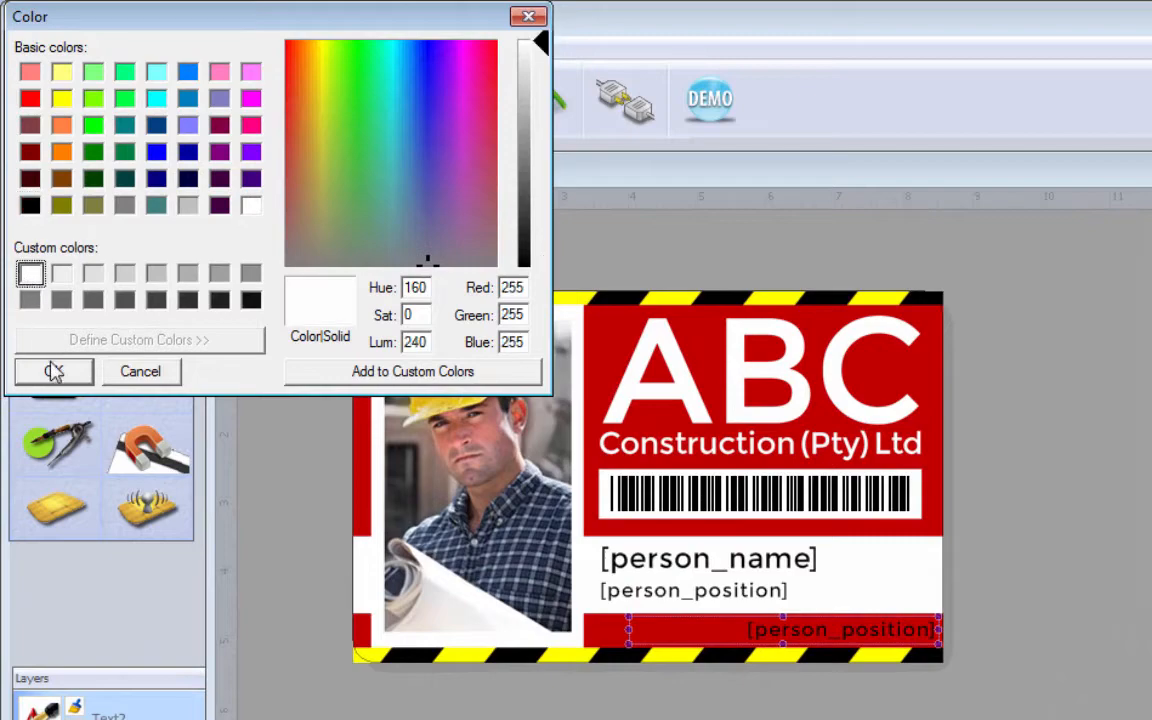
{"action": "left_click", "coordinate": [52, 370]}
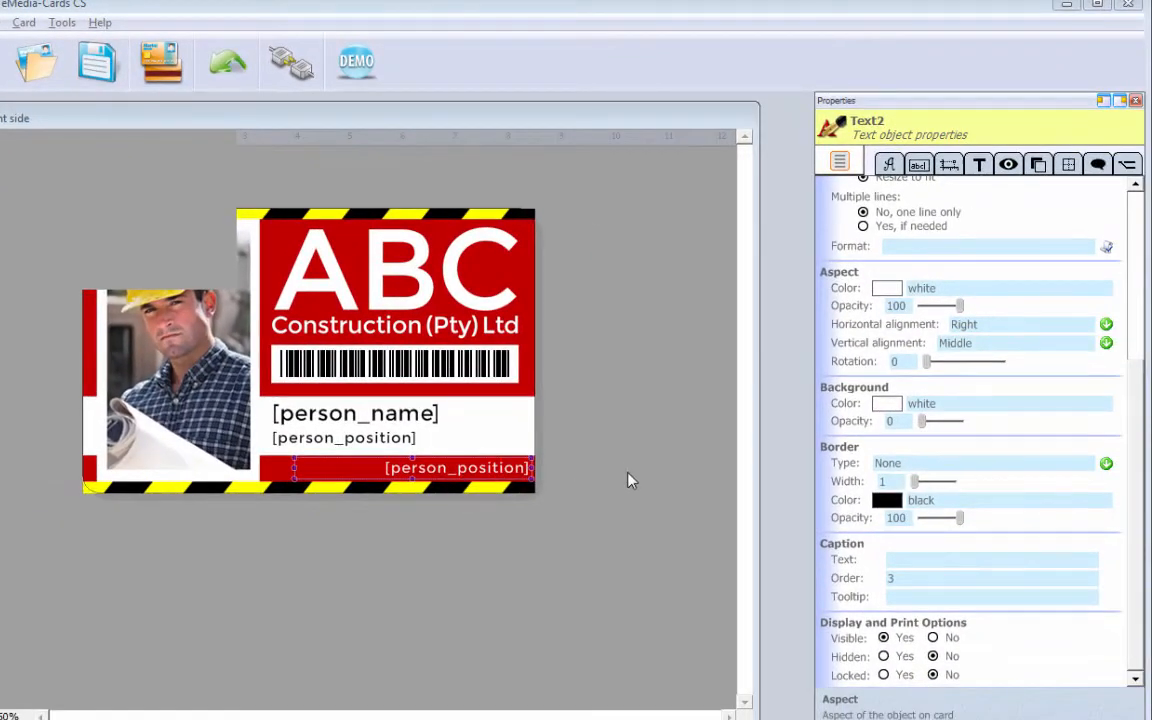
Link the bottom-strip text to the person_employeenr field.
{"action": "scroll", "scroll_direction": "up", "scroll_amount": 3}
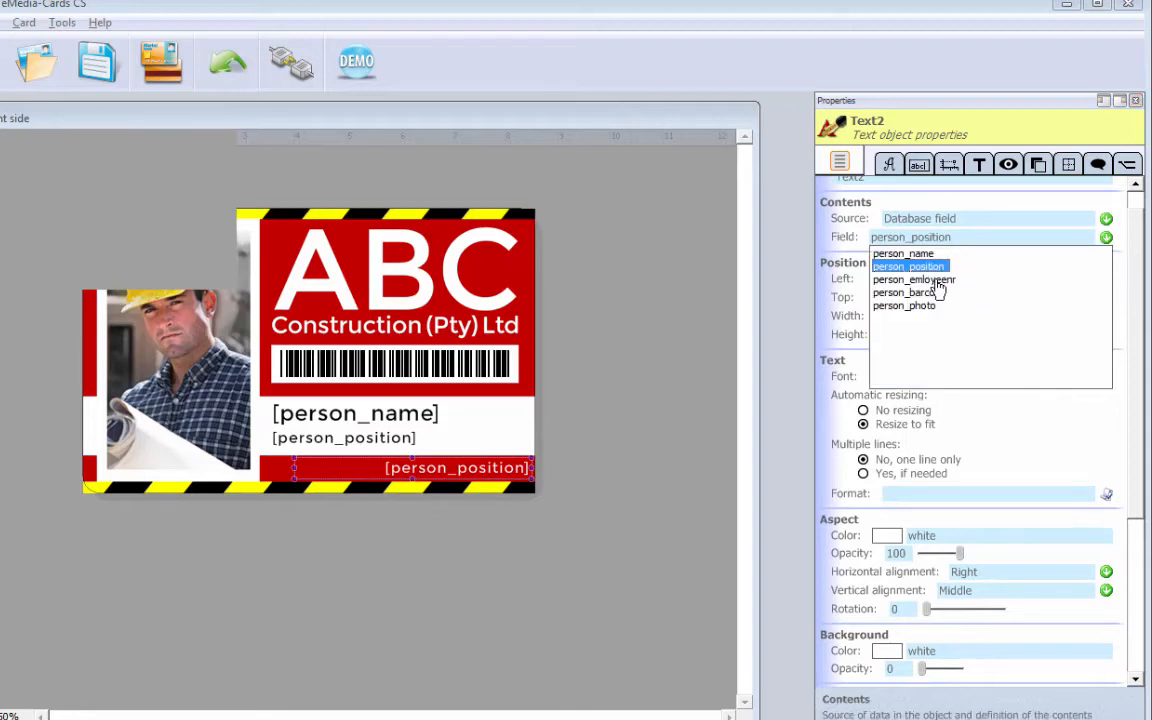
{"action": "left_click", "coordinate": [912, 280]}
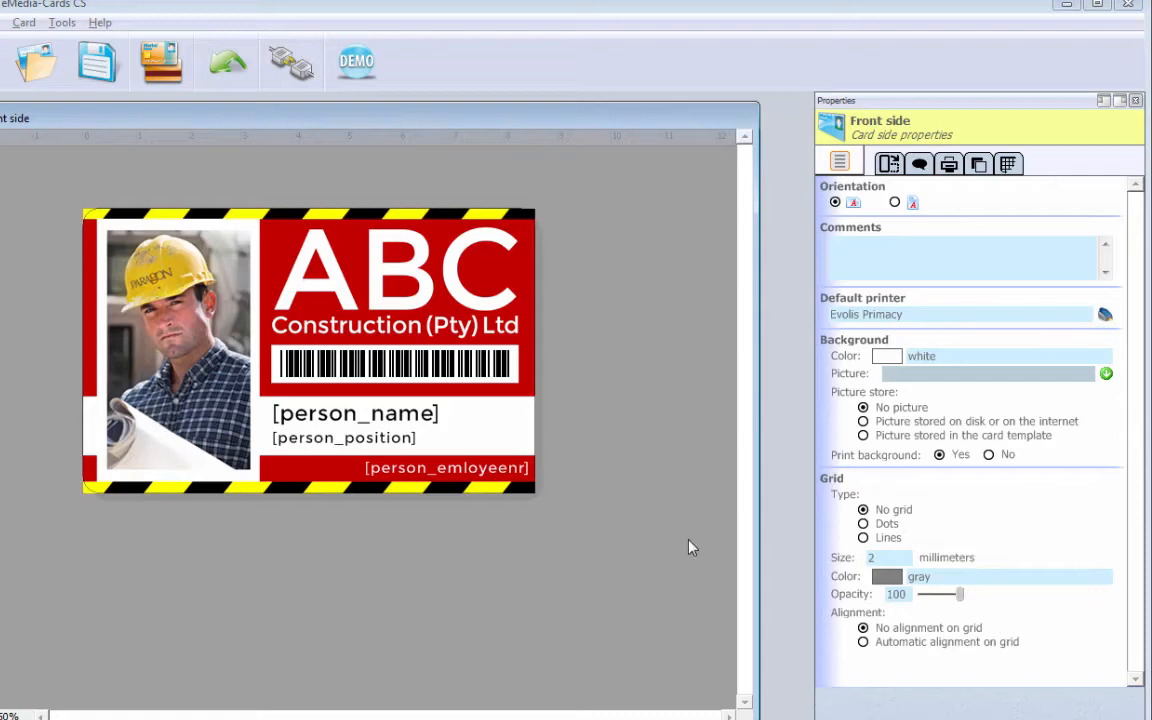
{"action": "mouse_move", "coordinate": [678, 540]}
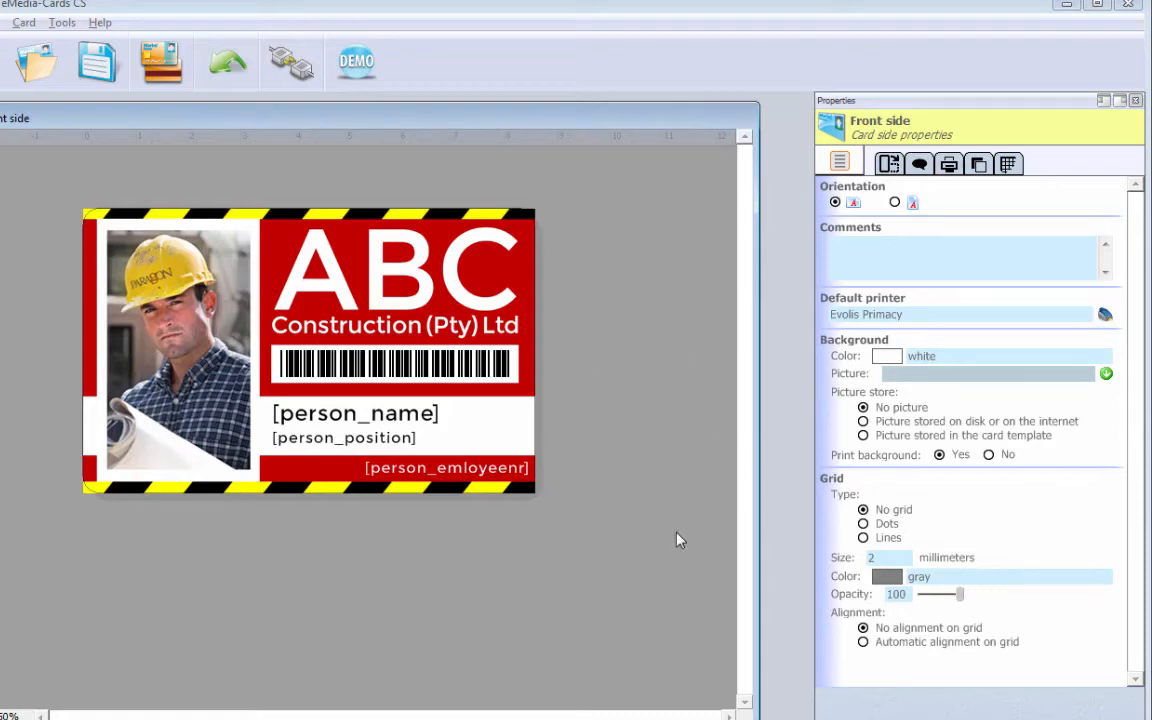
{"action": "mouse_move", "coordinate": [156, 272]}
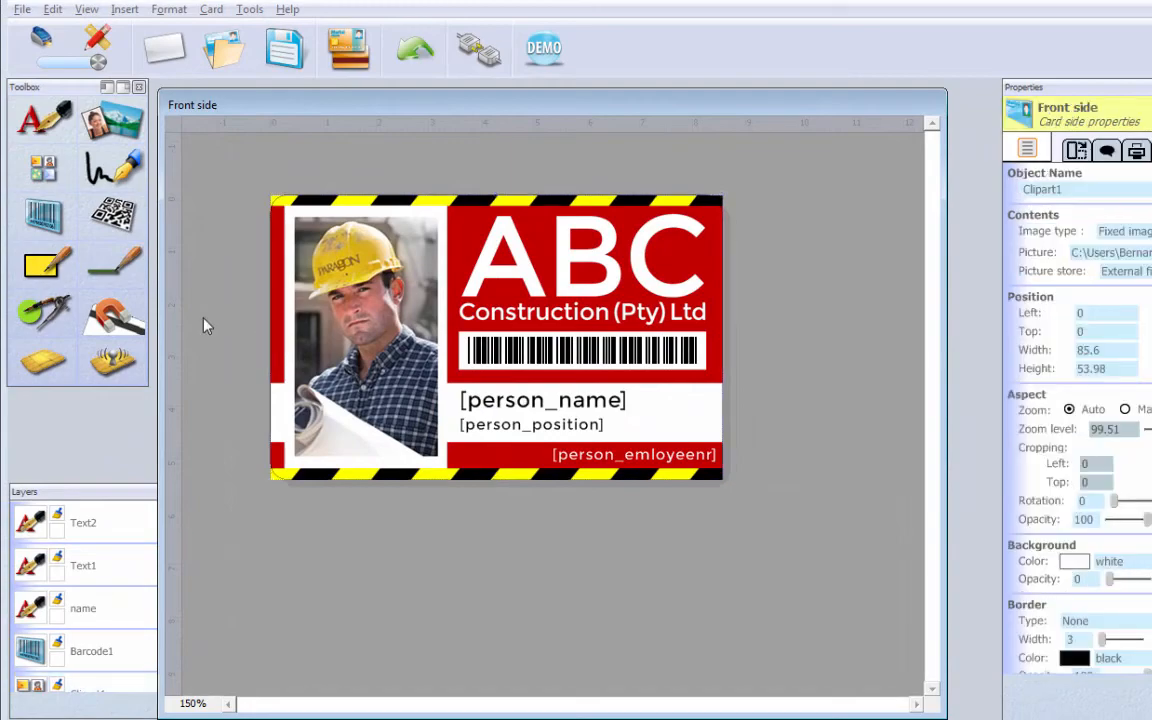
Set Picture1 to use a DB field as a path to a file, taking it from person_photo.
{"action": "left_click", "coordinate": [310, 280]}
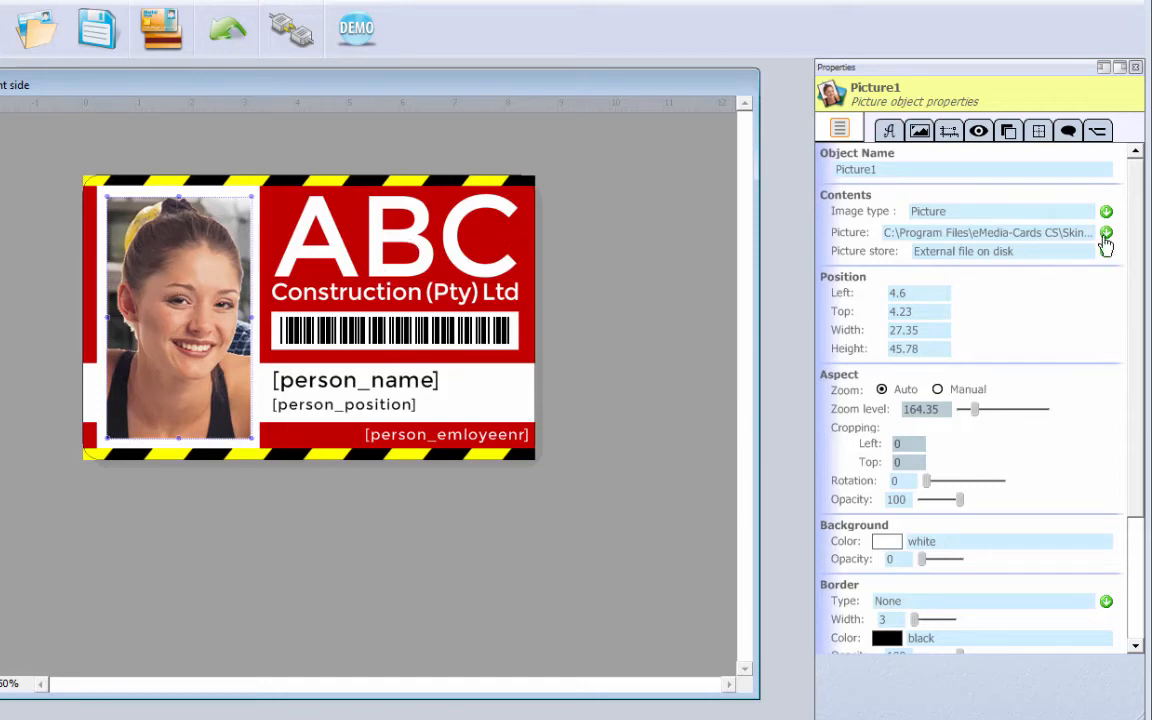
{"action": "left_click", "coordinate": [1106, 252]}
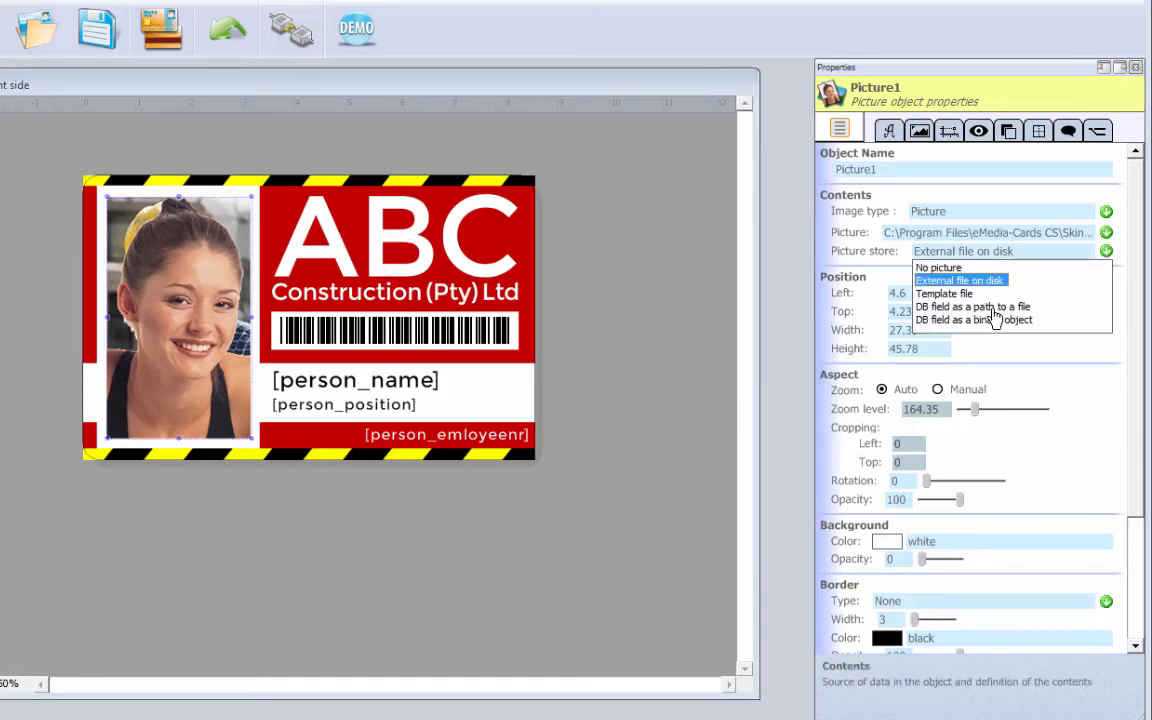
{"action": "left_click", "coordinate": [972, 308]}
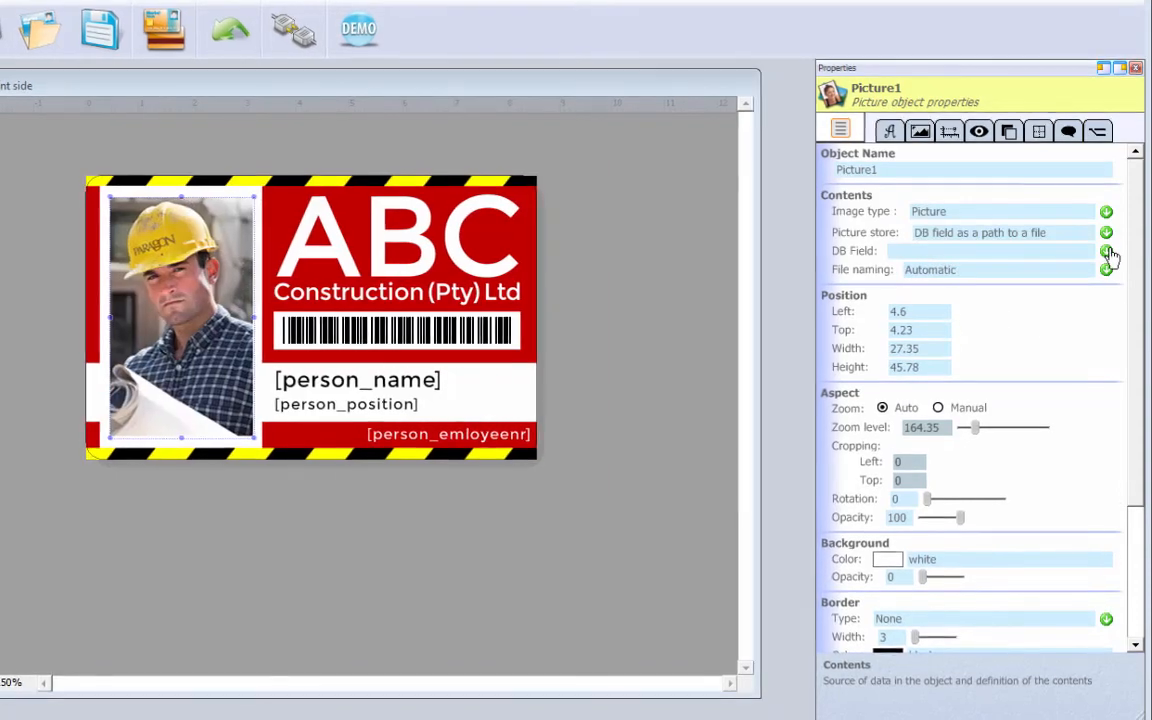
{"action": "left_click", "coordinate": [1106, 252]}
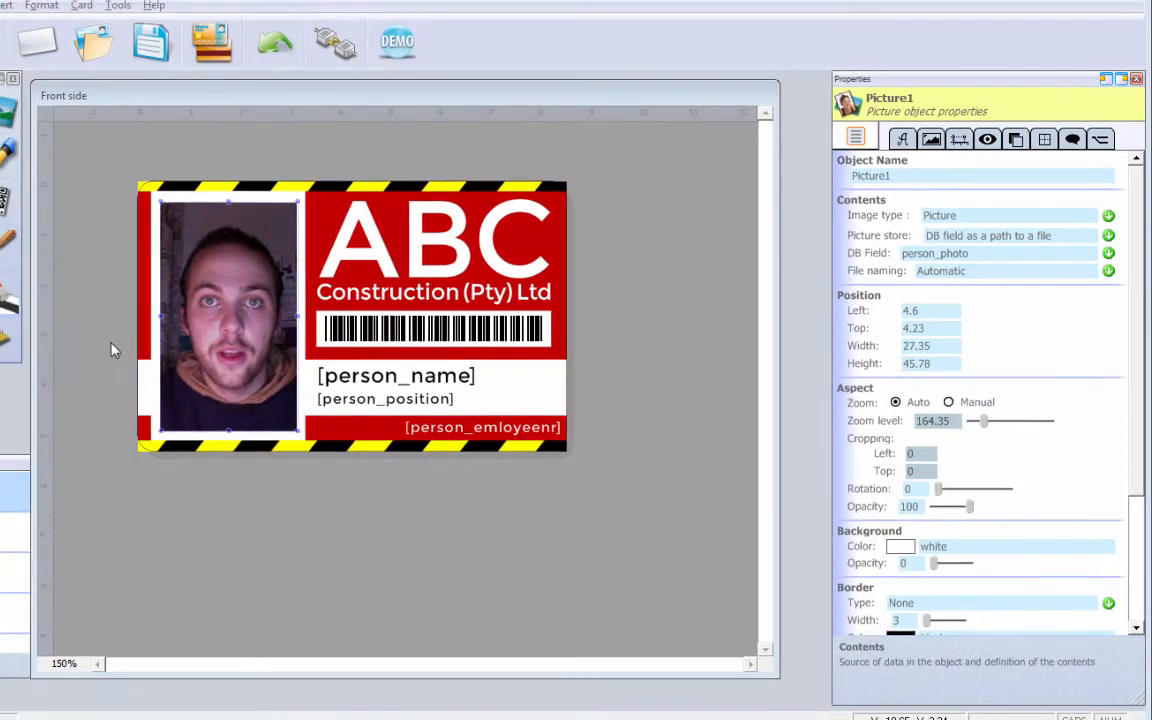
{"action": "left_click", "coordinate": [12, 6]}
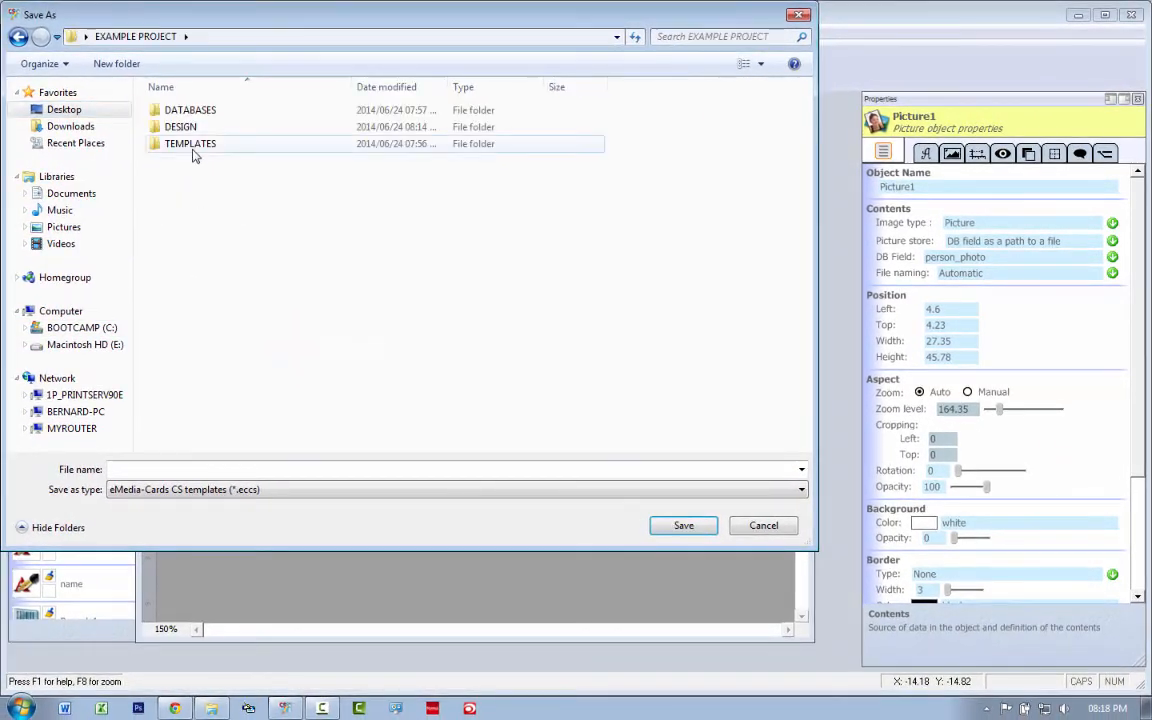
Save the card as template 'Advanced Design Tutorial' in the TEMPLATES folder.
{"action": "double_click", "coordinate": [190, 144]}
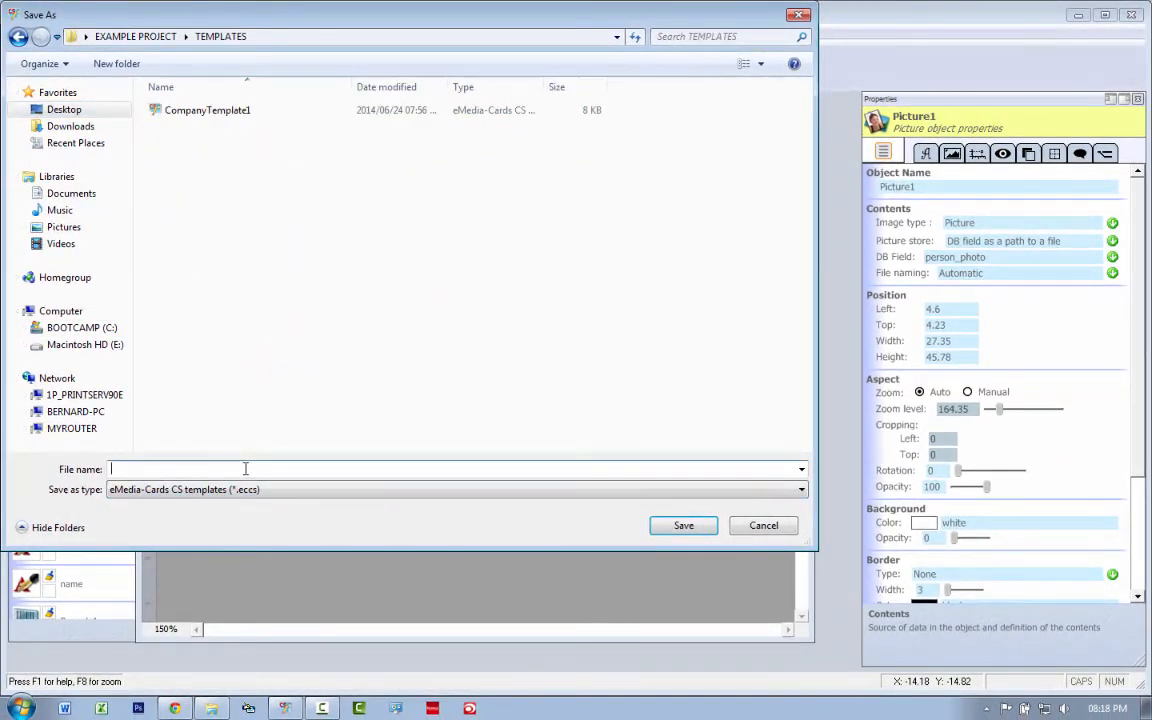
{"action": "type", "text": "Advanced Design T"}
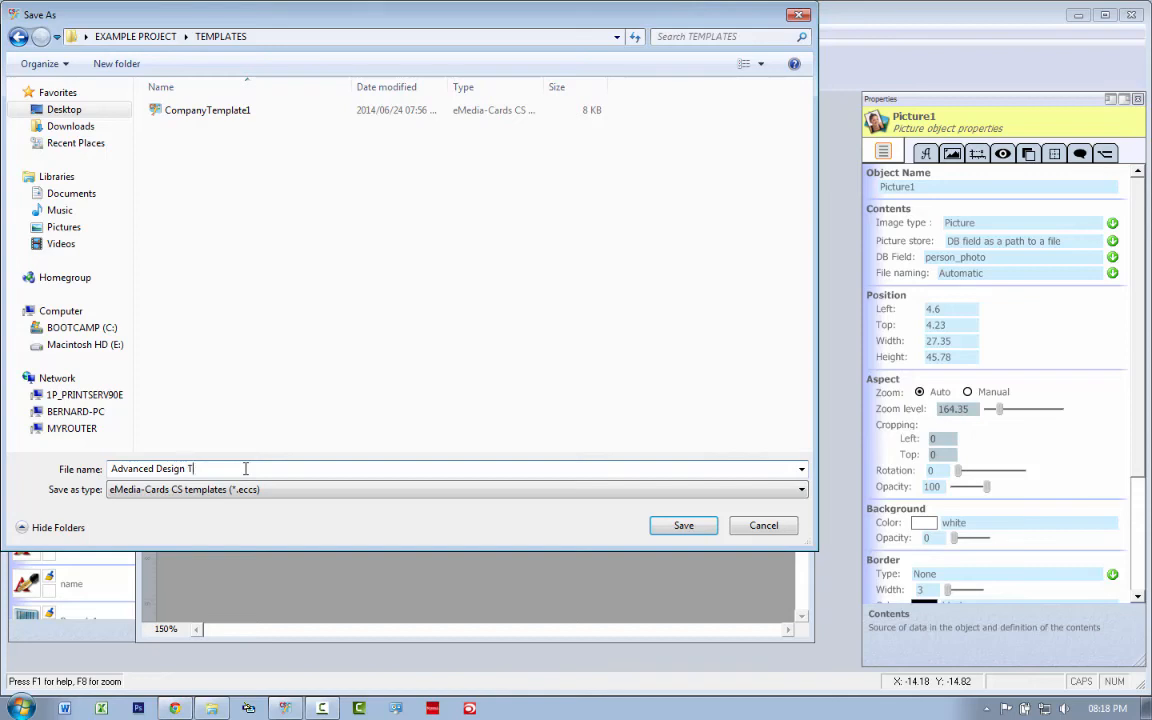
{"action": "type", "text": "utorial"}
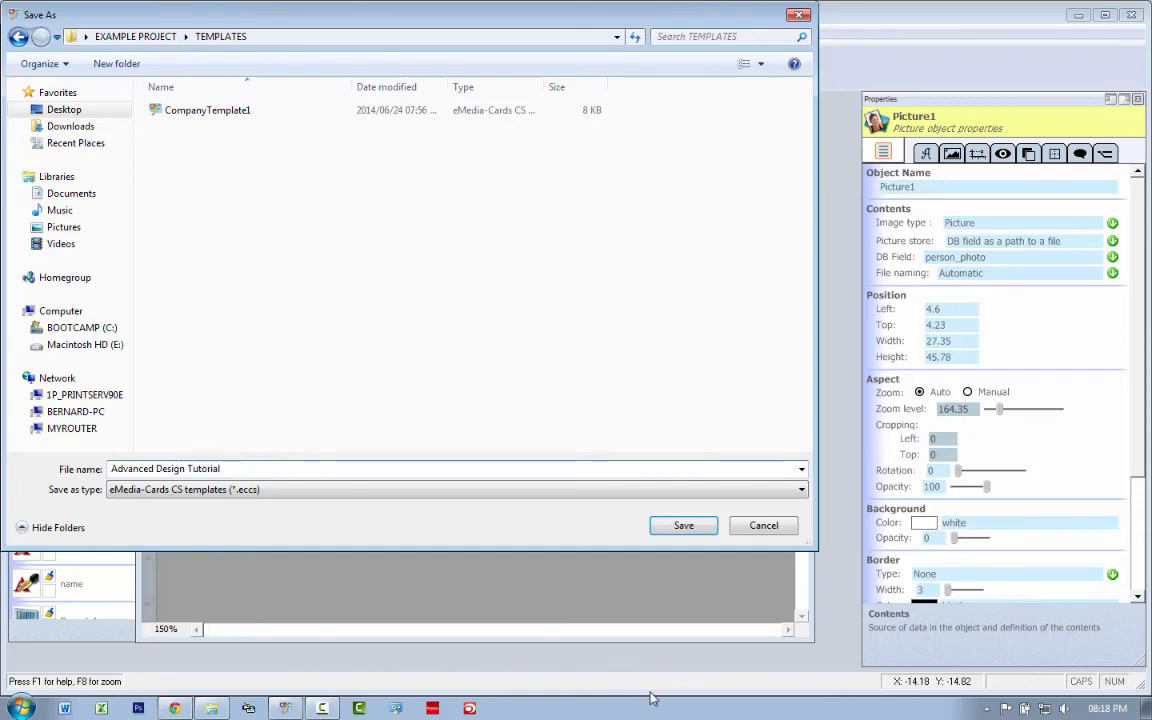
{"action": "left_click", "coordinate": [684, 524]}
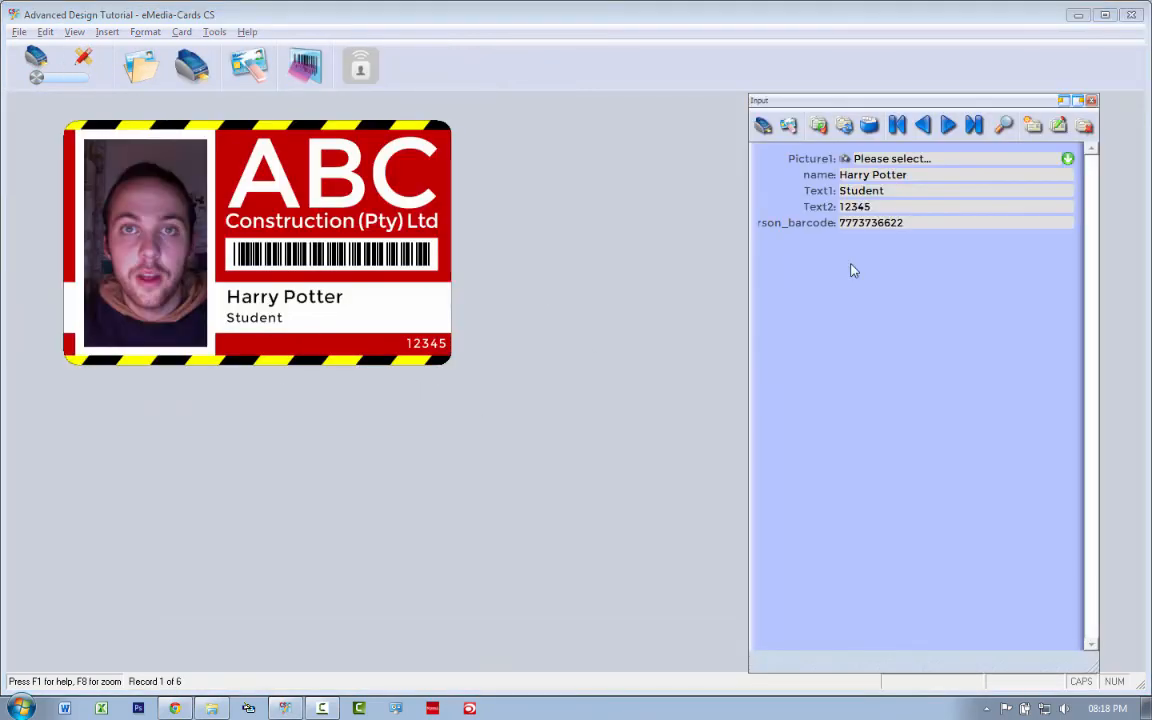
Browse to another employee record in the preview, then return to design mode.
{"action": "left_click", "coordinate": [948, 124]}
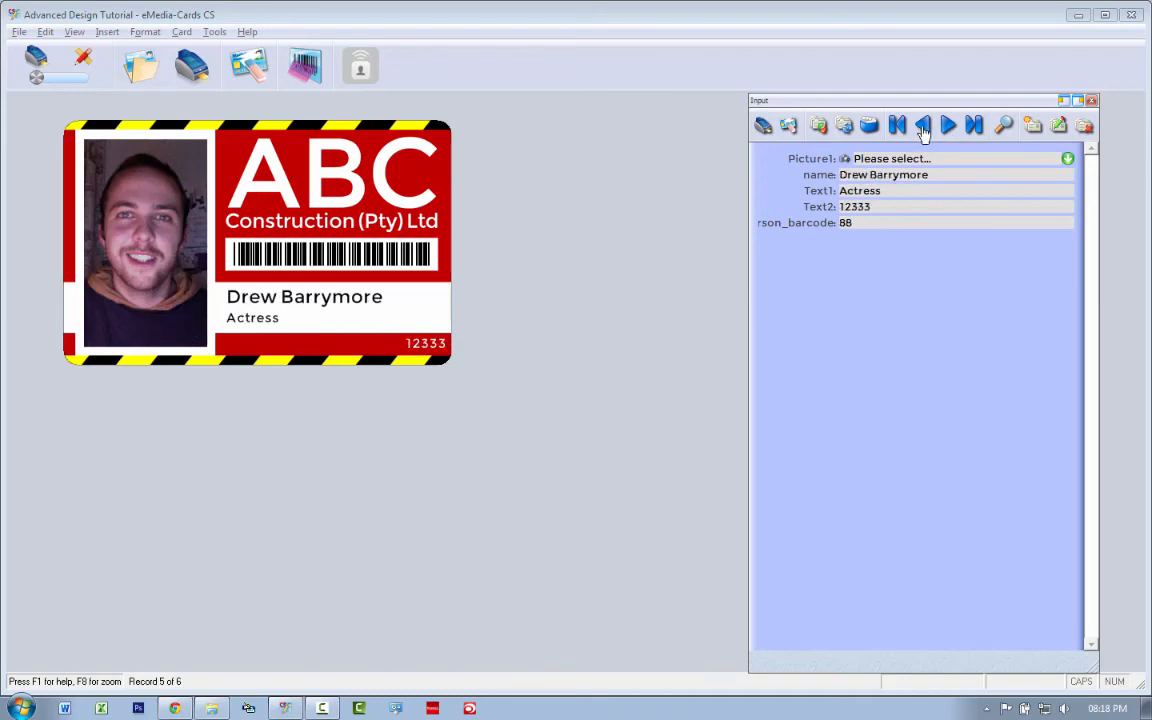
{"action": "left_click", "coordinate": [922, 124]}
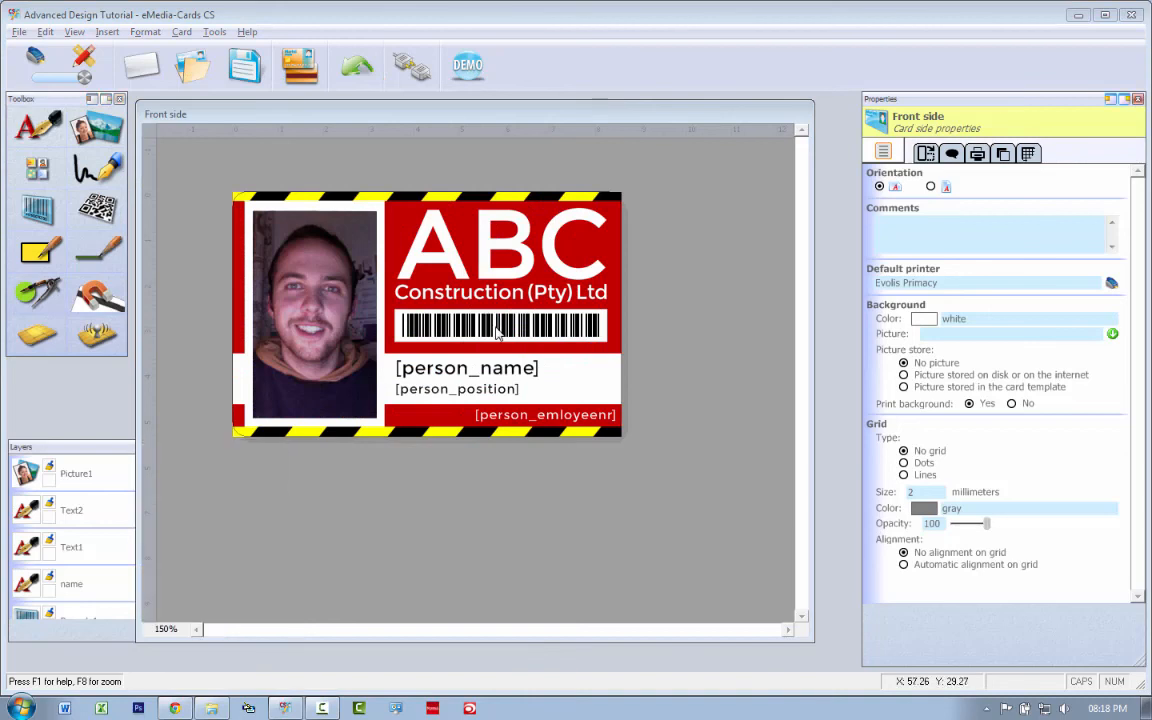
Feed Barcode1 from the barcode database field.
{"action": "left_click", "coordinate": [500, 324]}
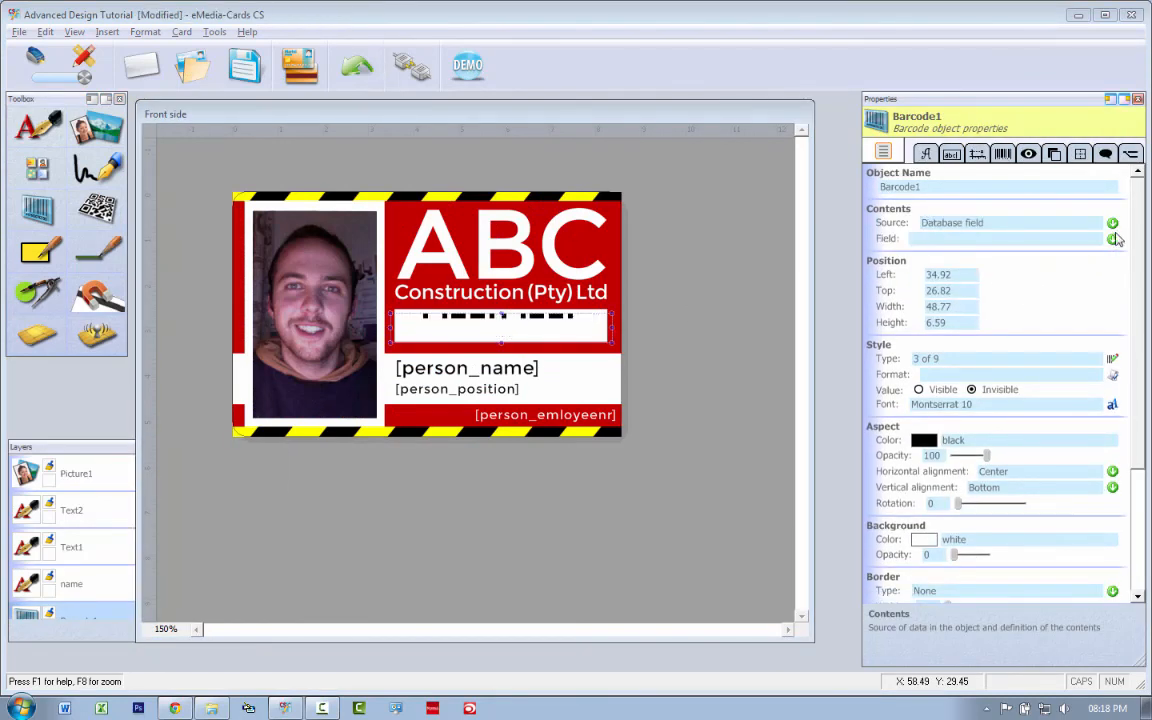
{"action": "left_click", "coordinate": [1112, 238]}
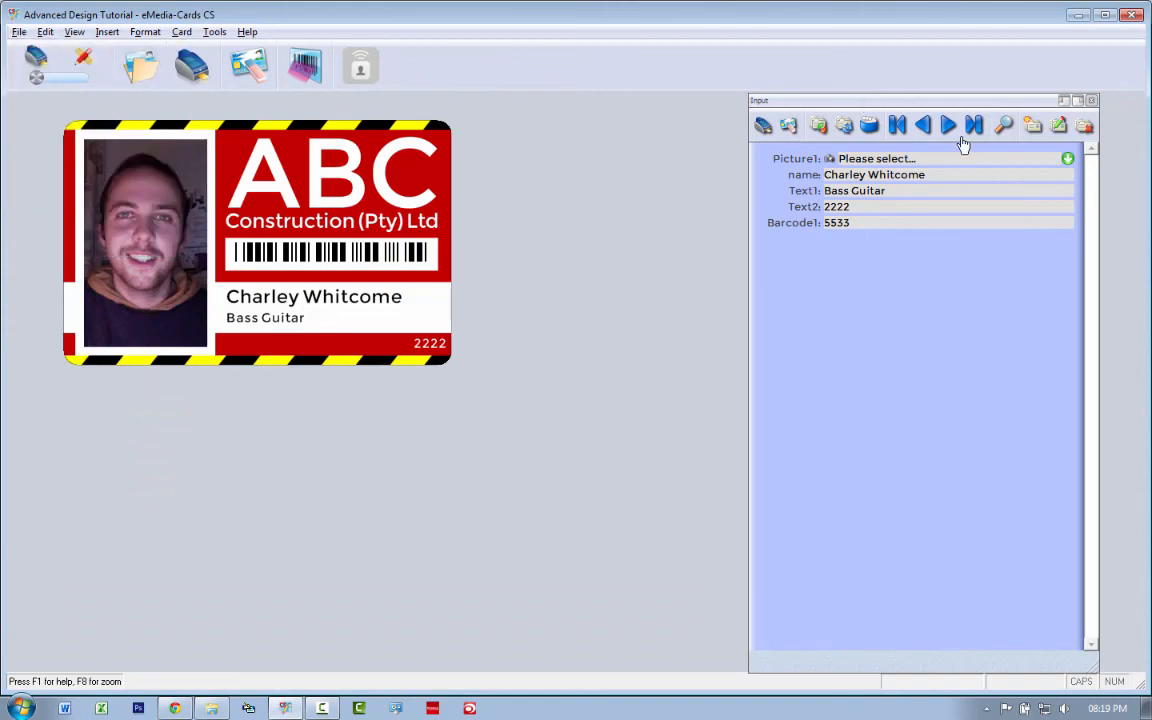
Cycle the preview through first, next and last records, ending on Steven Spielberg (4545).
{"action": "left_click", "coordinate": [948, 124]}
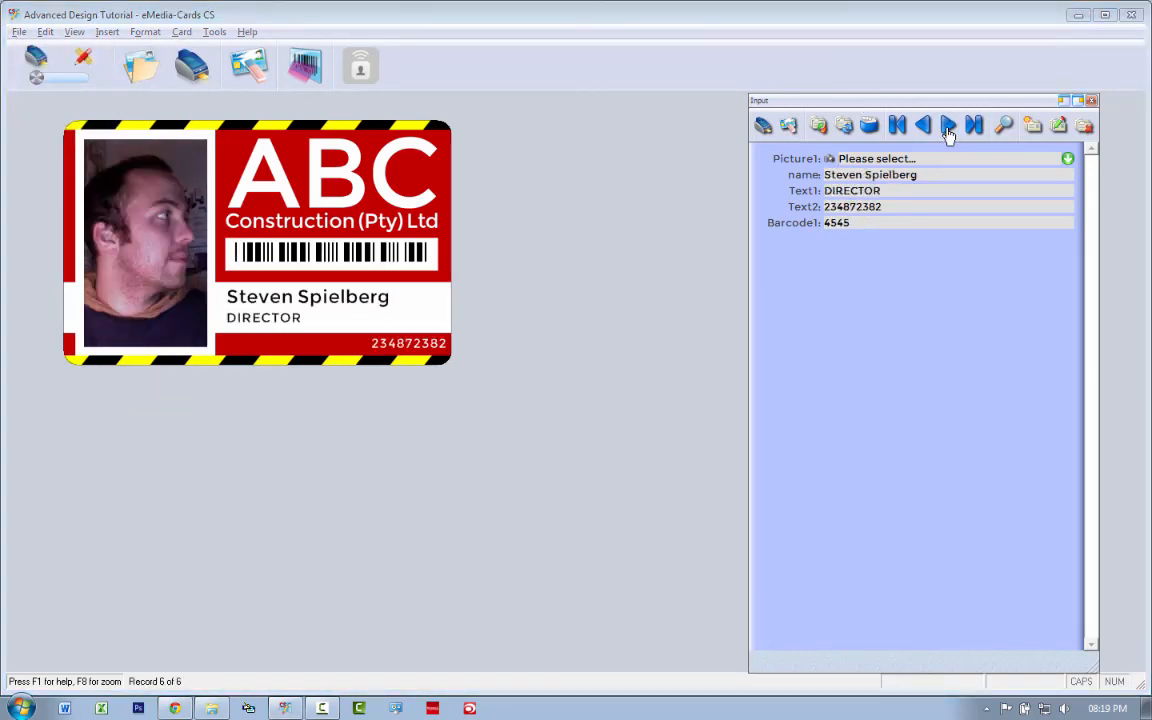
{"action": "left_click", "coordinate": [896, 124]}
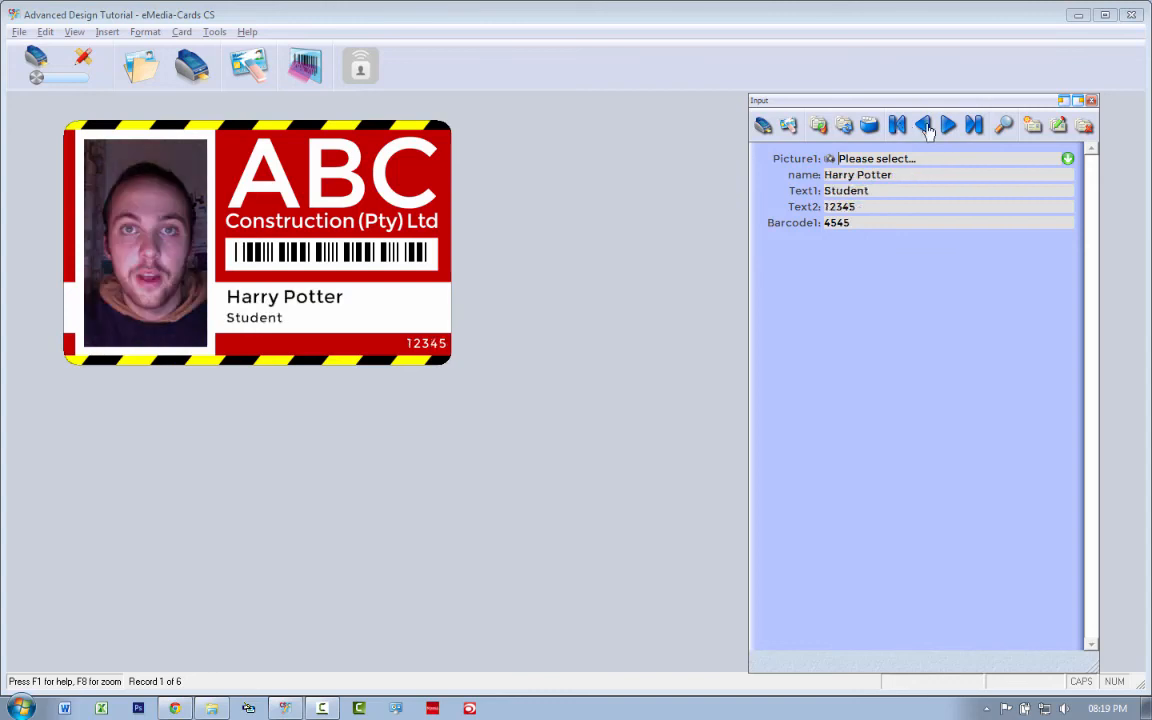
{"action": "left_click", "coordinate": [948, 124]}
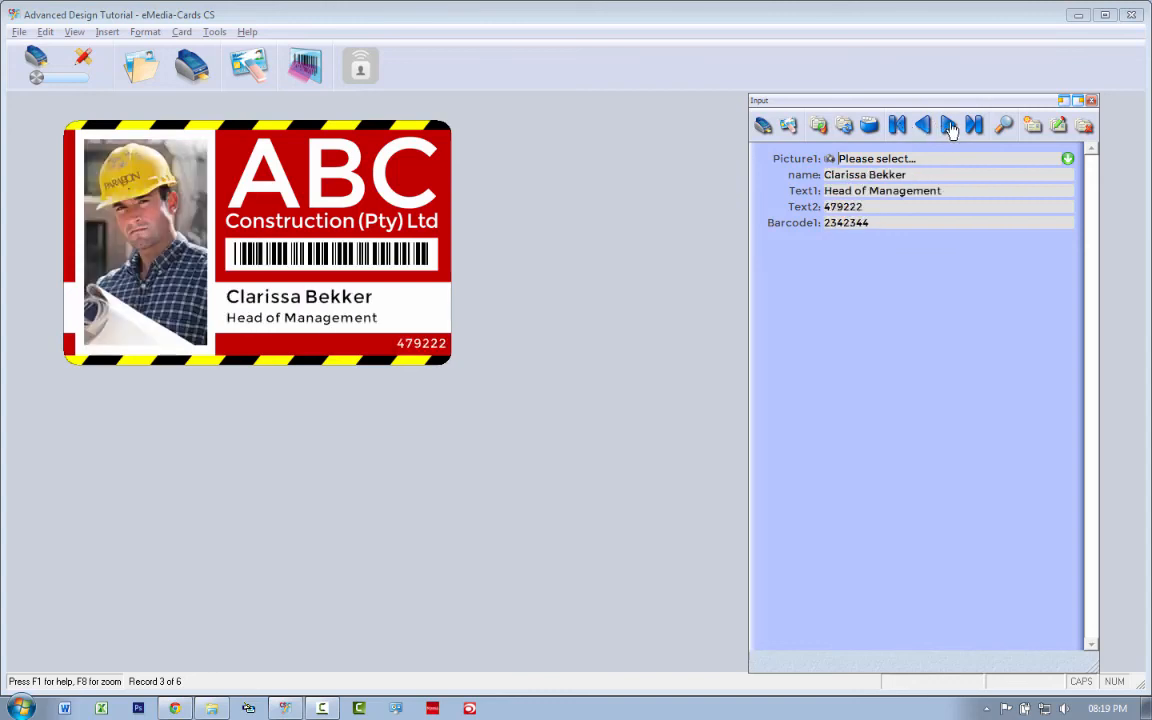
{"action": "left_click", "coordinate": [972, 124]}
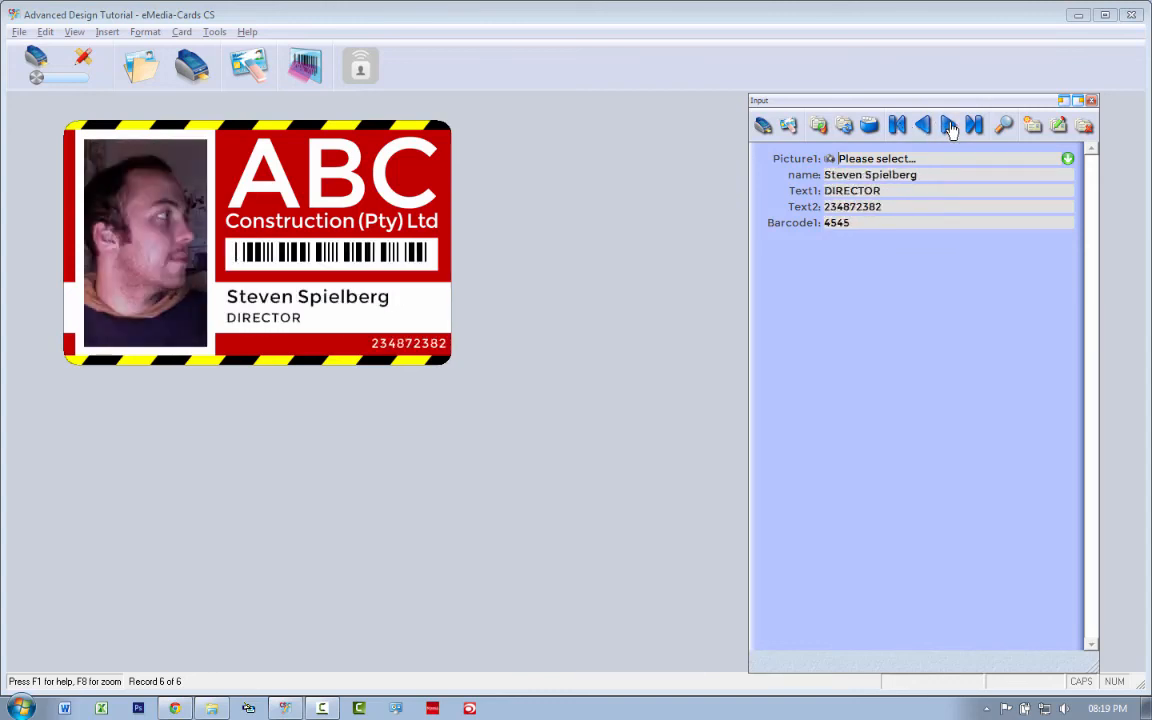